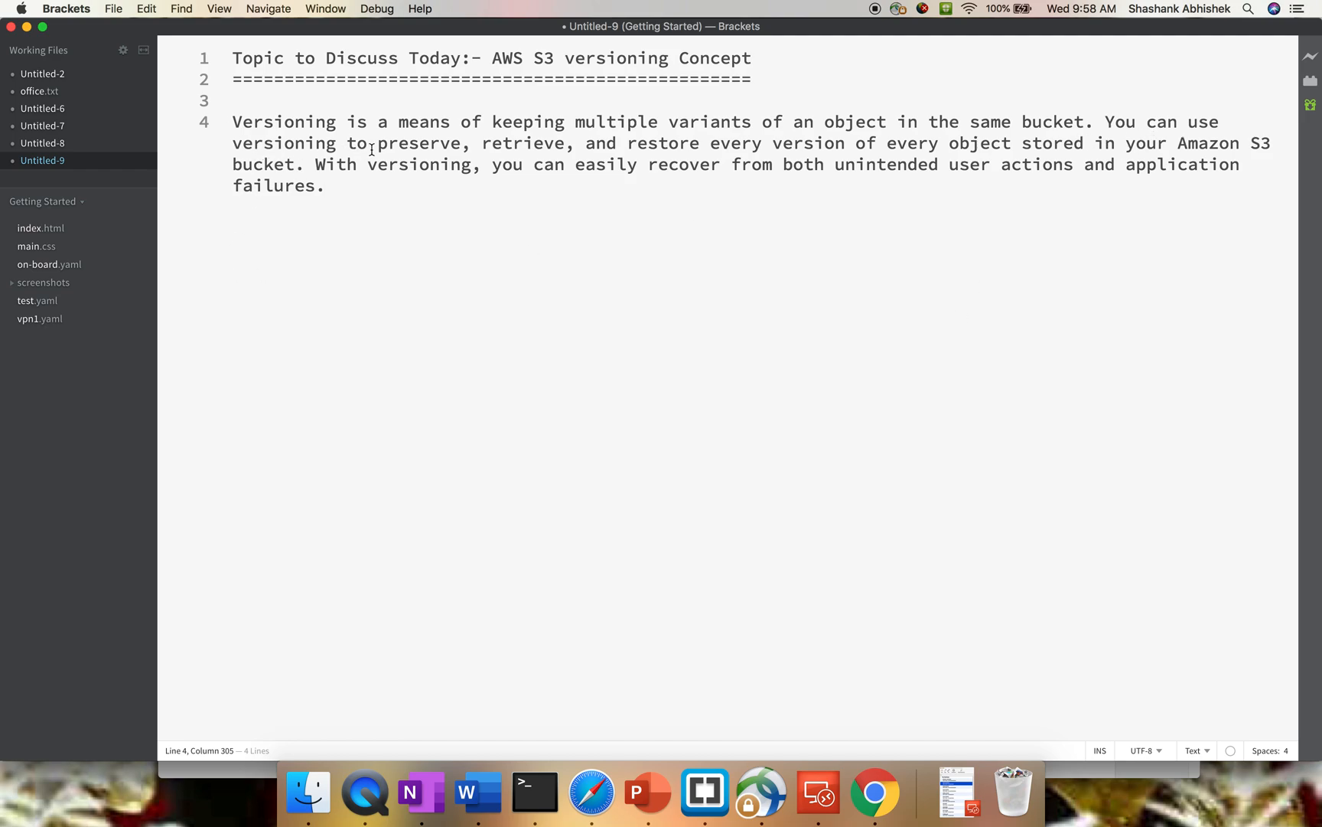
Navigate from the console home to the S3 service showing the five existing buckets.
left_click_drag(375, 142, 843, 143)
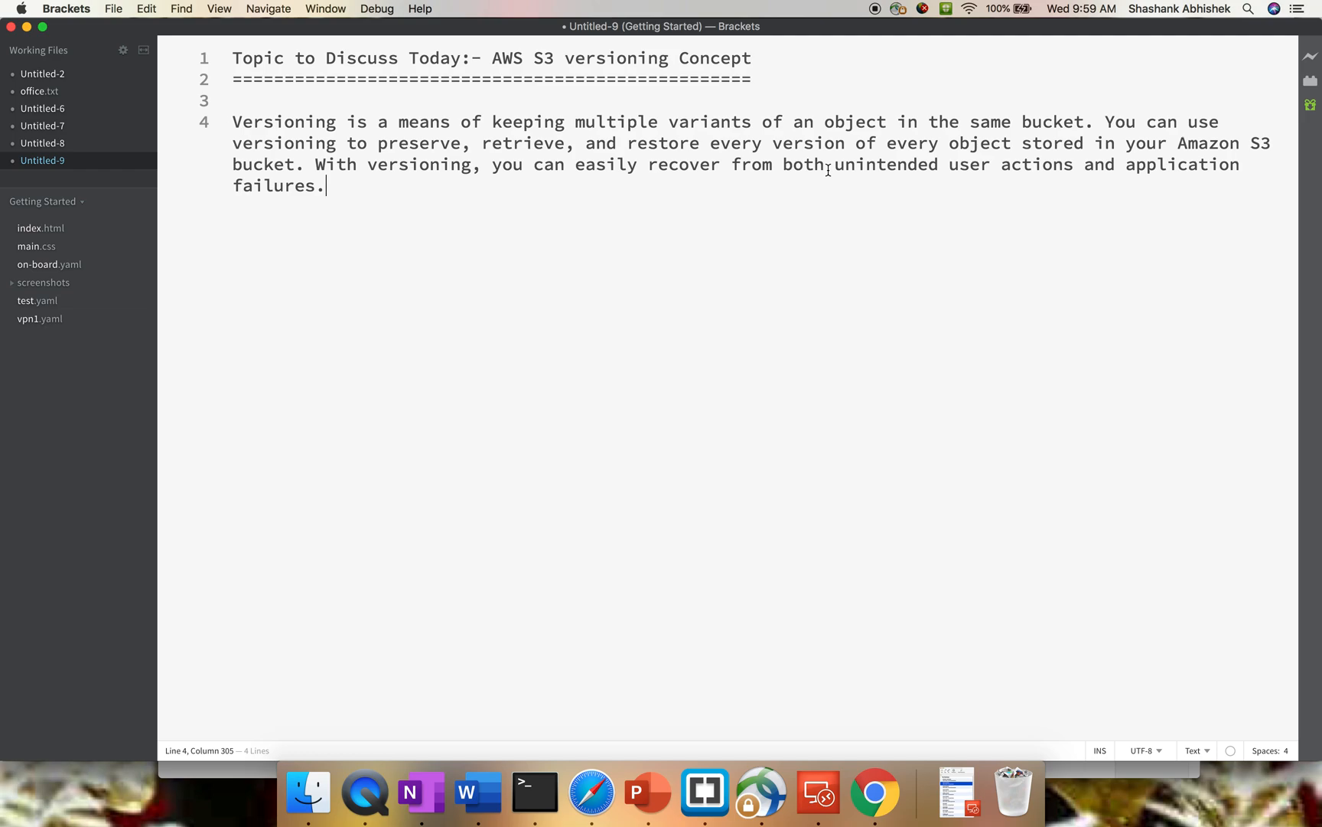
mouse_move(872, 485)
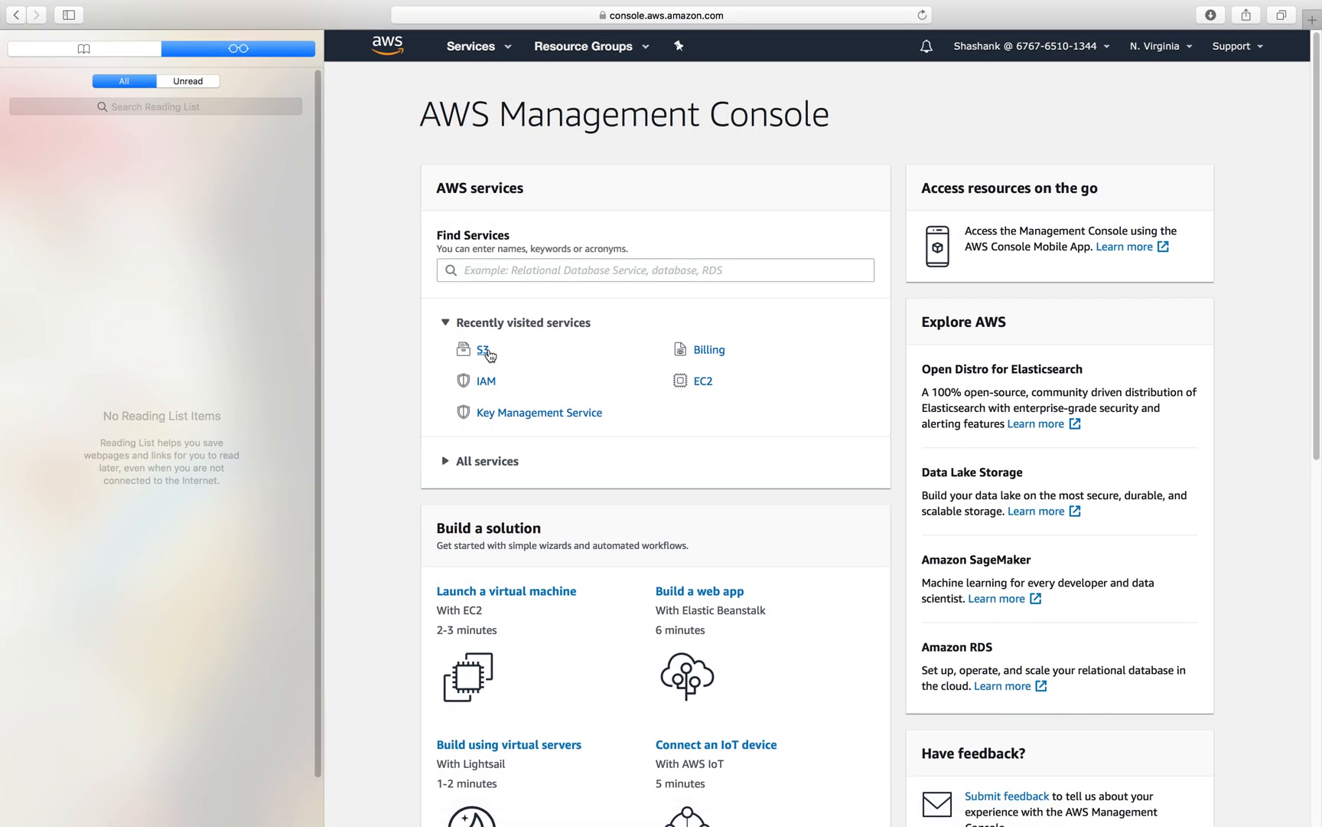
mouse_move(504, 57)
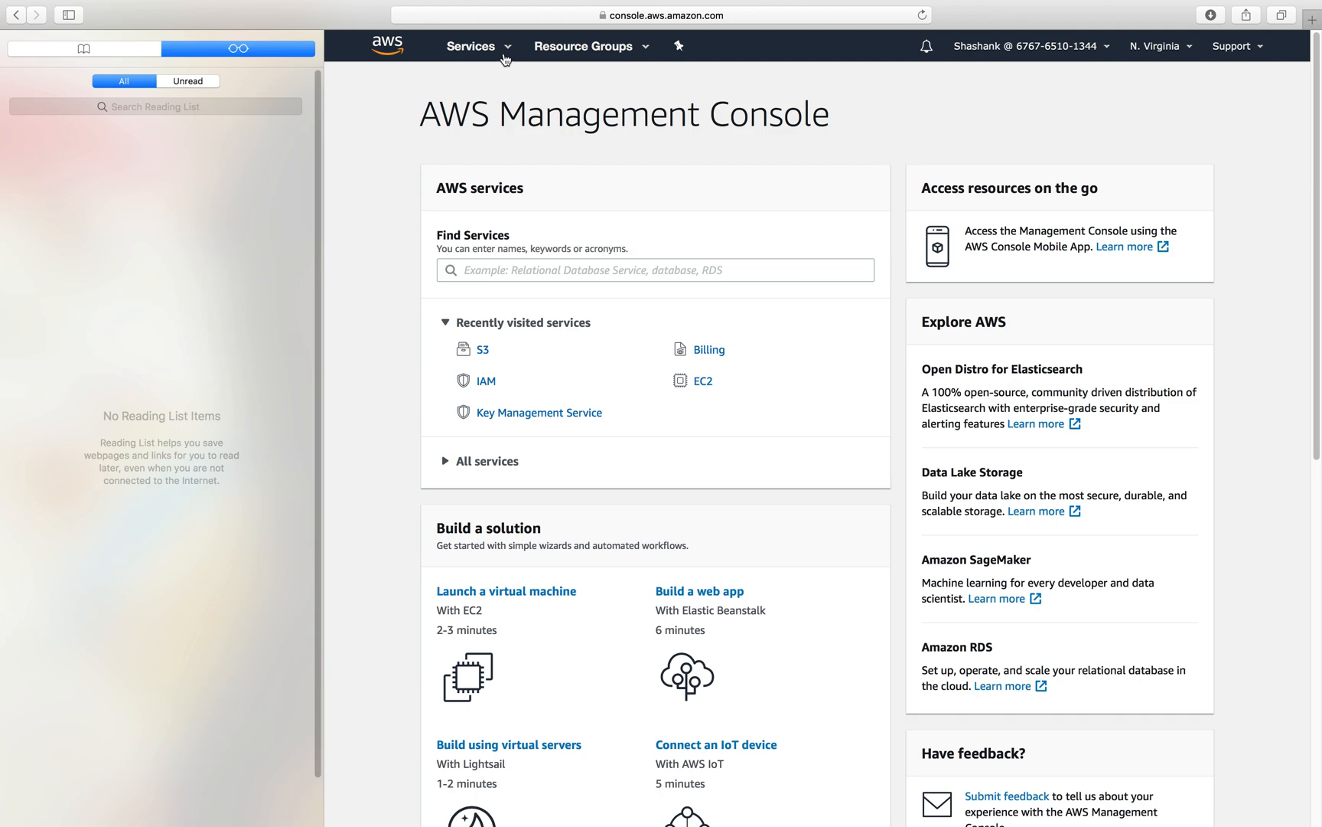
left_click(470, 46)
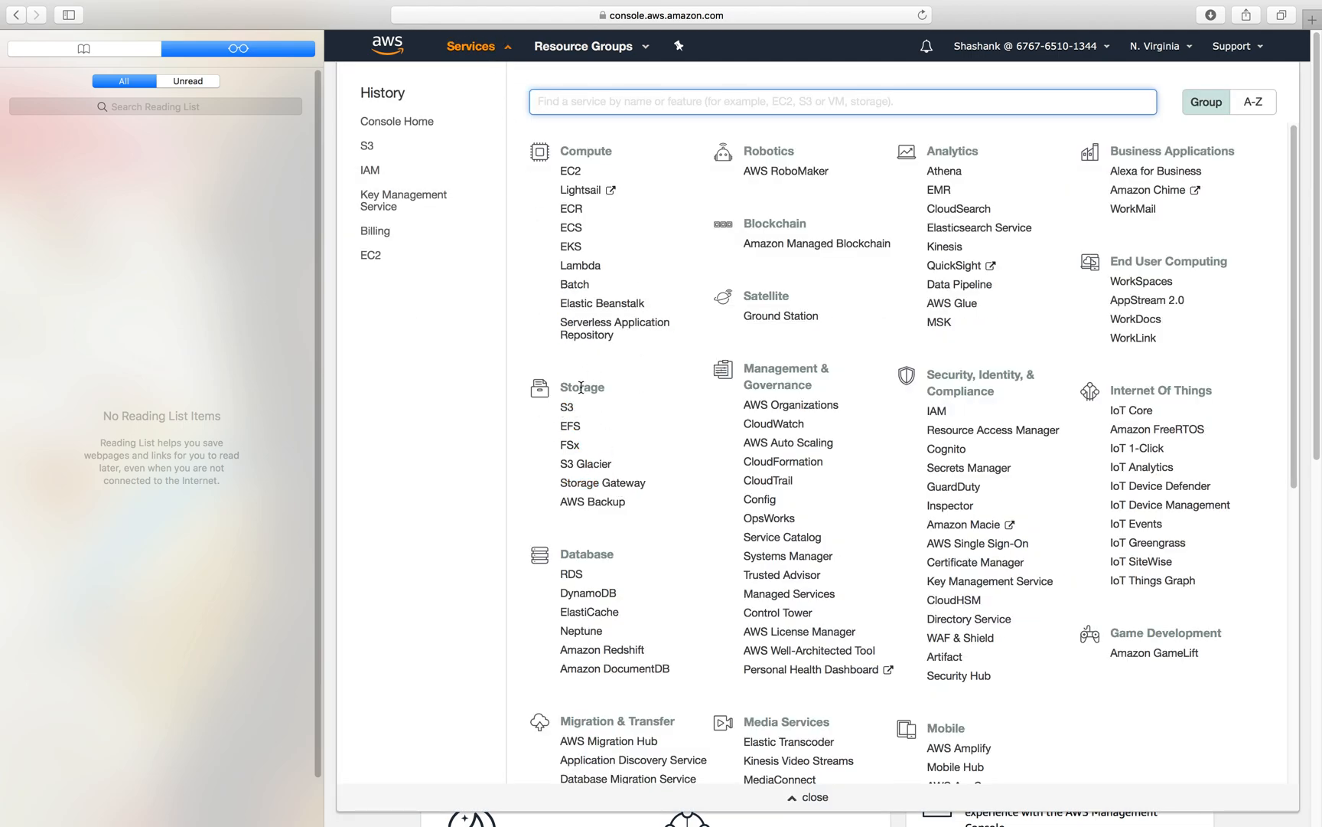
left_click(565, 407)
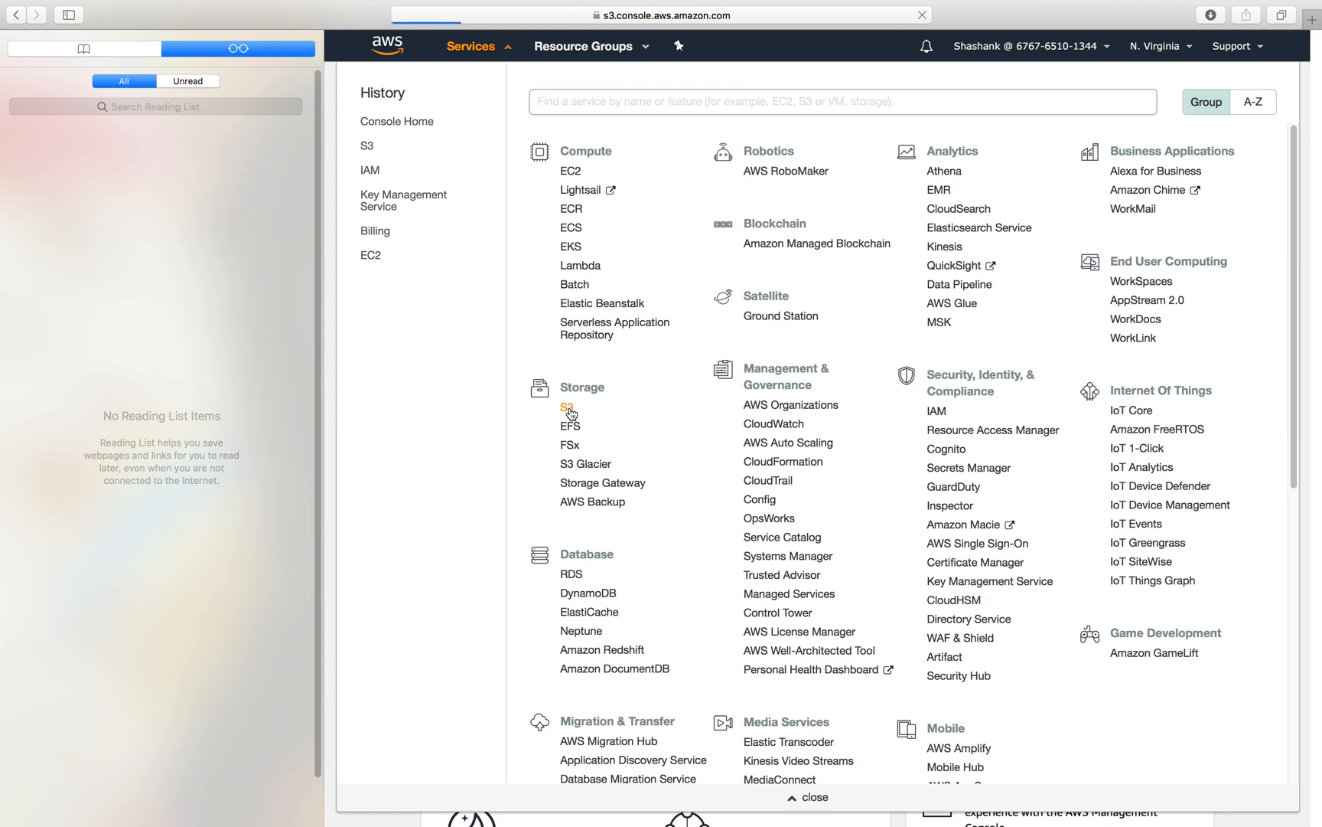
left_click(565, 407)
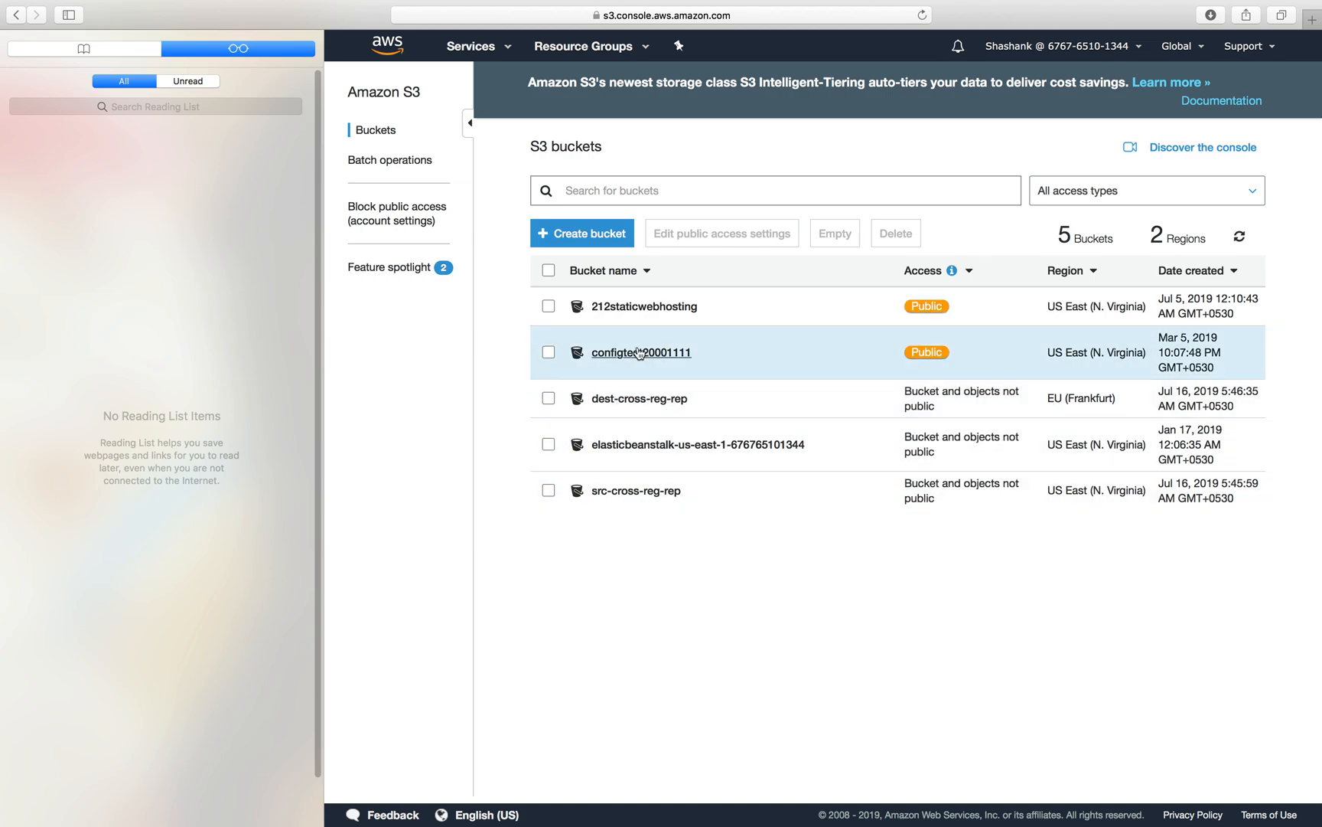
mouse_move(617, 364)
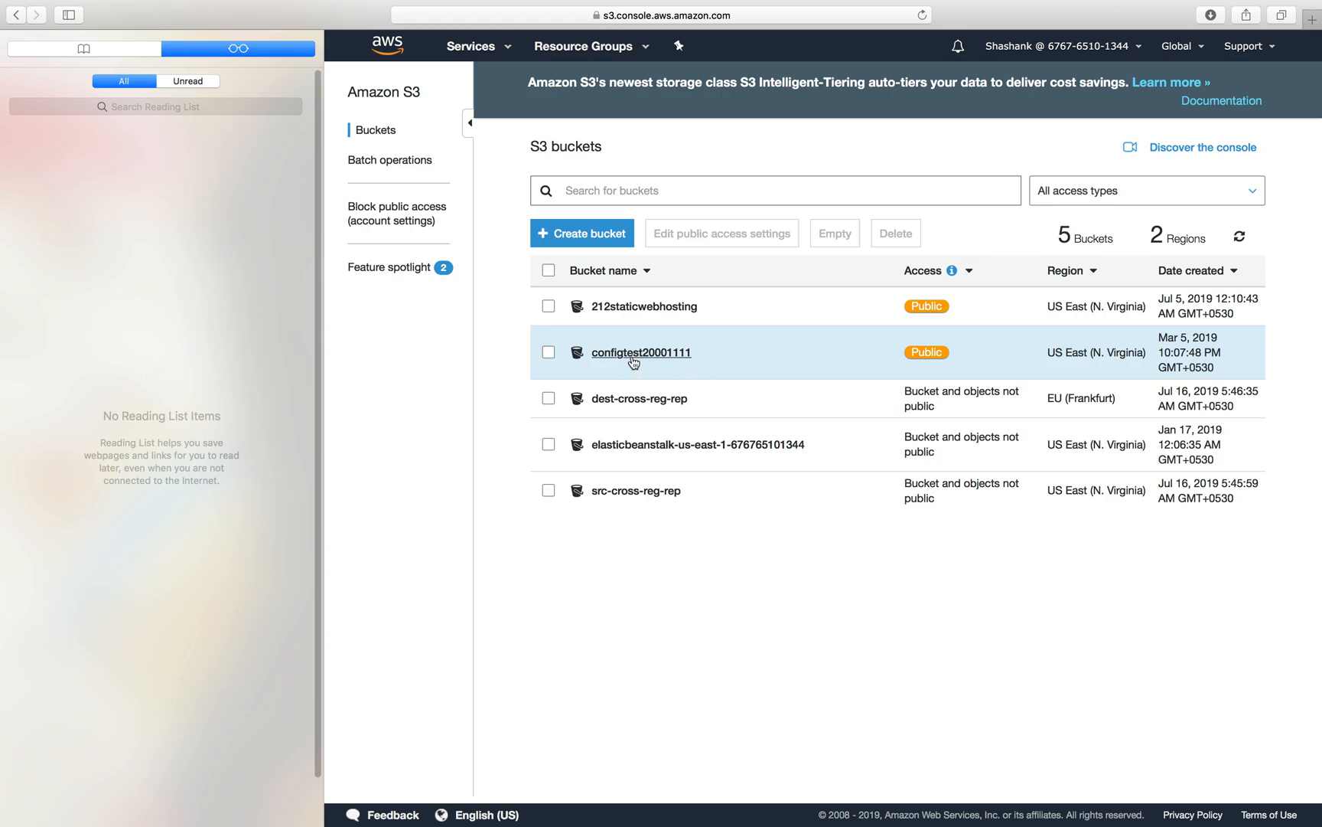
Delete policy.txt from the configtest20001111 bucket, leaving it empty.
left_click(641, 352)
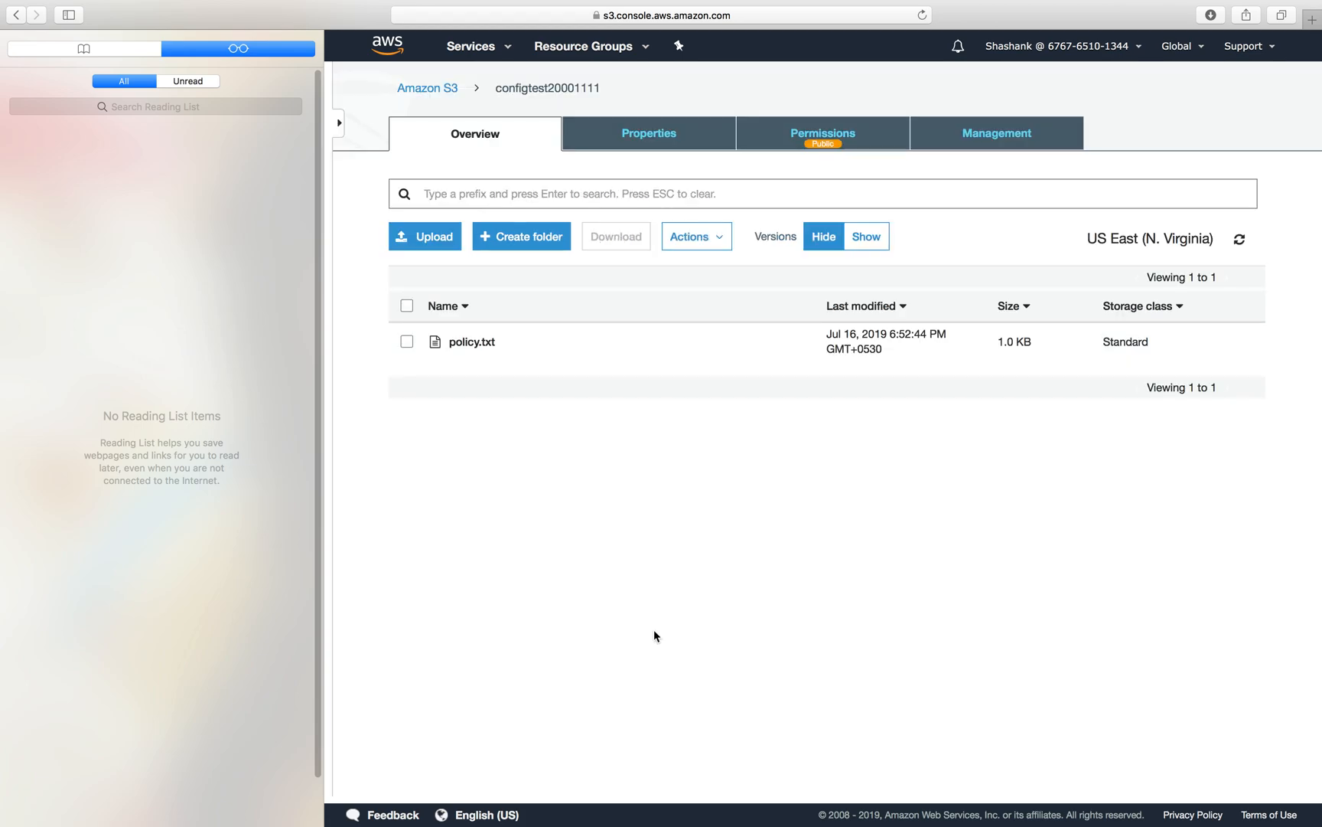
left_click(407, 341)
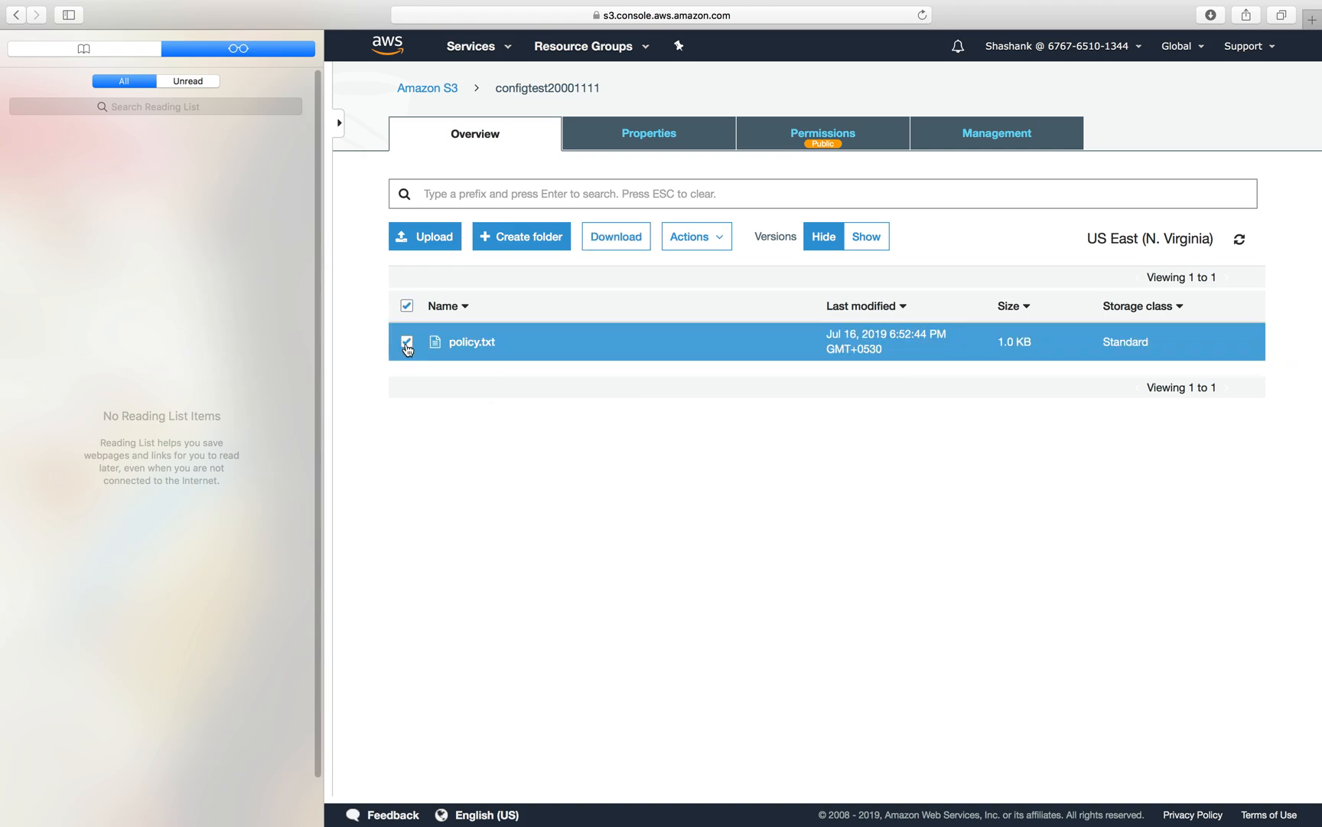
left_click(695, 236)
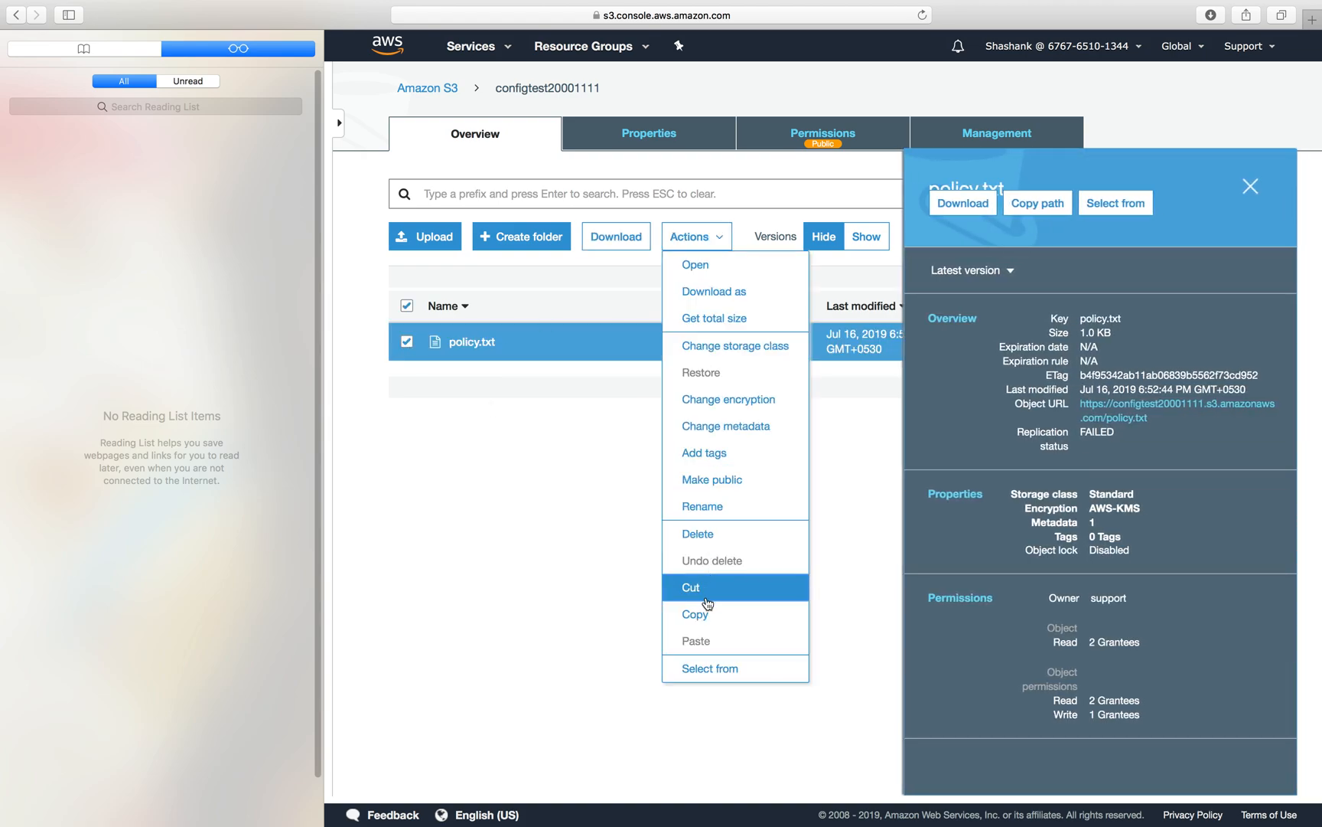
left_click(696, 533)
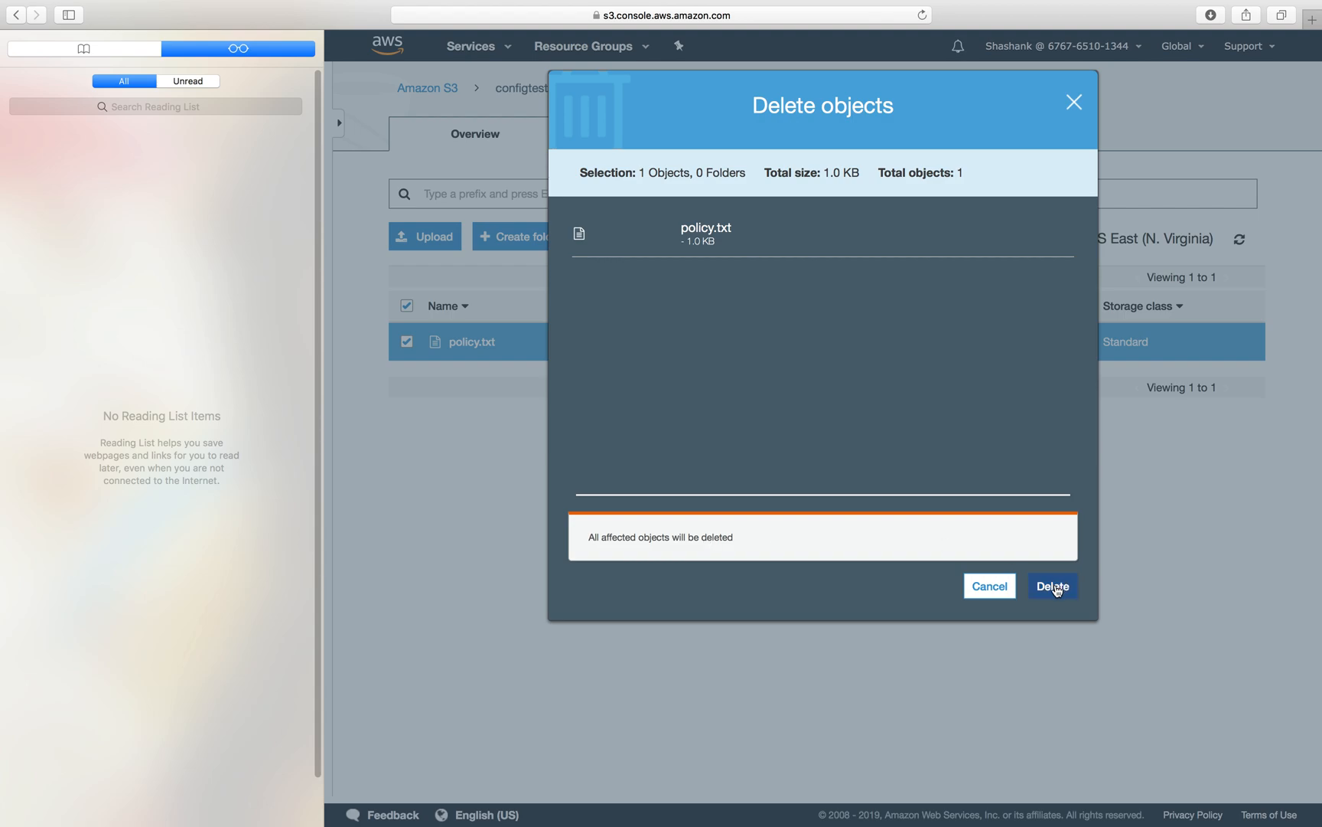
left_click(1053, 585)
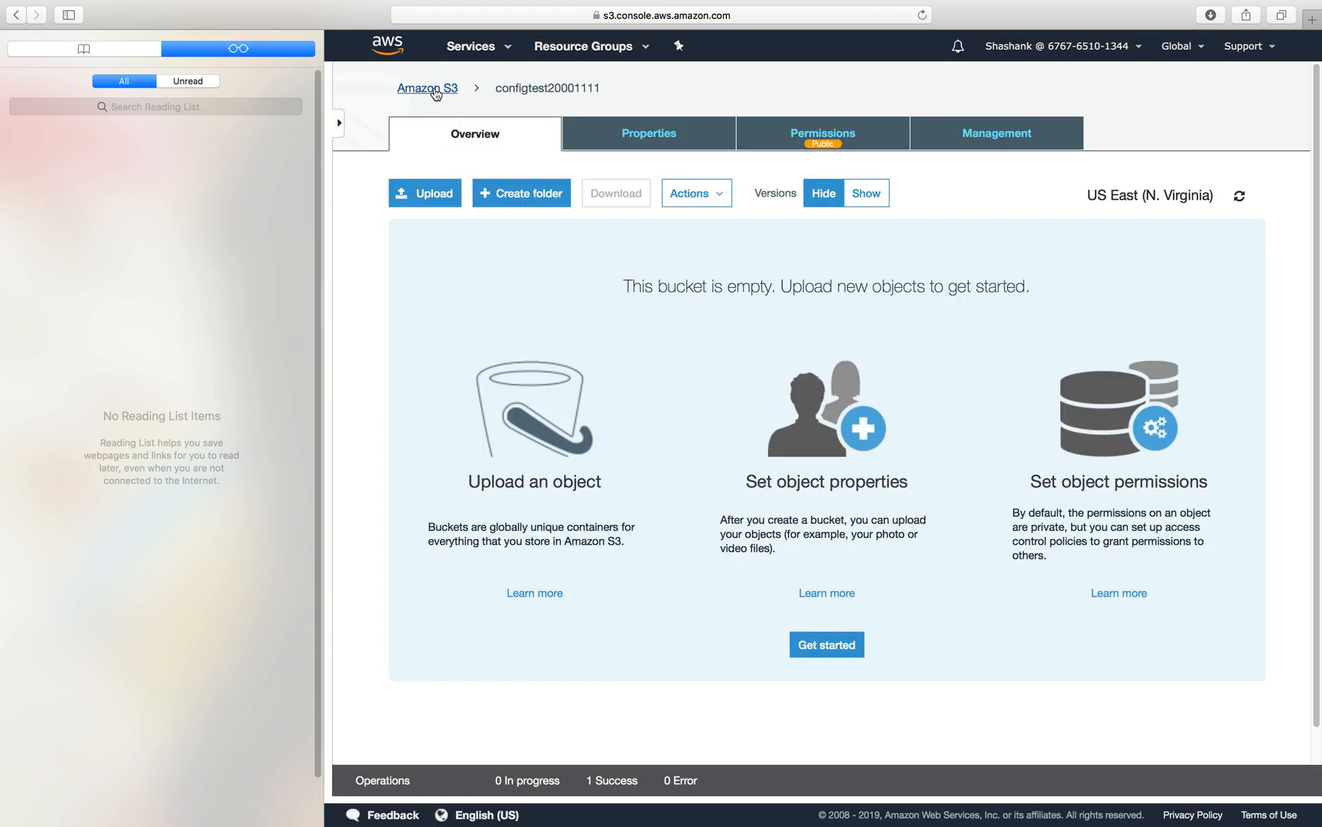
Delete index.html from the 212staticwebhosting bucket, leaving it empty.
left_click(428, 87)
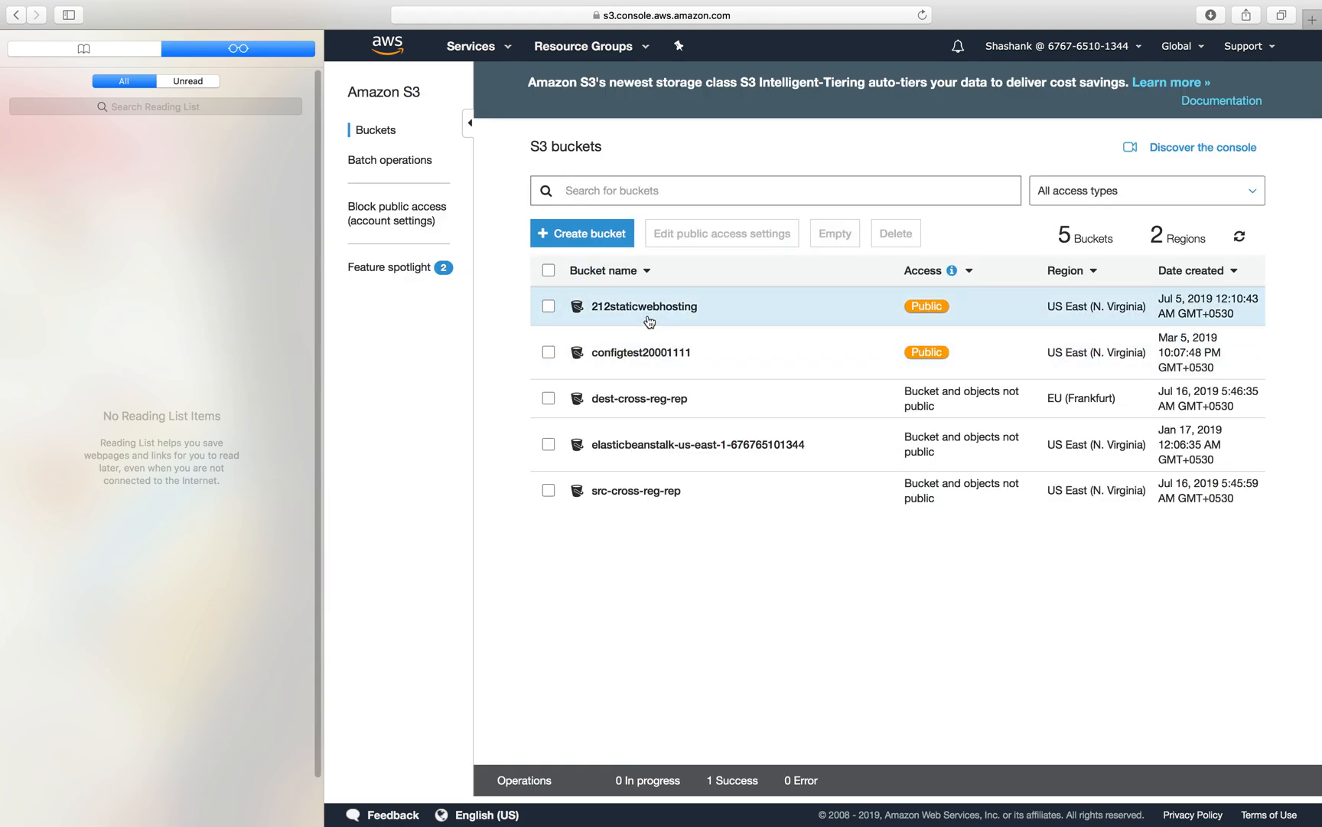
left_click(642, 306)
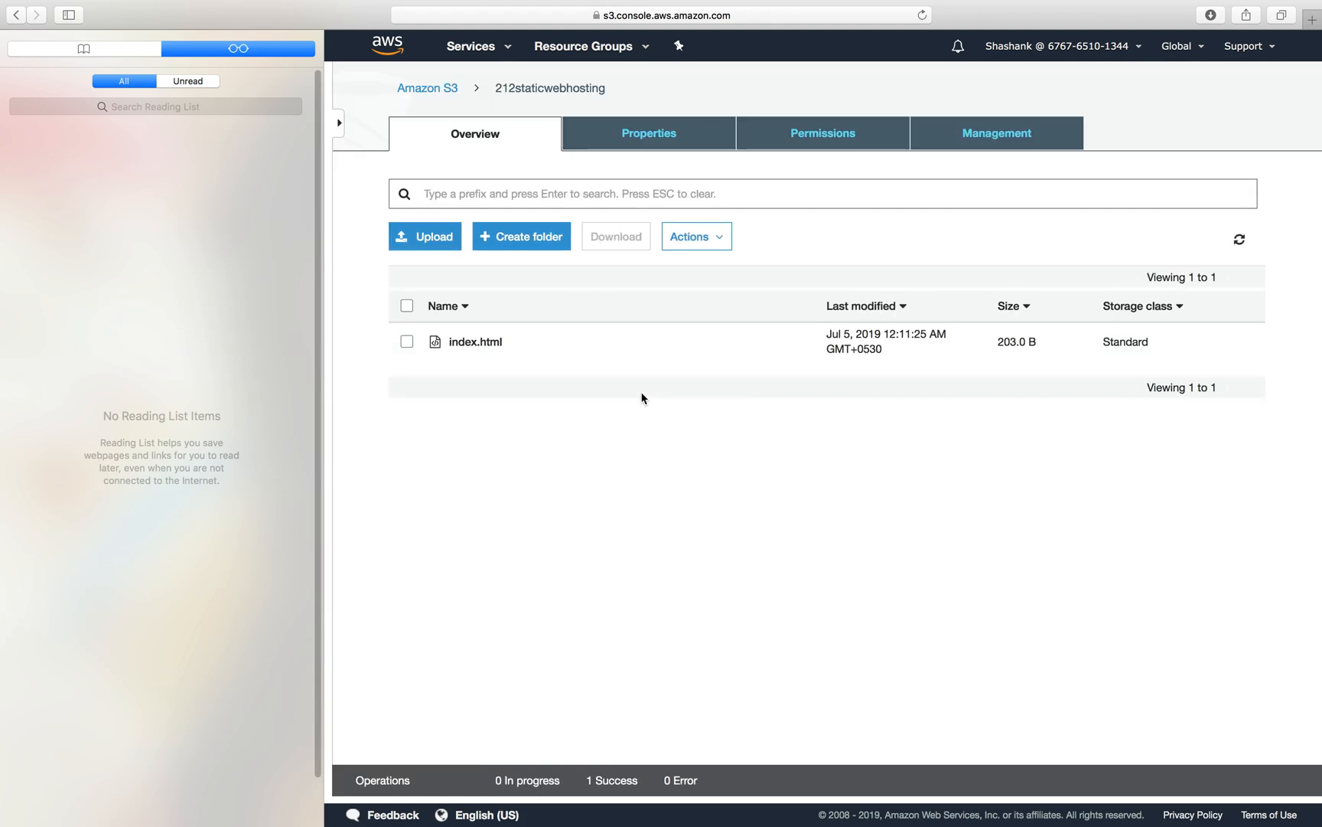
left_click(407, 341)
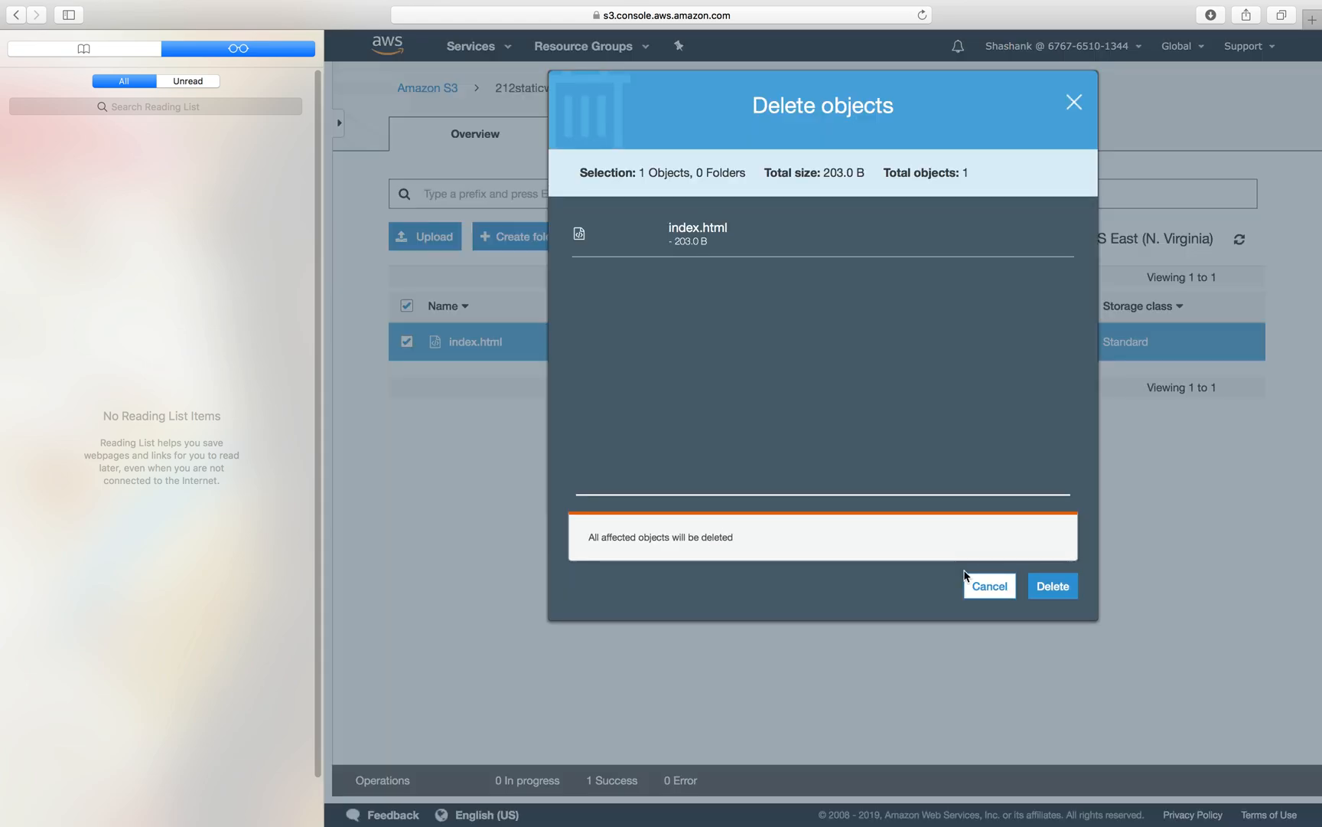
left_click(1052, 584)
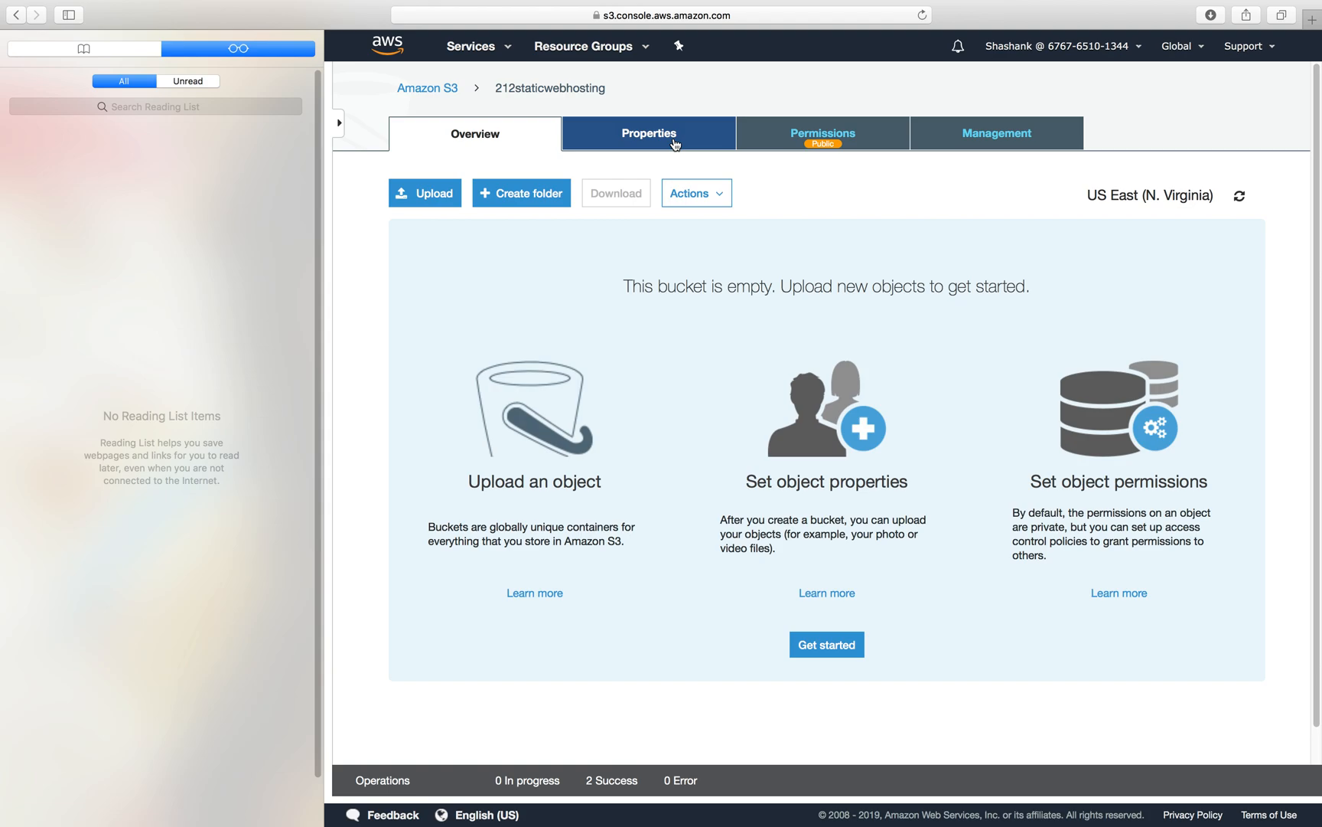
Enable versioning in the 212staticwebhosting bucket properties and confirm it shows Enabled.
left_click(649, 133)
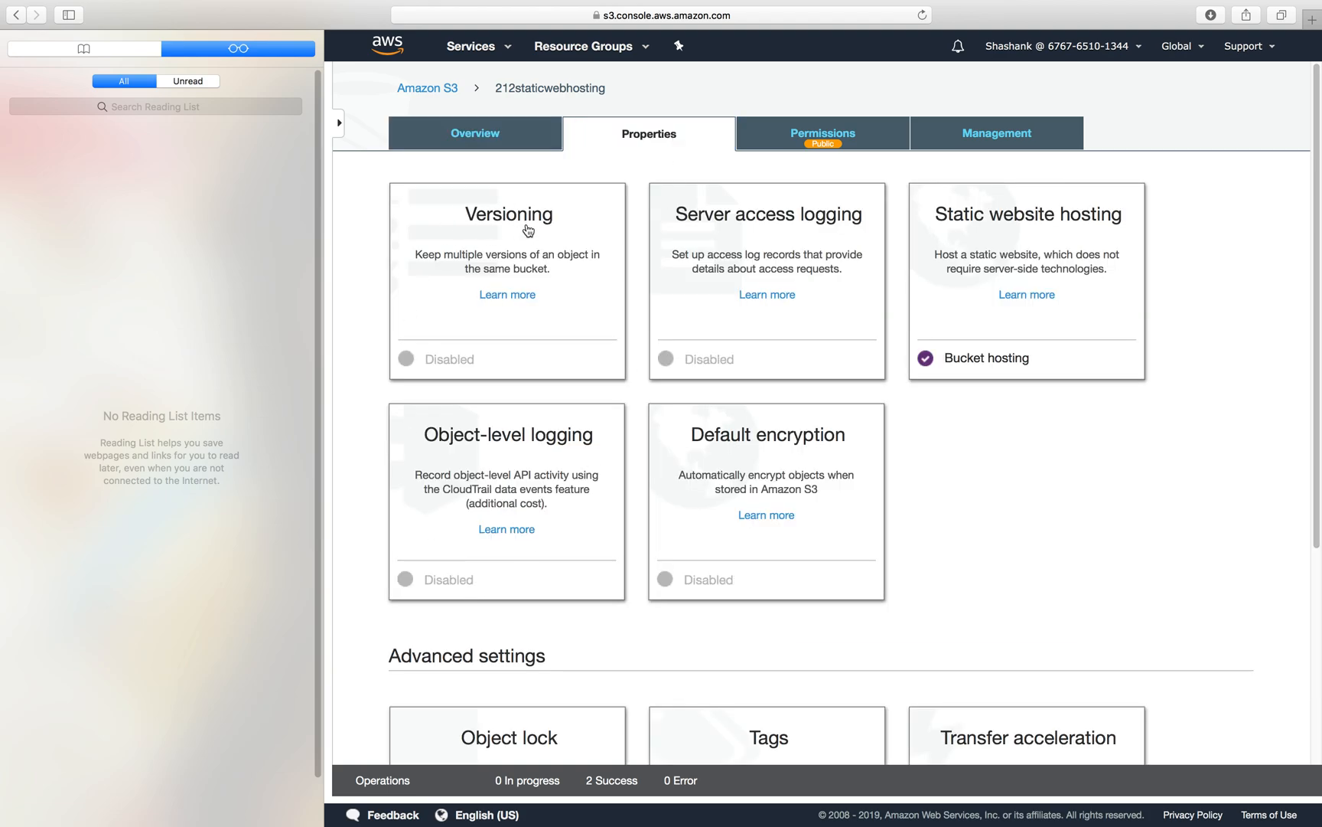
left_click(507, 213)
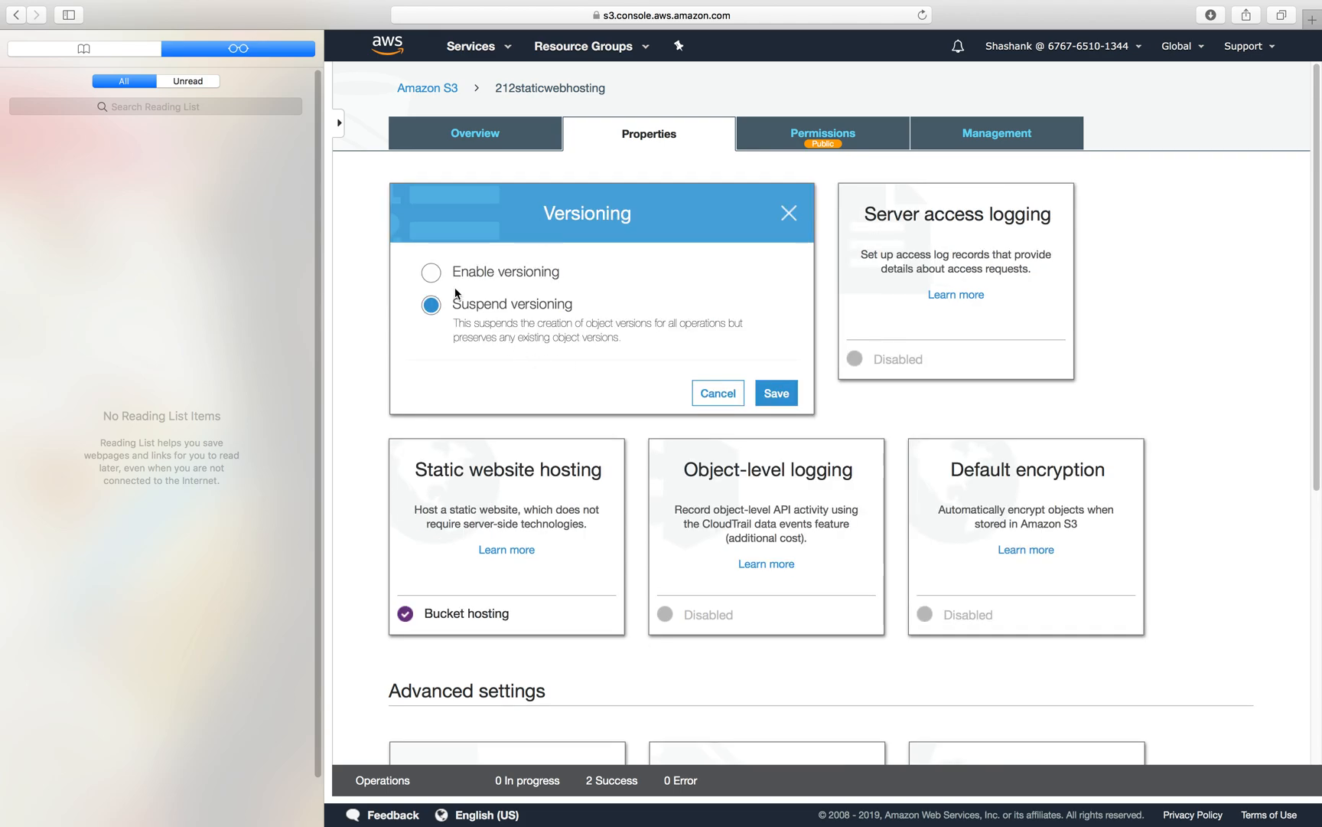
mouse_move(566, 308)
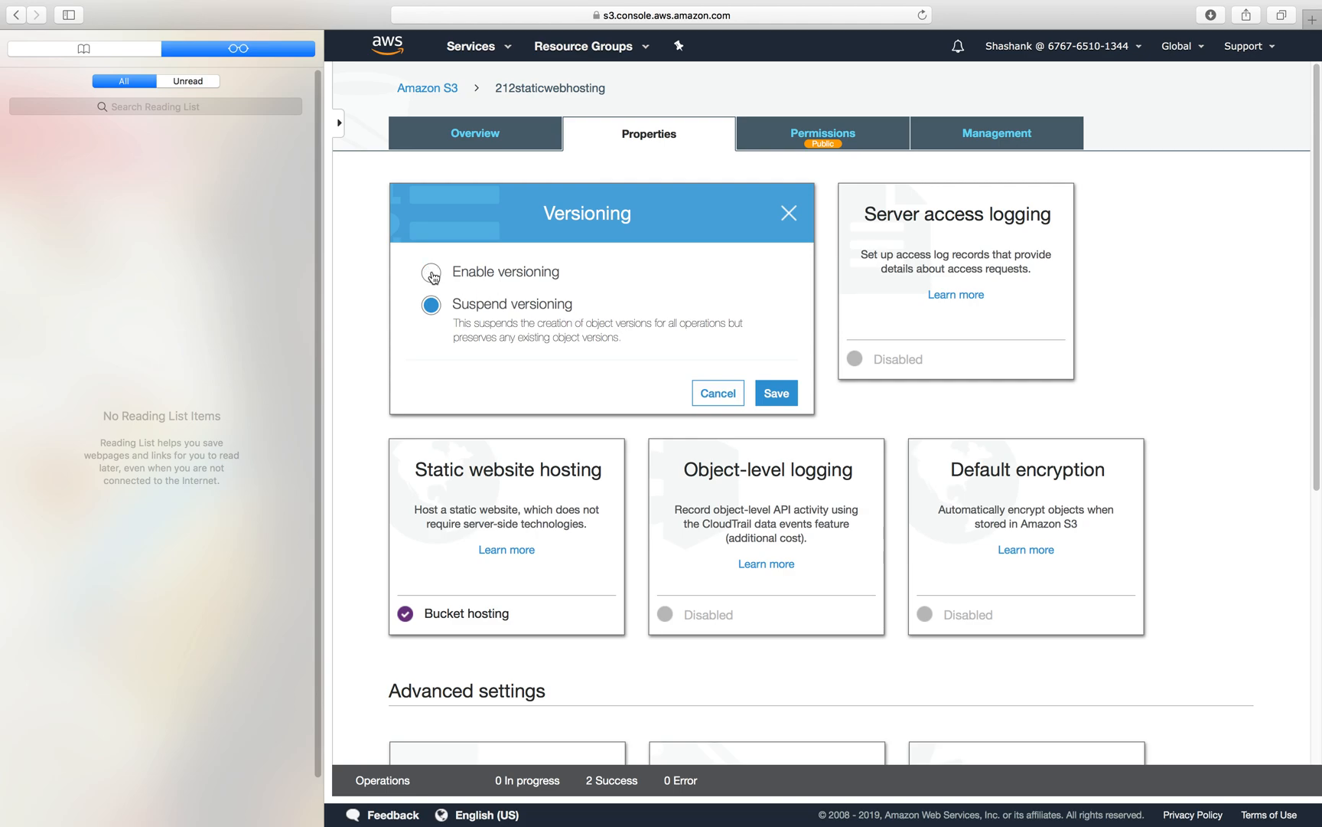
left_click(431, 271)
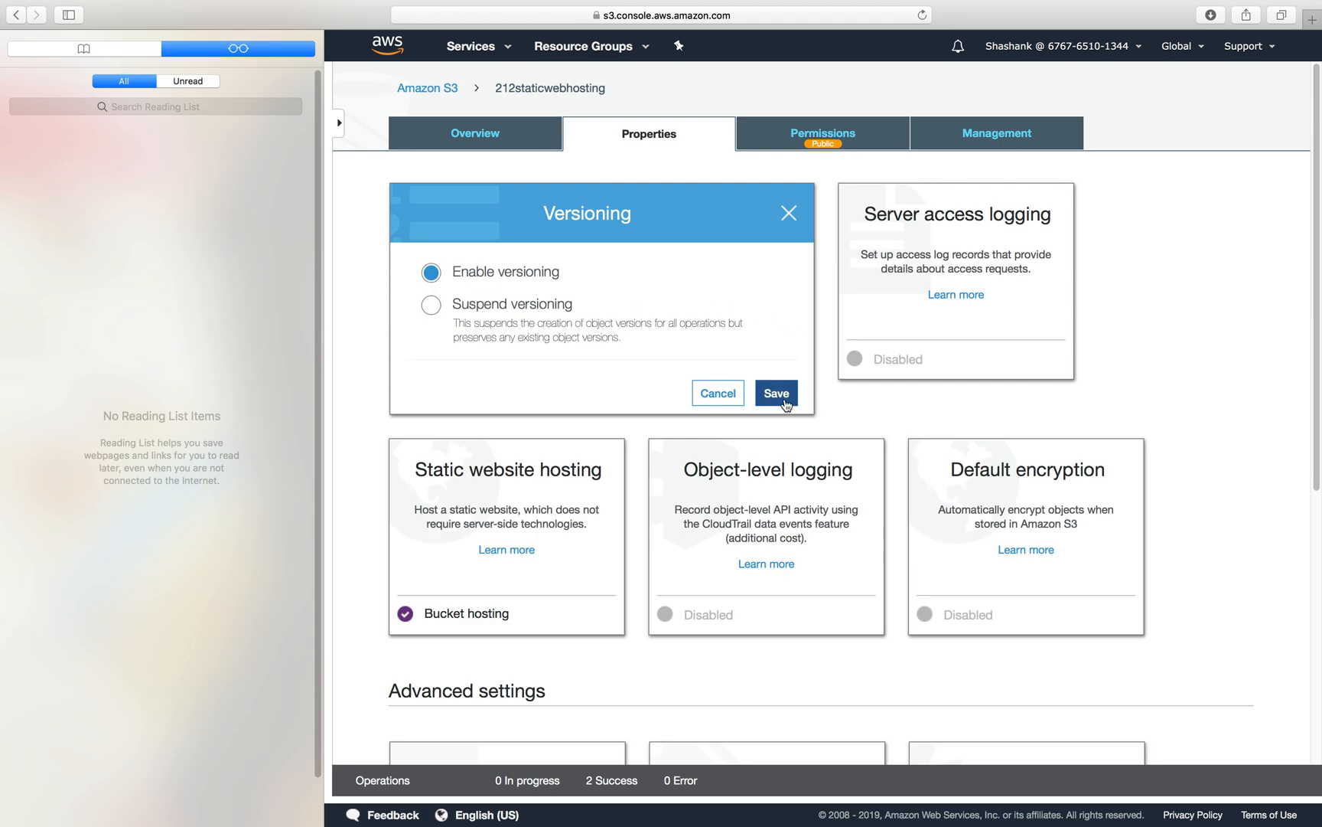
left_click(773, 393)
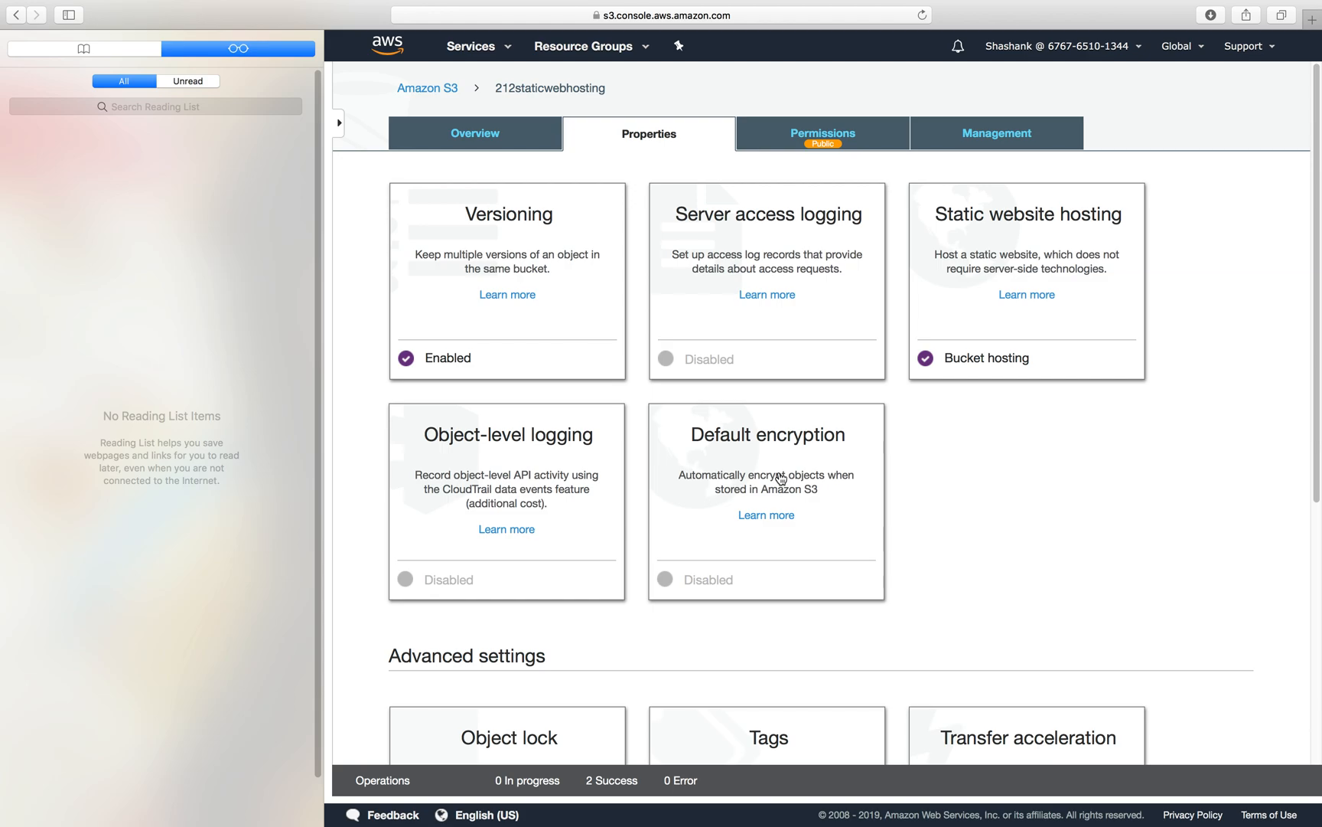
left_click(507, 213)
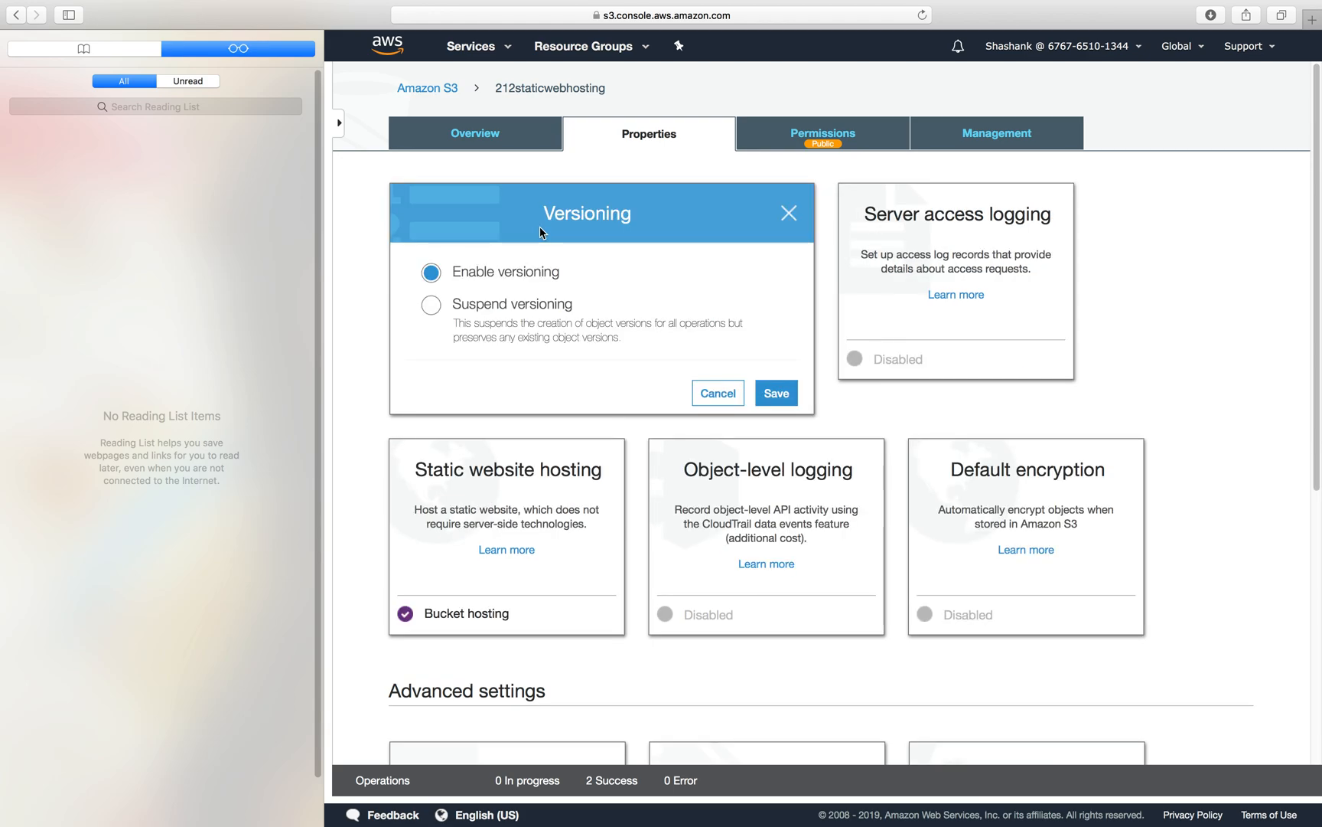
mouse_move(474, 290)
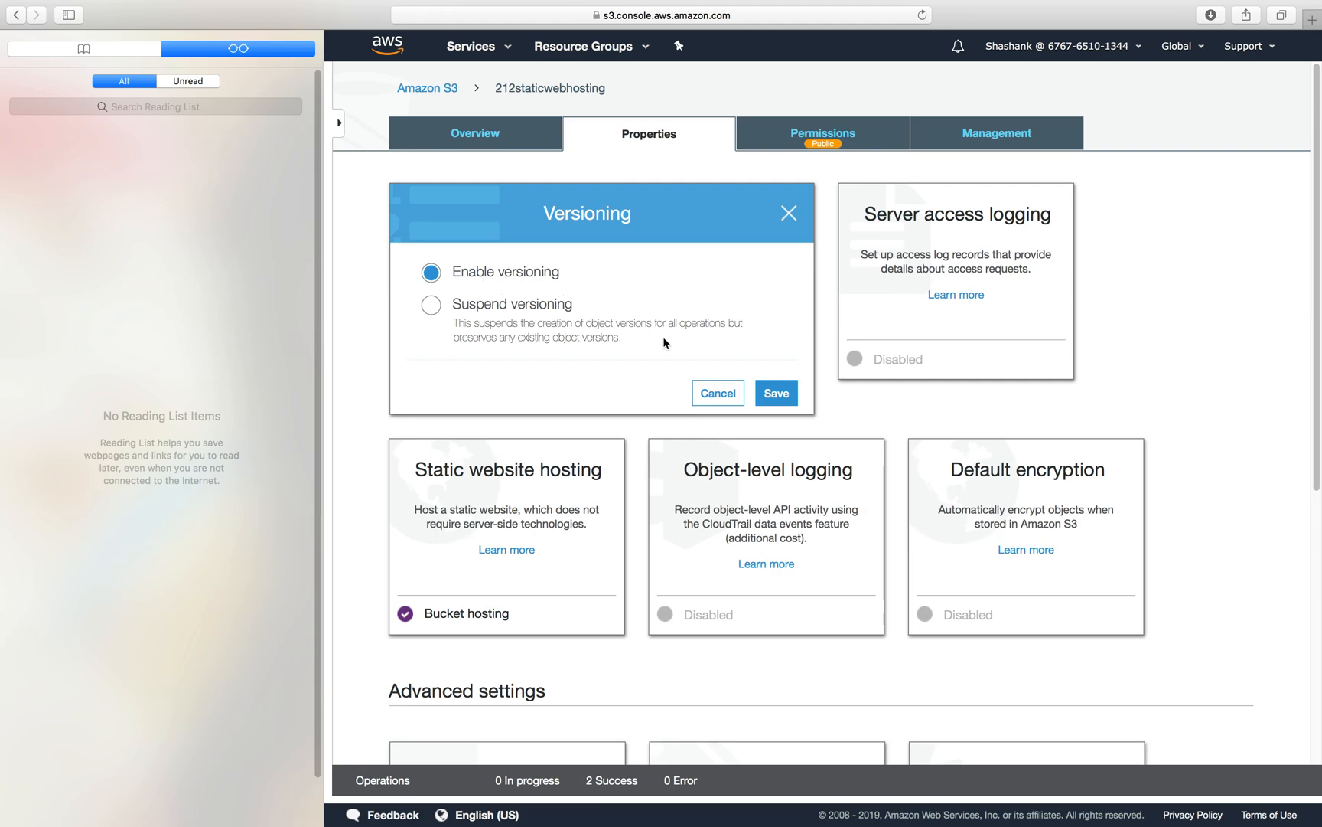
left_click(774, 392)
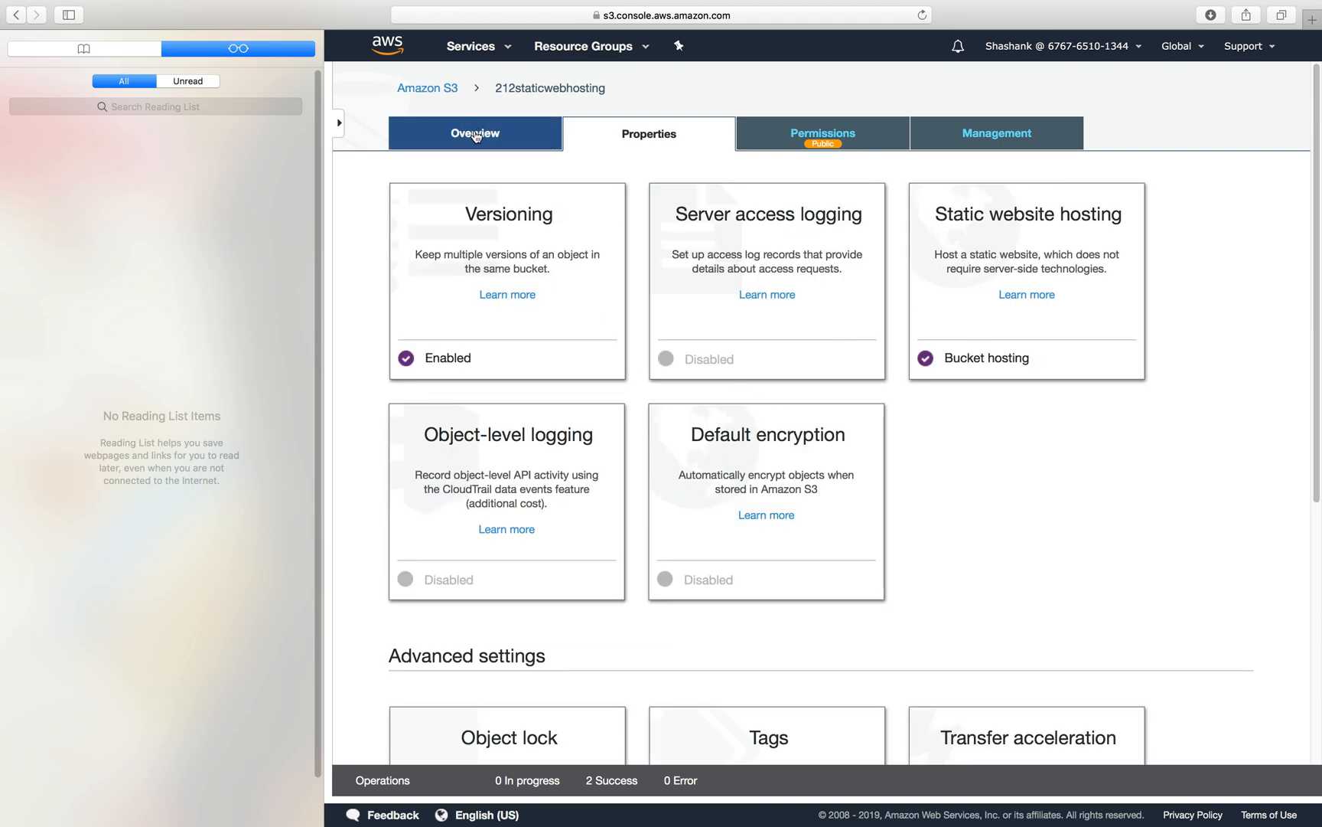
Upload policy.txt so the bucket lists it as a 1.1 KB object.
left_click(474, 134)
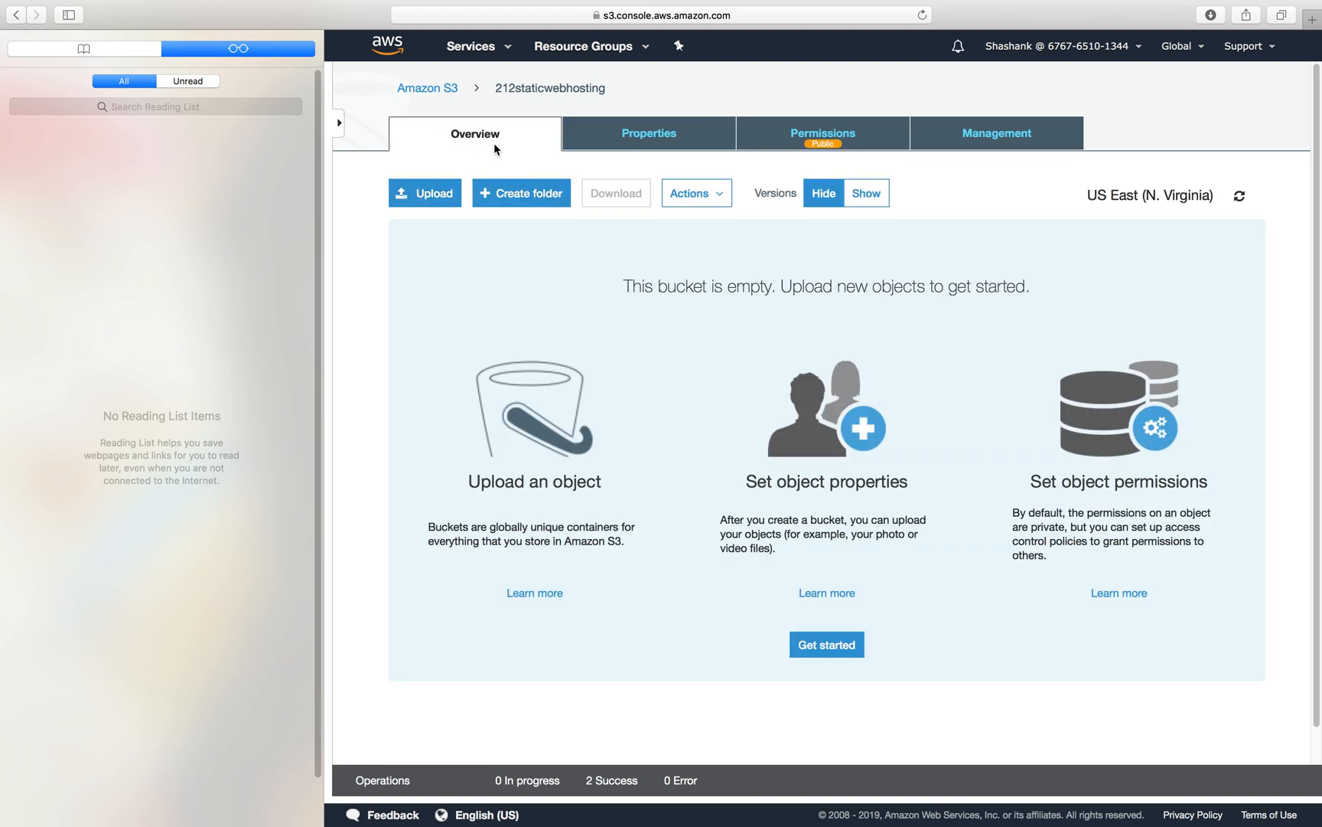
mouse_move(745, 169)
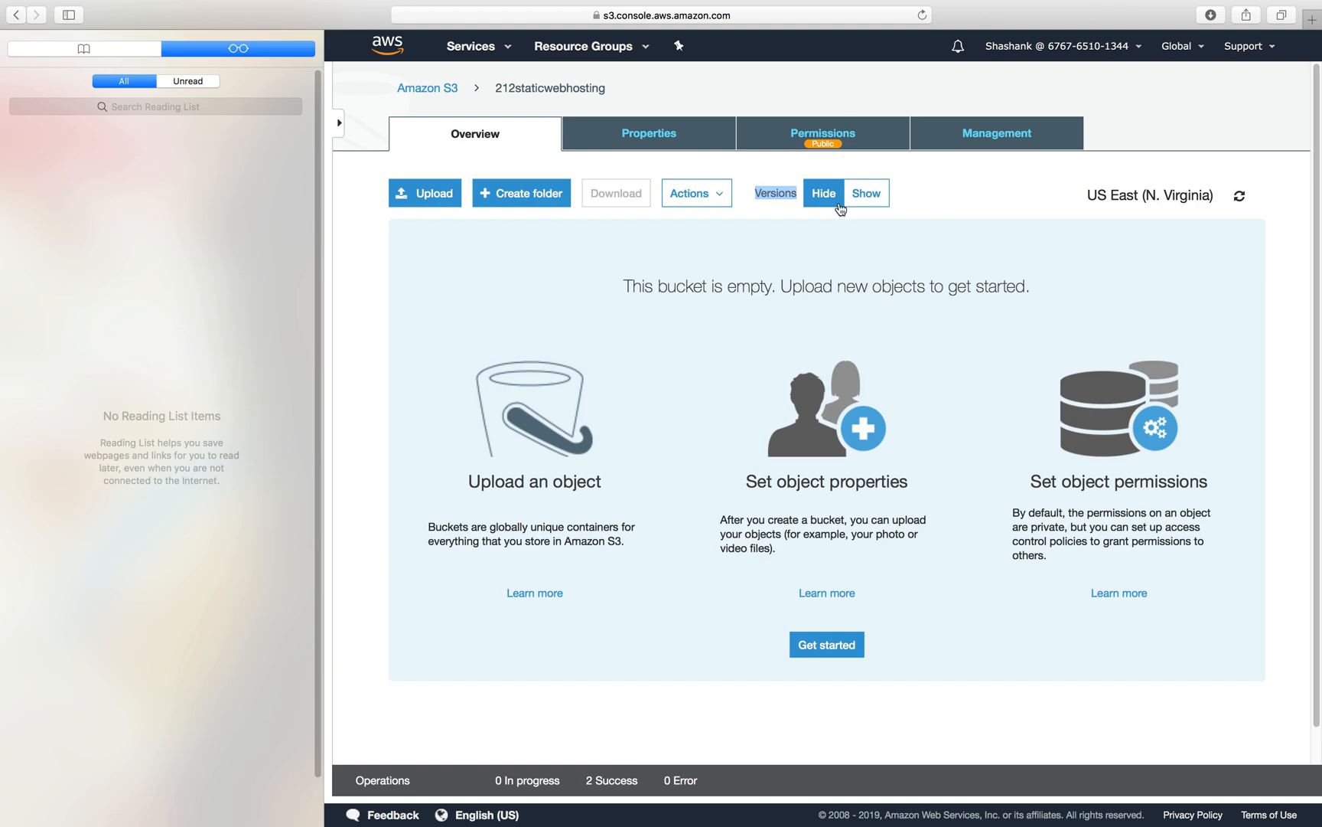
mouse_move(839, 212)
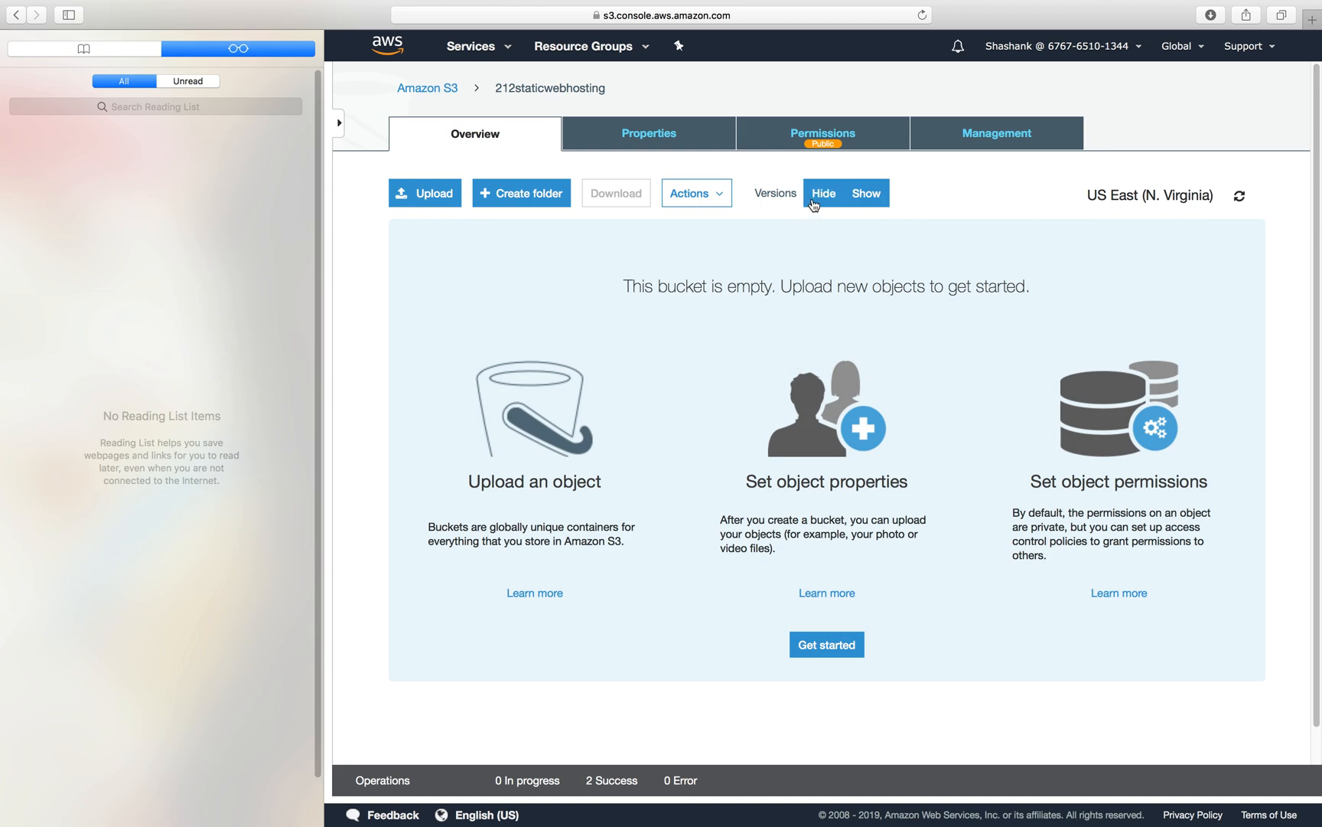
left_click(424, 193)
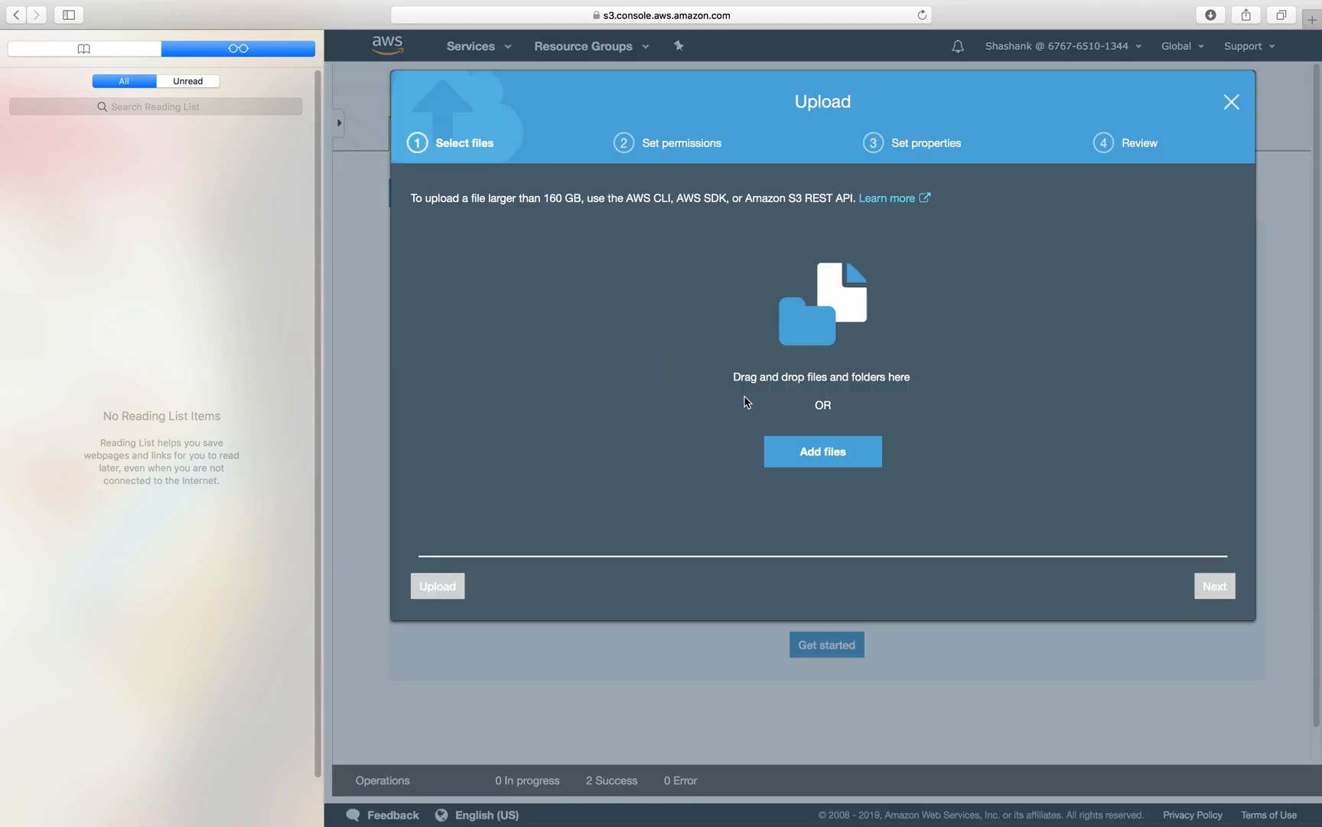
left_click(822, 450)
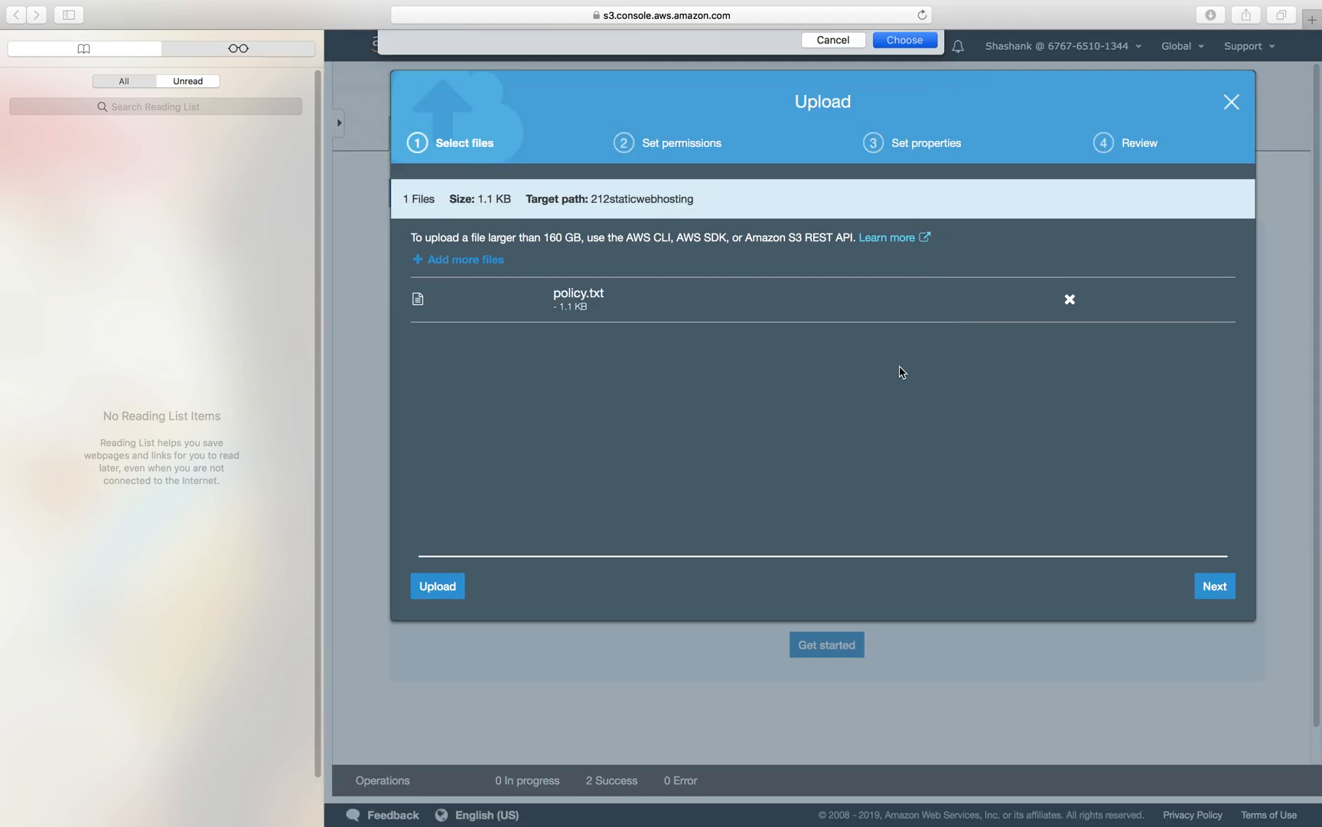
left_click(437, 585)
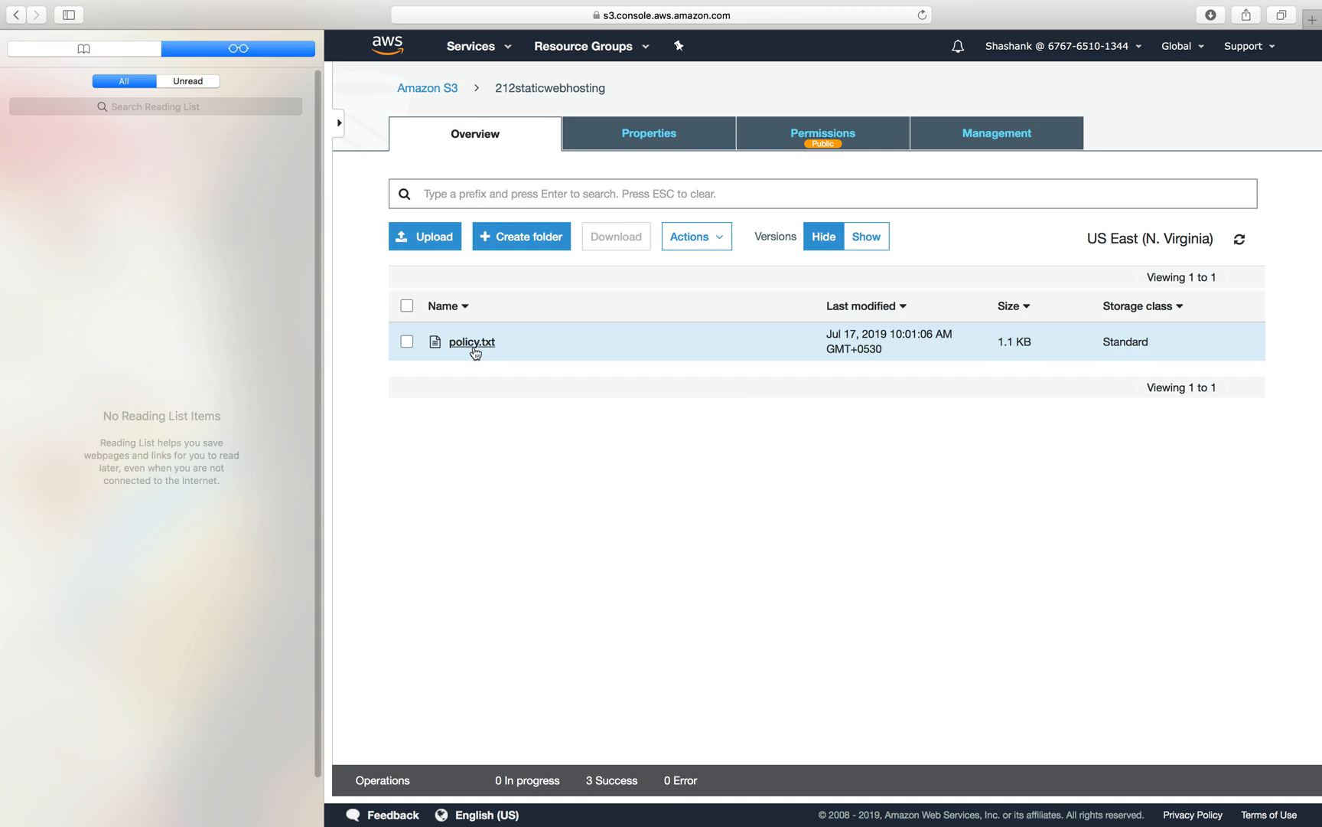
View policy.txt's contents via its object URL, then show object versions in the bucket listing.
left_click(471, 341)
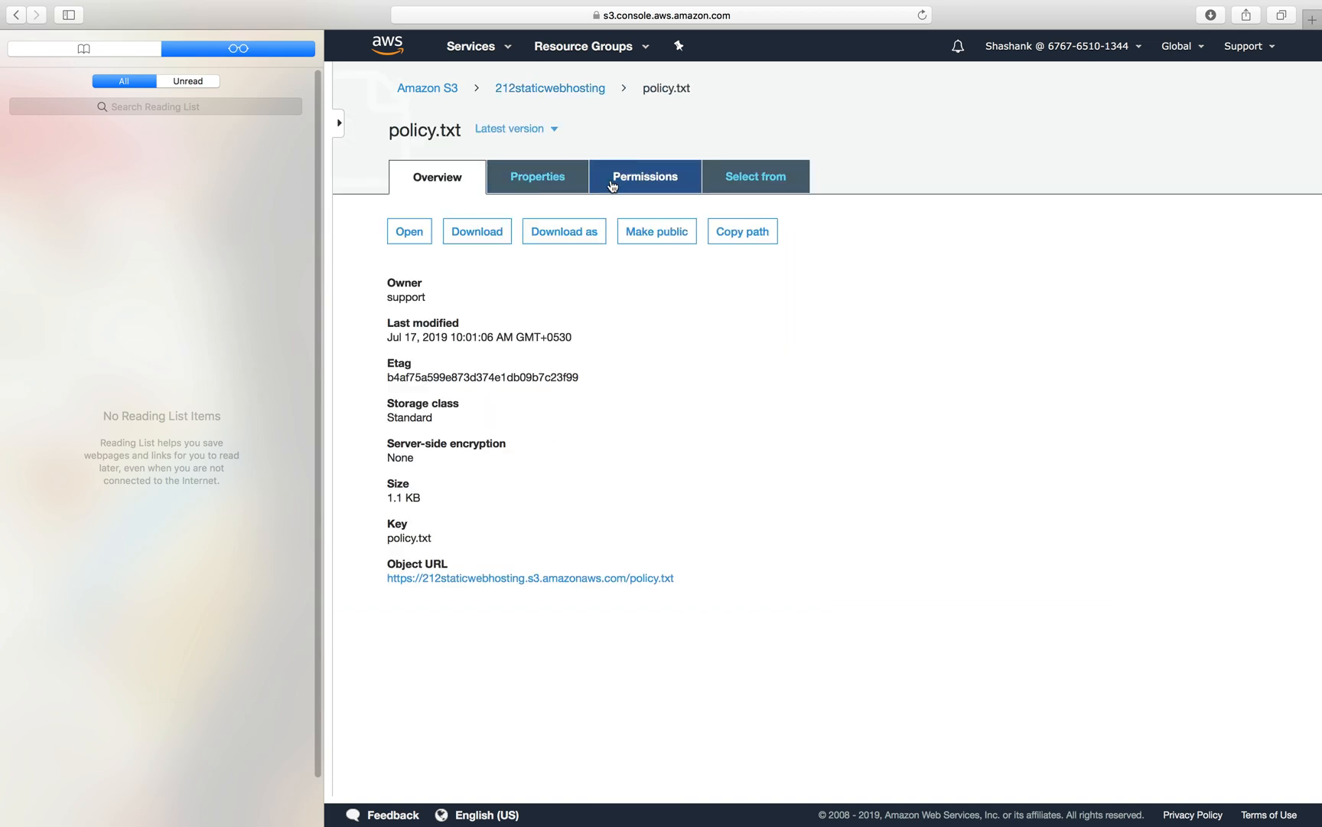
left_click(643, 176)
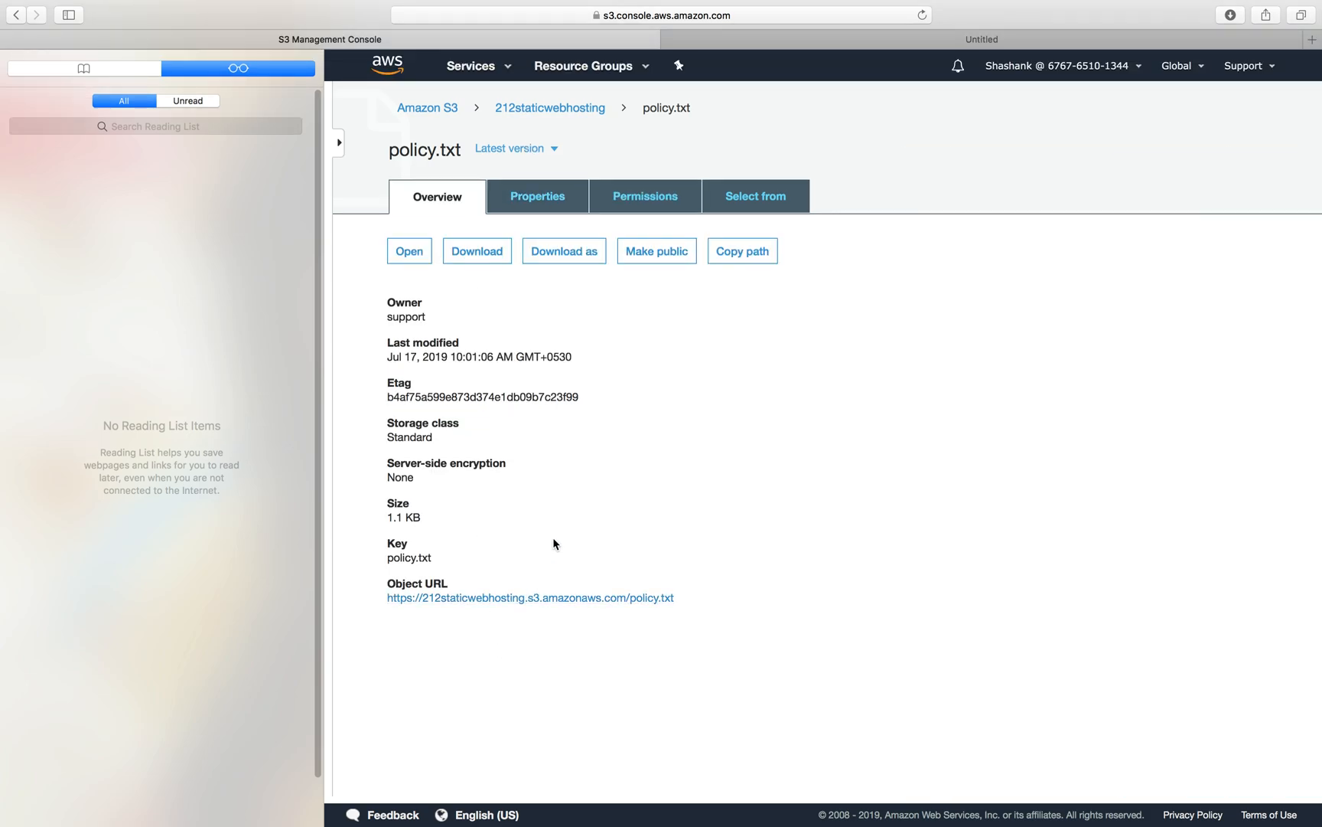
left_click(409, 251)
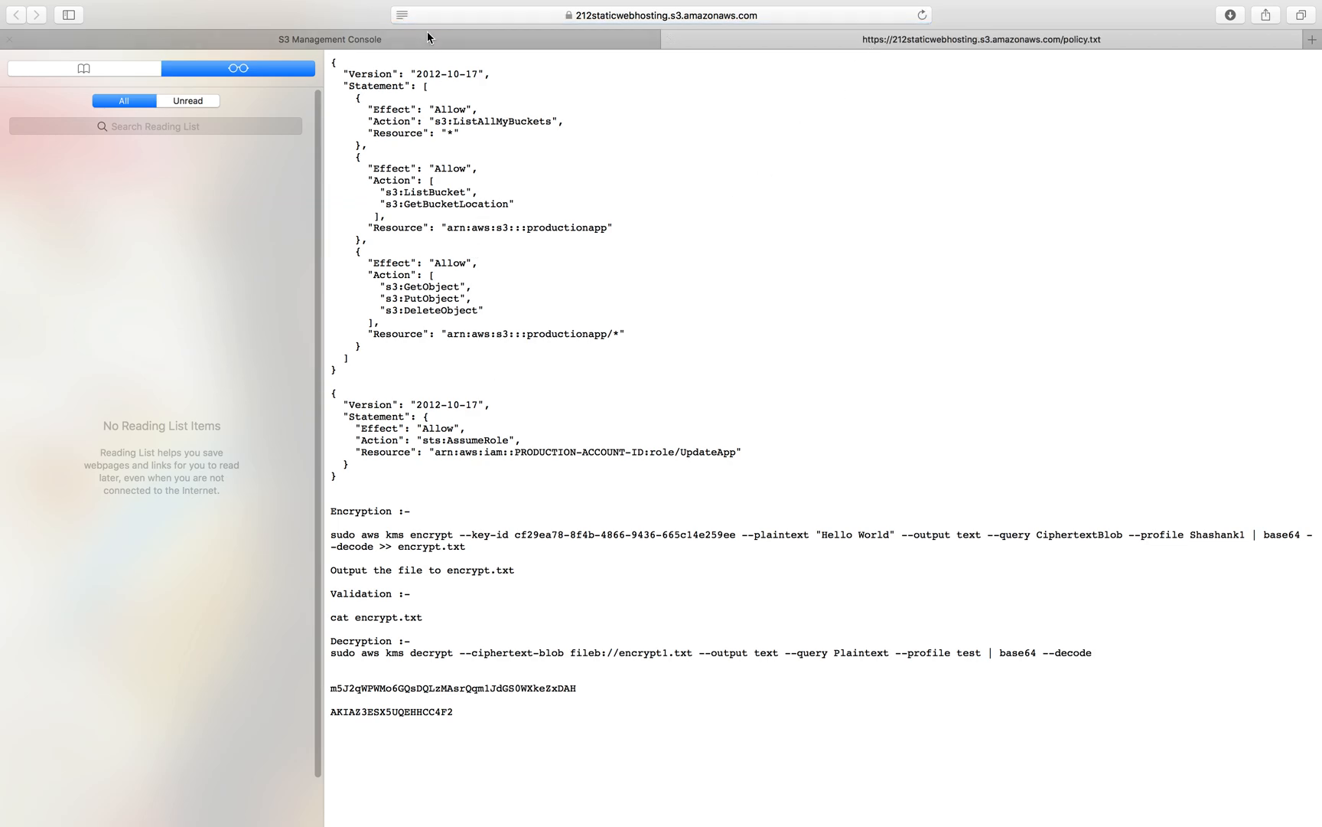
left_click_drag(333, 74, 408, 640)
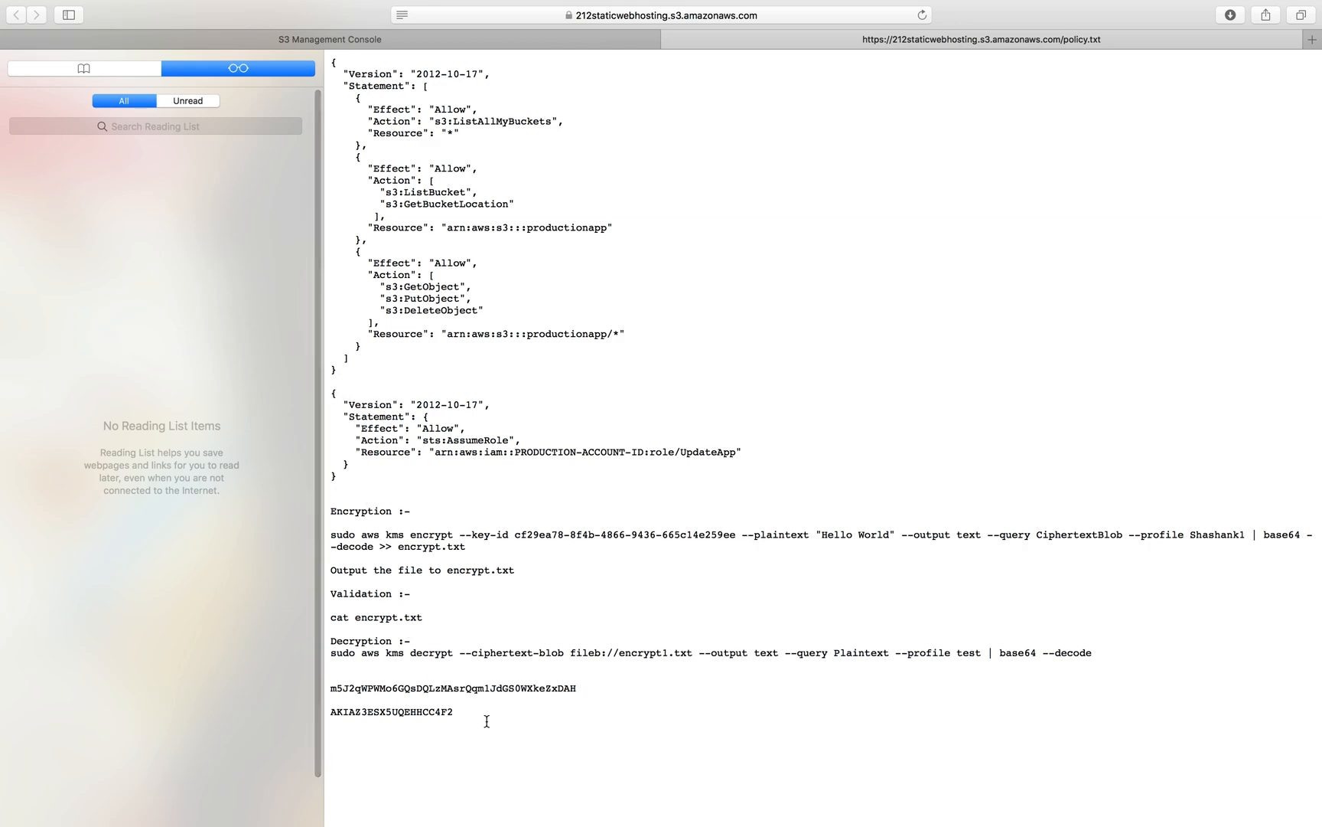
left_click_drag(332, 510, 453, 712)
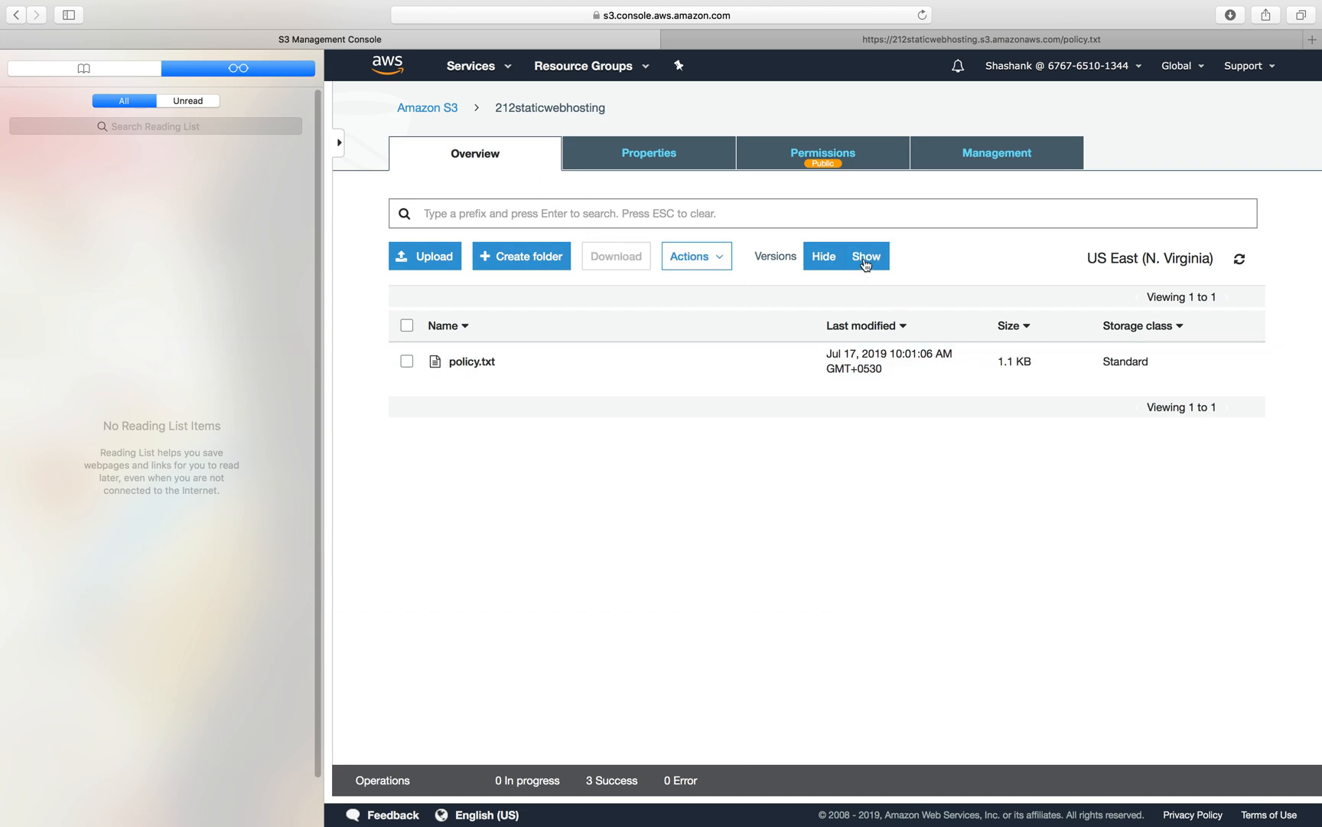
left_click(865, 255)
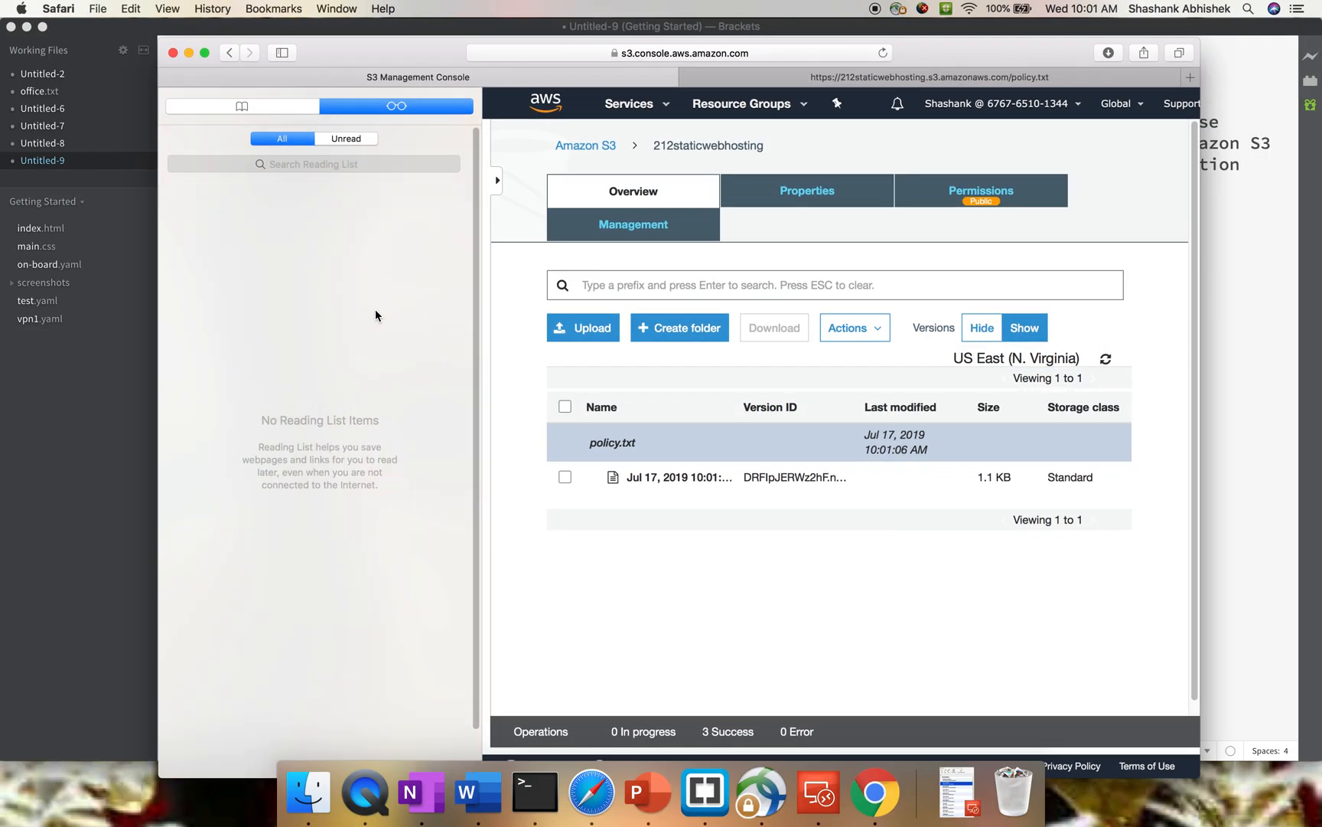
mouse_move(307, 793)
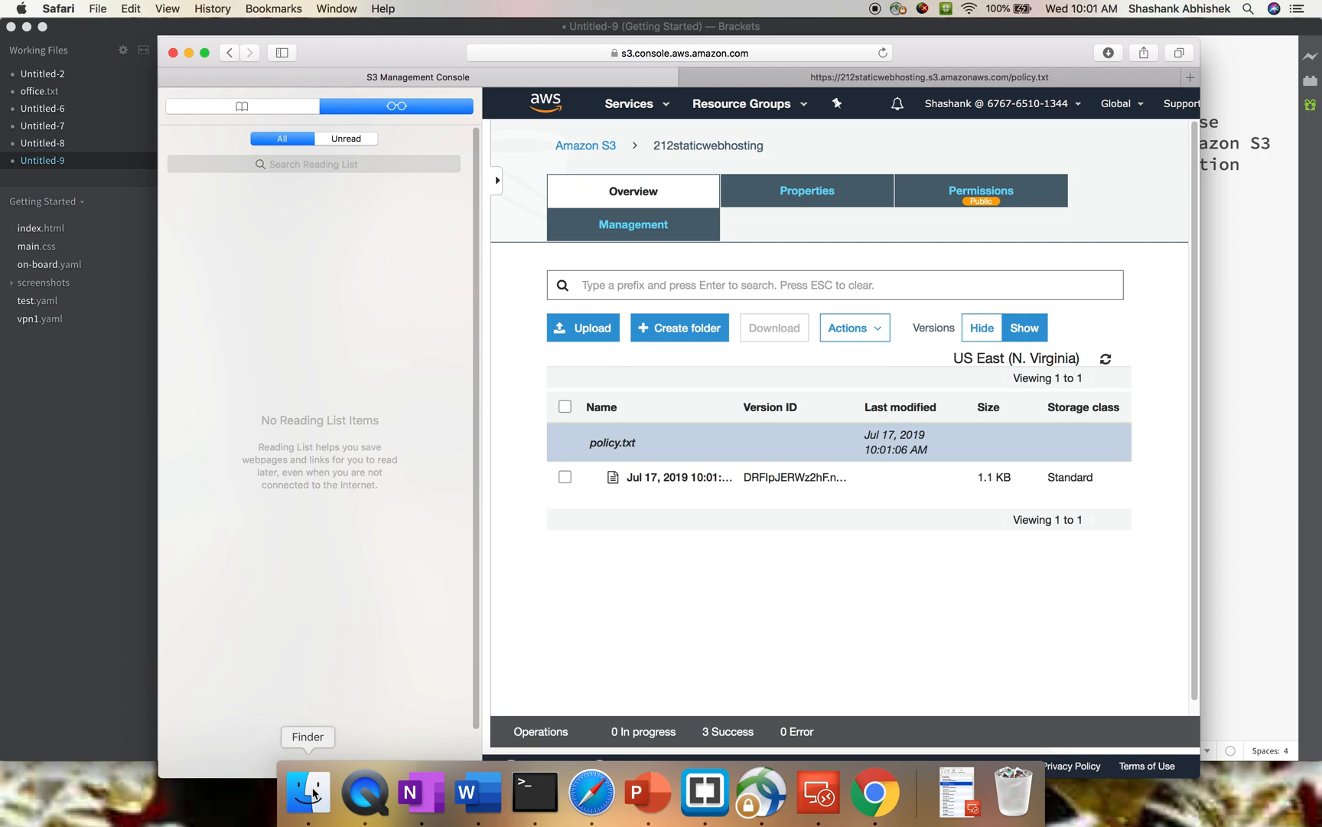
Open the local policy.txt from Downloads in TextEdit and scroll to its end.
left_click(308, 792)
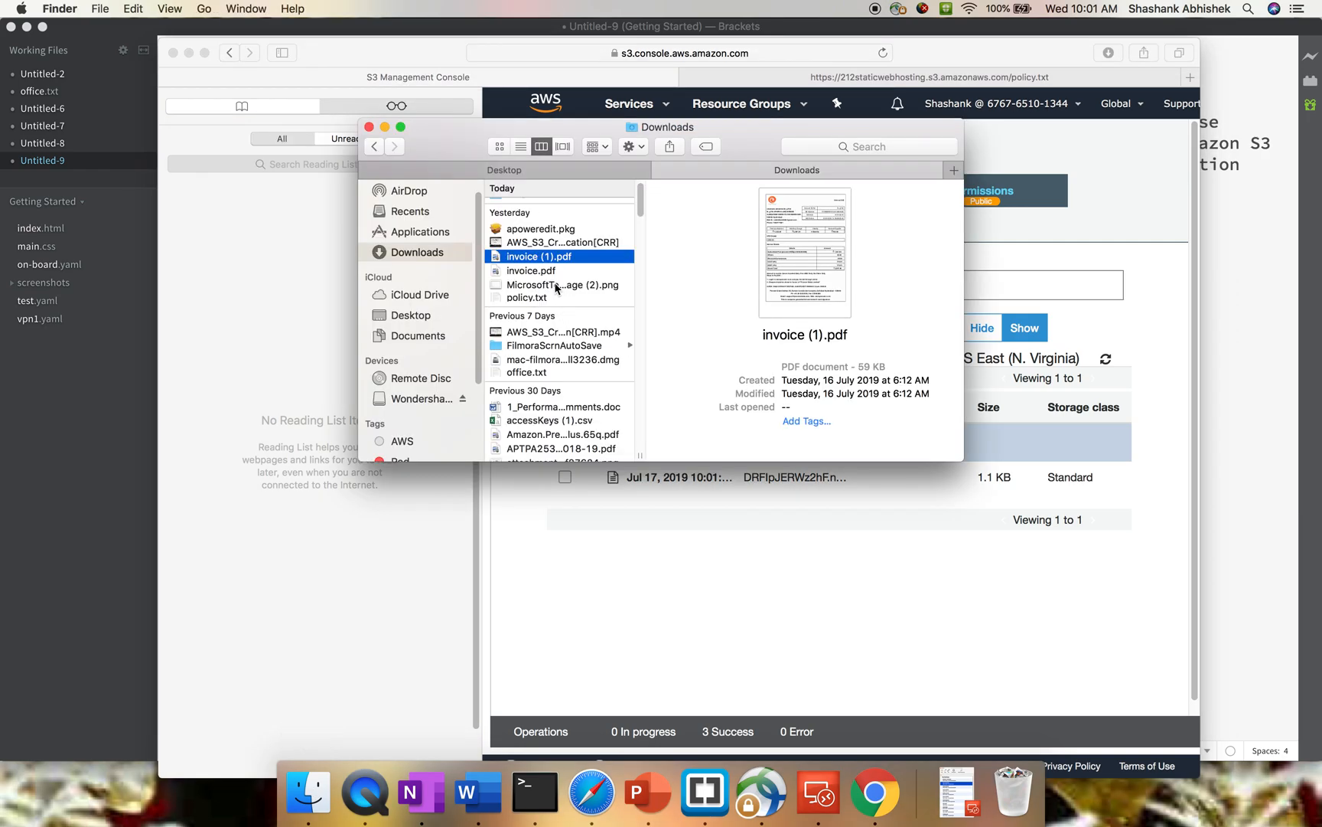
left_click(526, 297)
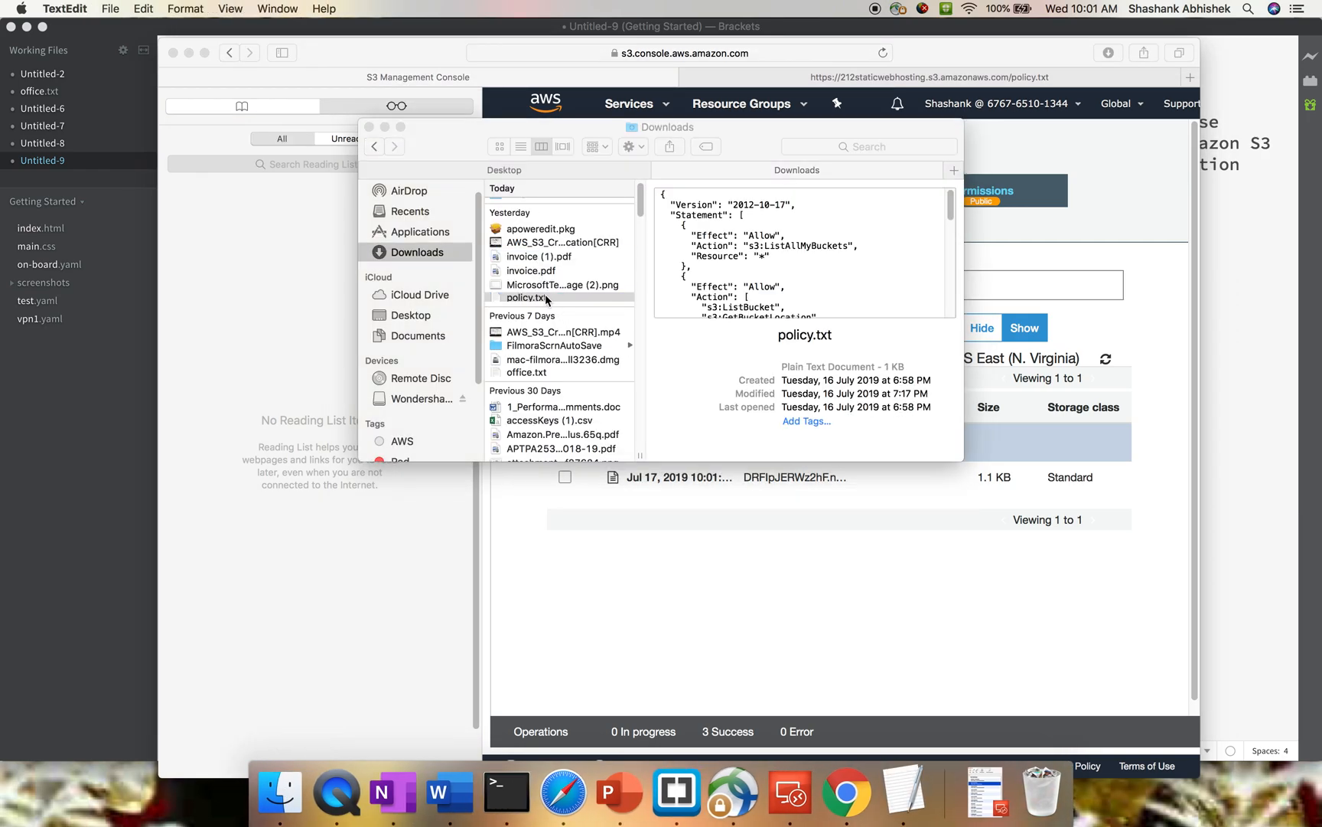
double_click(525, 297)
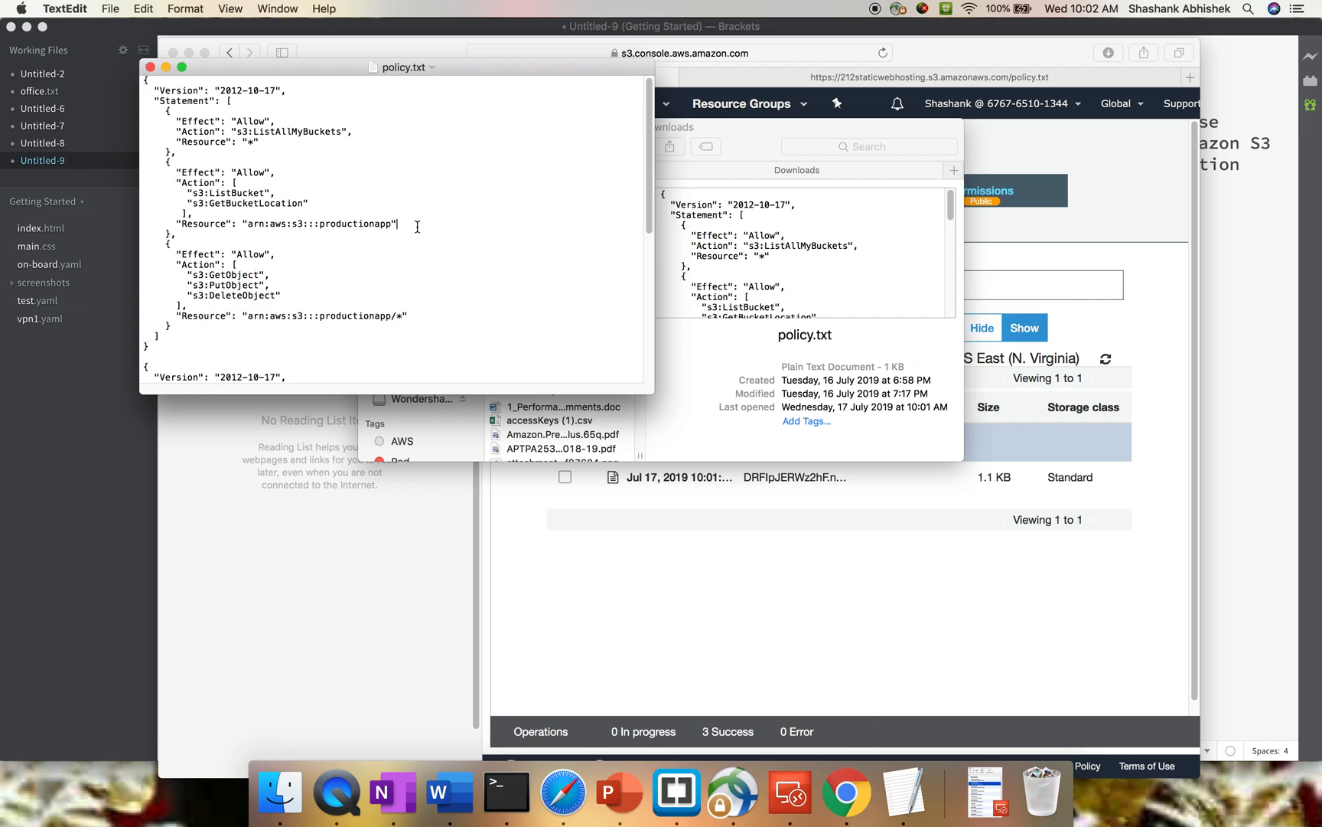
scroll("down", 3)
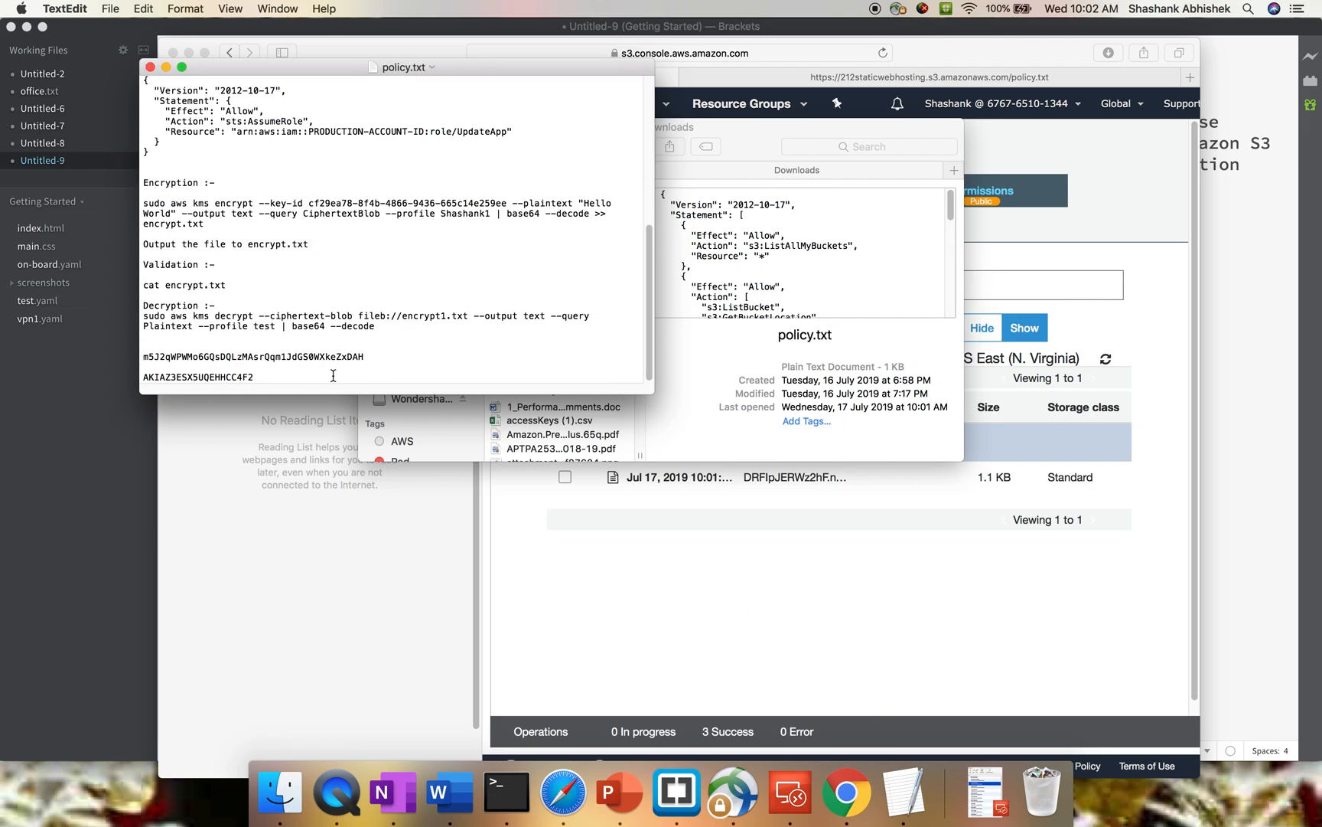
Append the line 'This is my channel.. Welcome viewers' to policy.txt.
type("This")
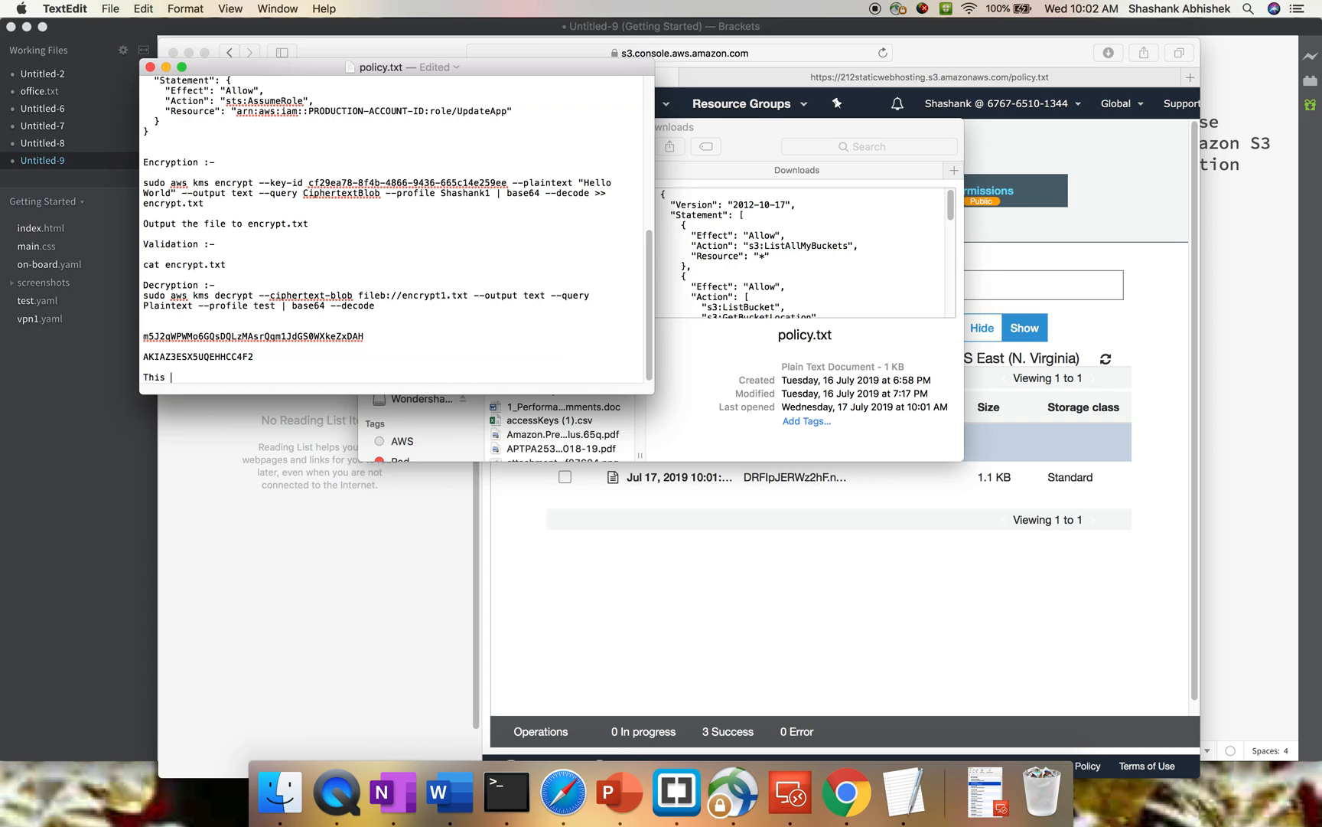
type("is my channel")
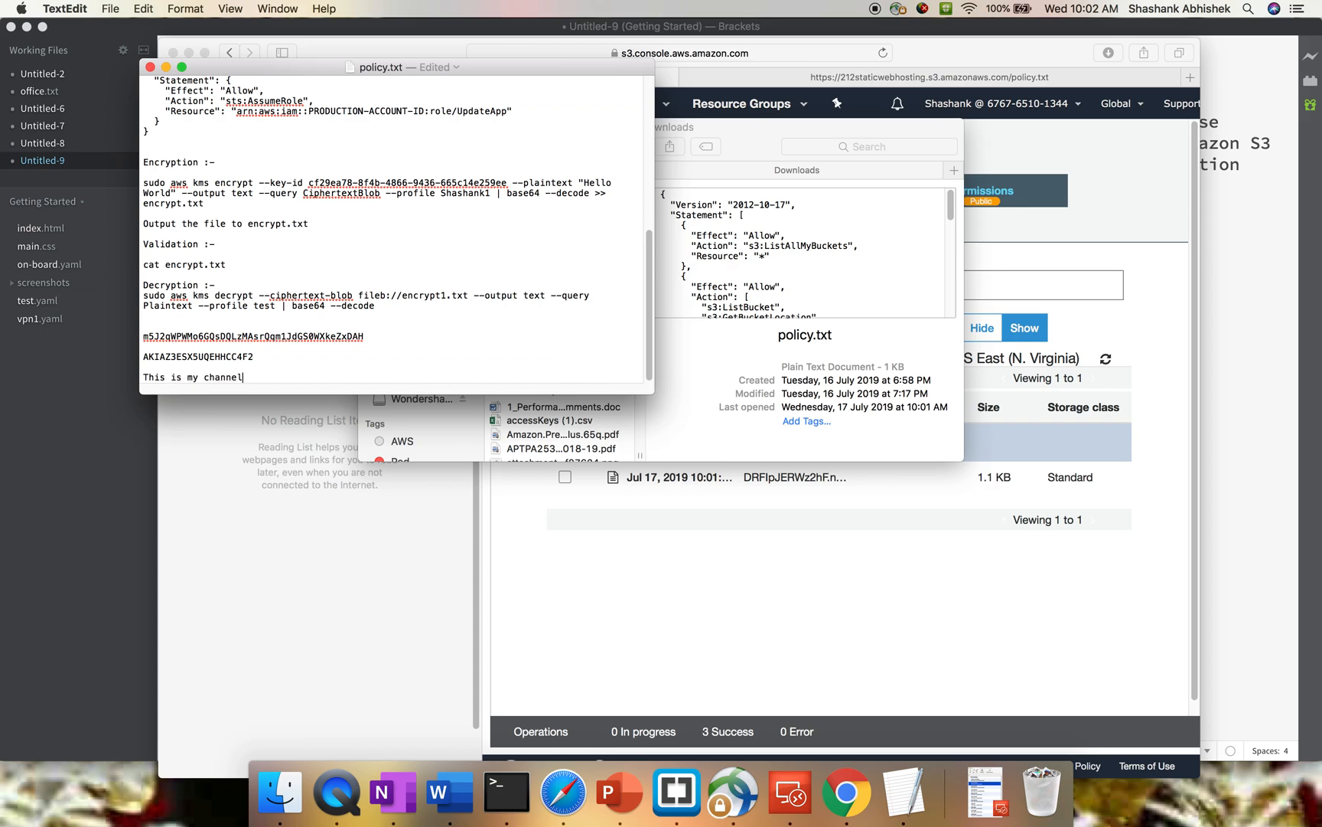
type(".. Wl")
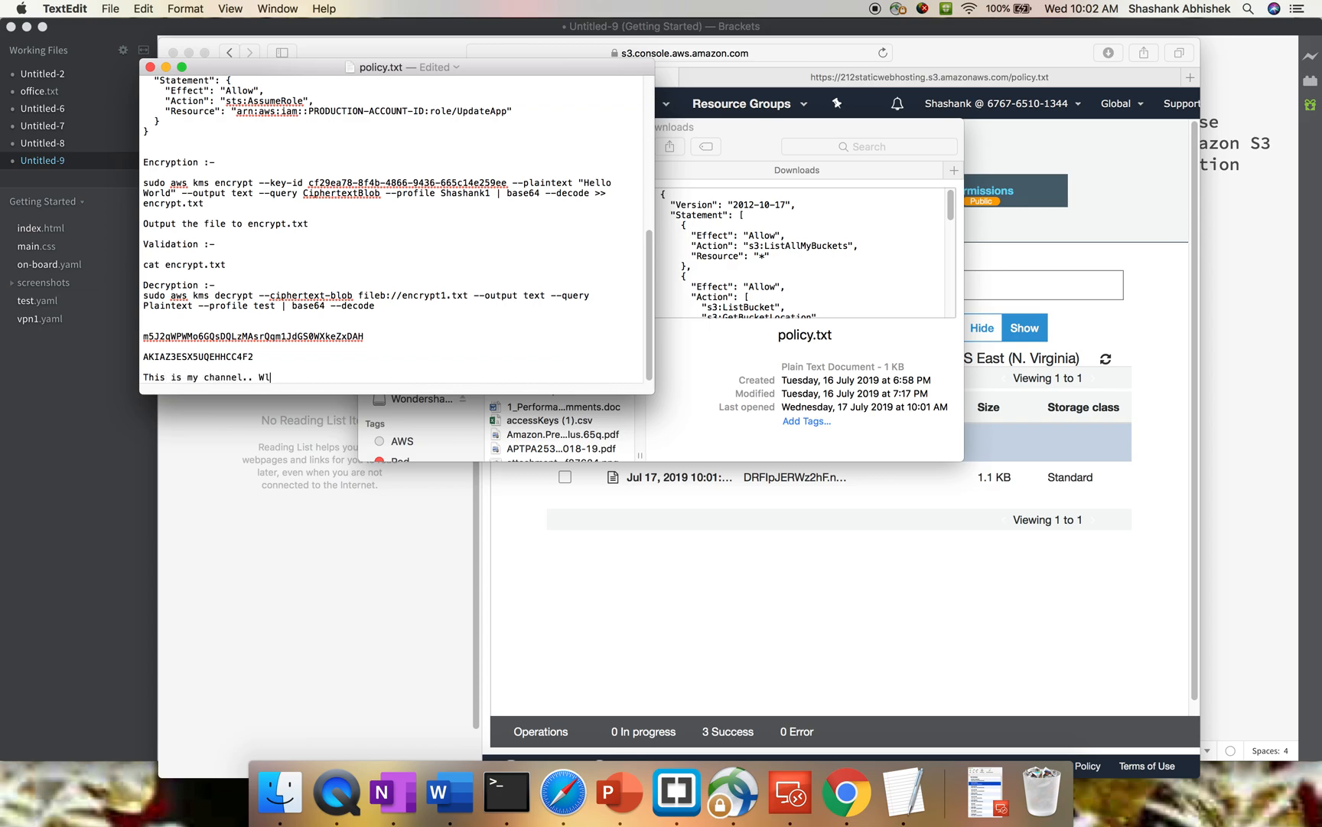
type("elcome")
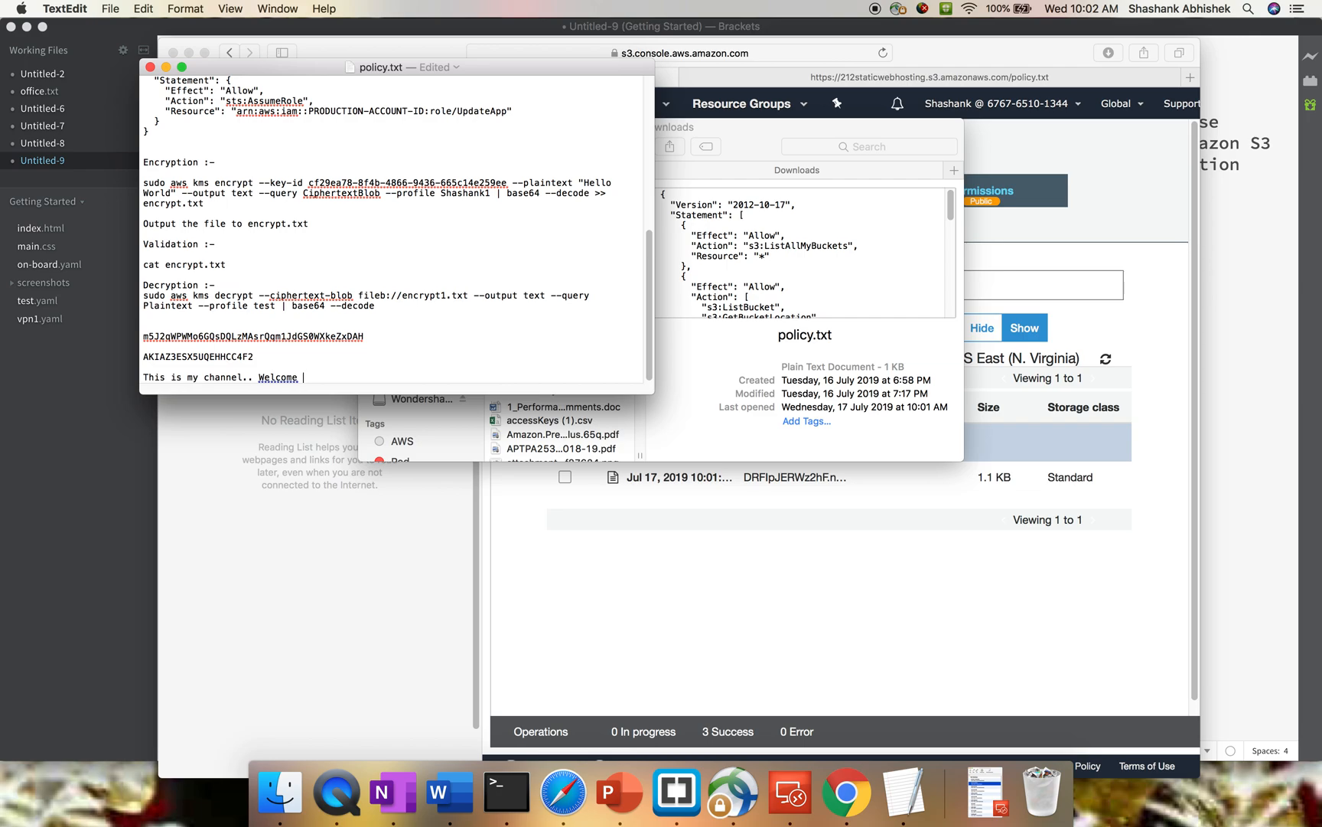
type("viewers")
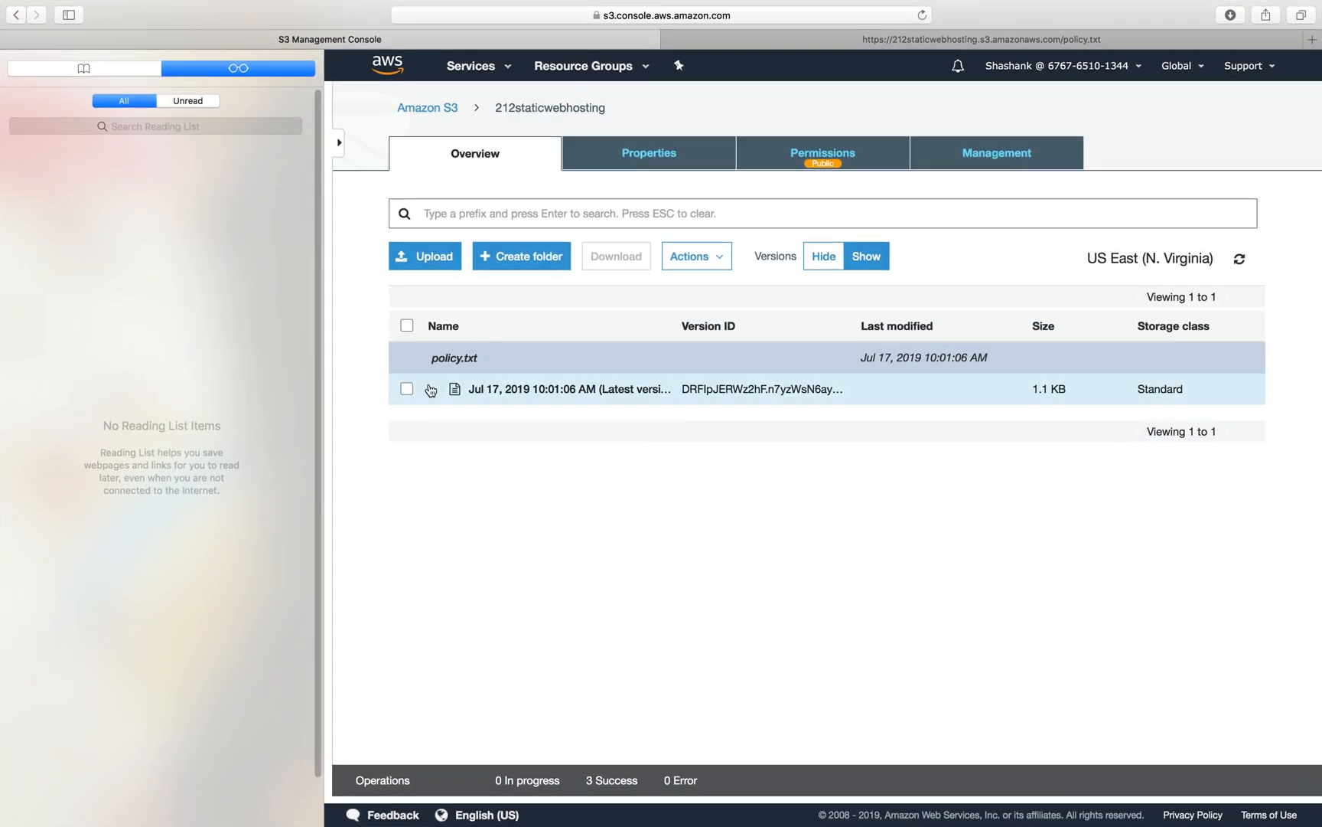
Upload the edited policy.txt from Downloads as a new 1.2 KB version.
left_click(426, 255)
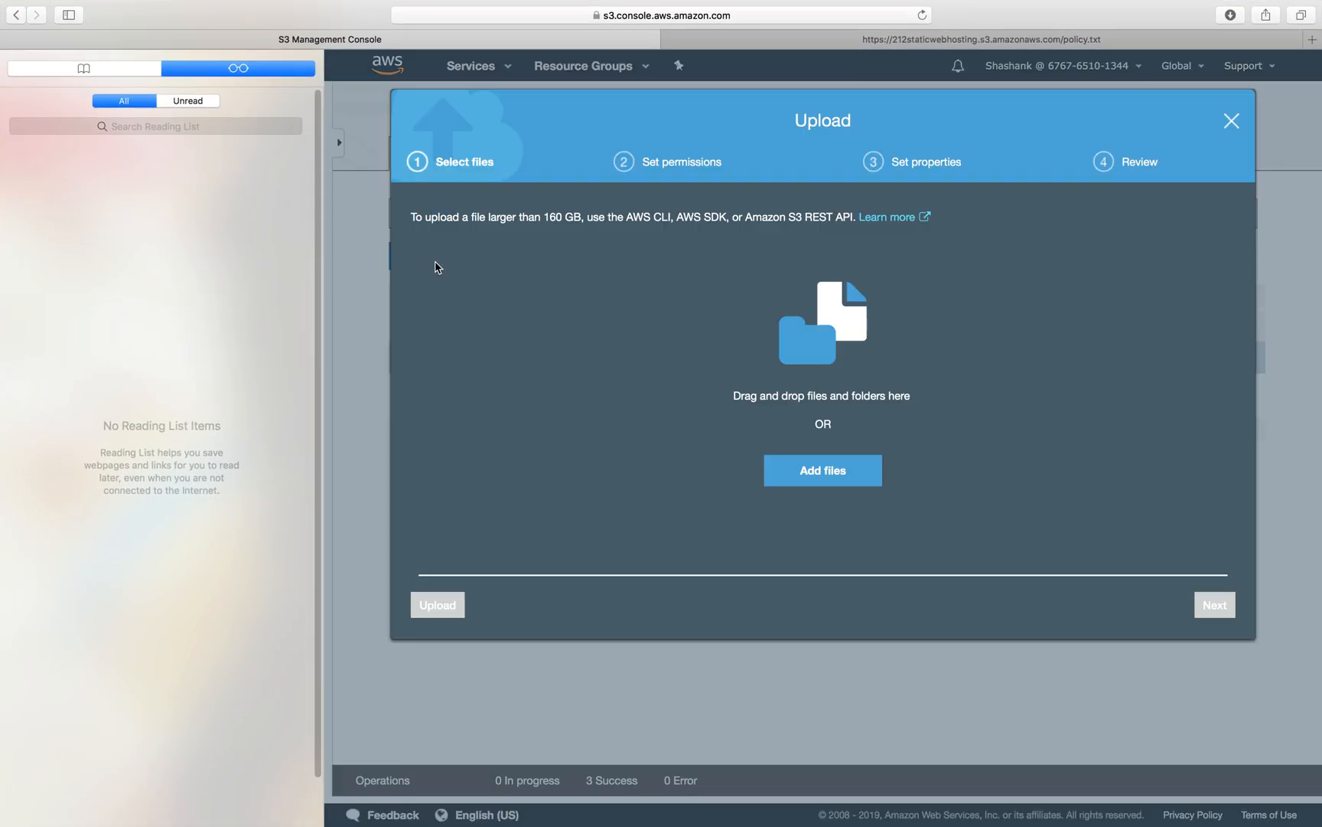
left_click(822, 470)
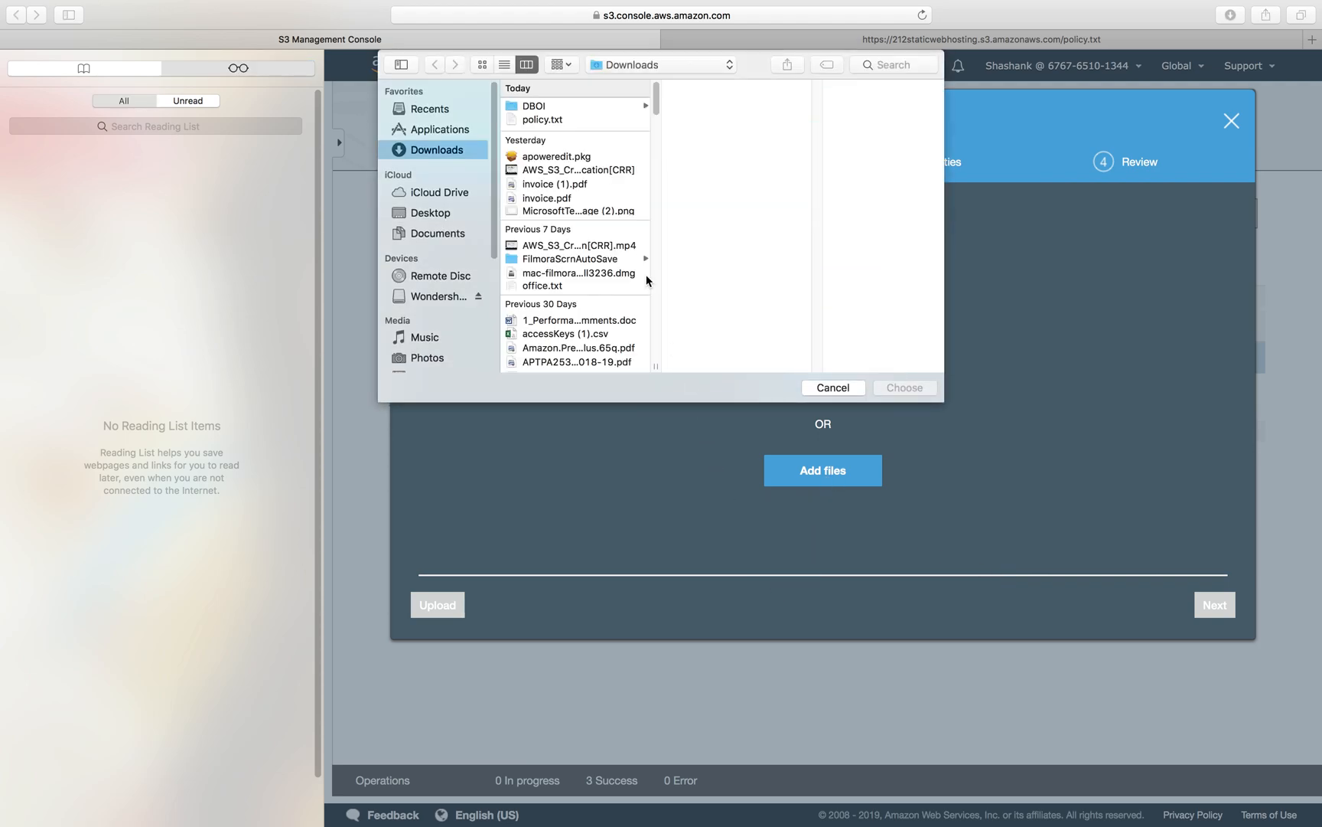
left_click(540, 119)
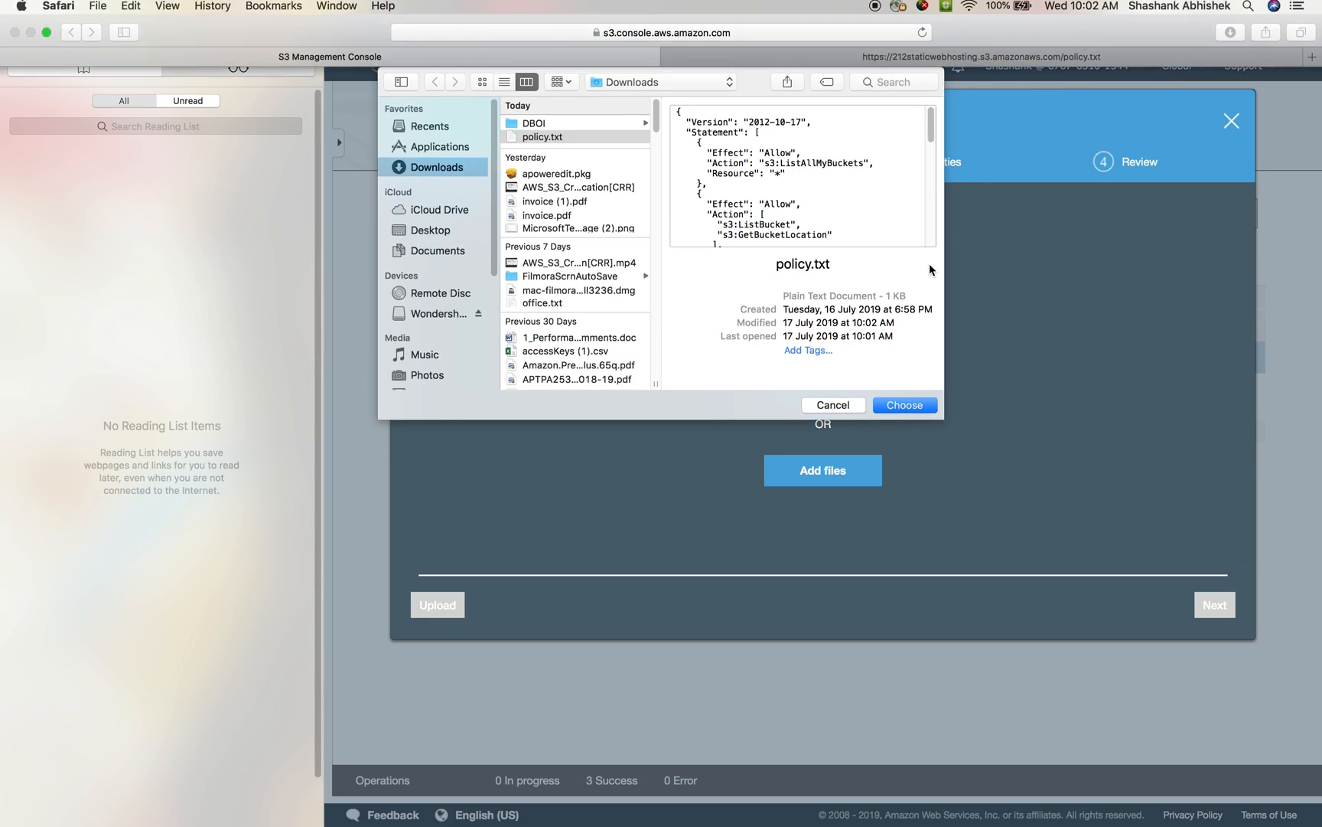
left_click(903, 404)
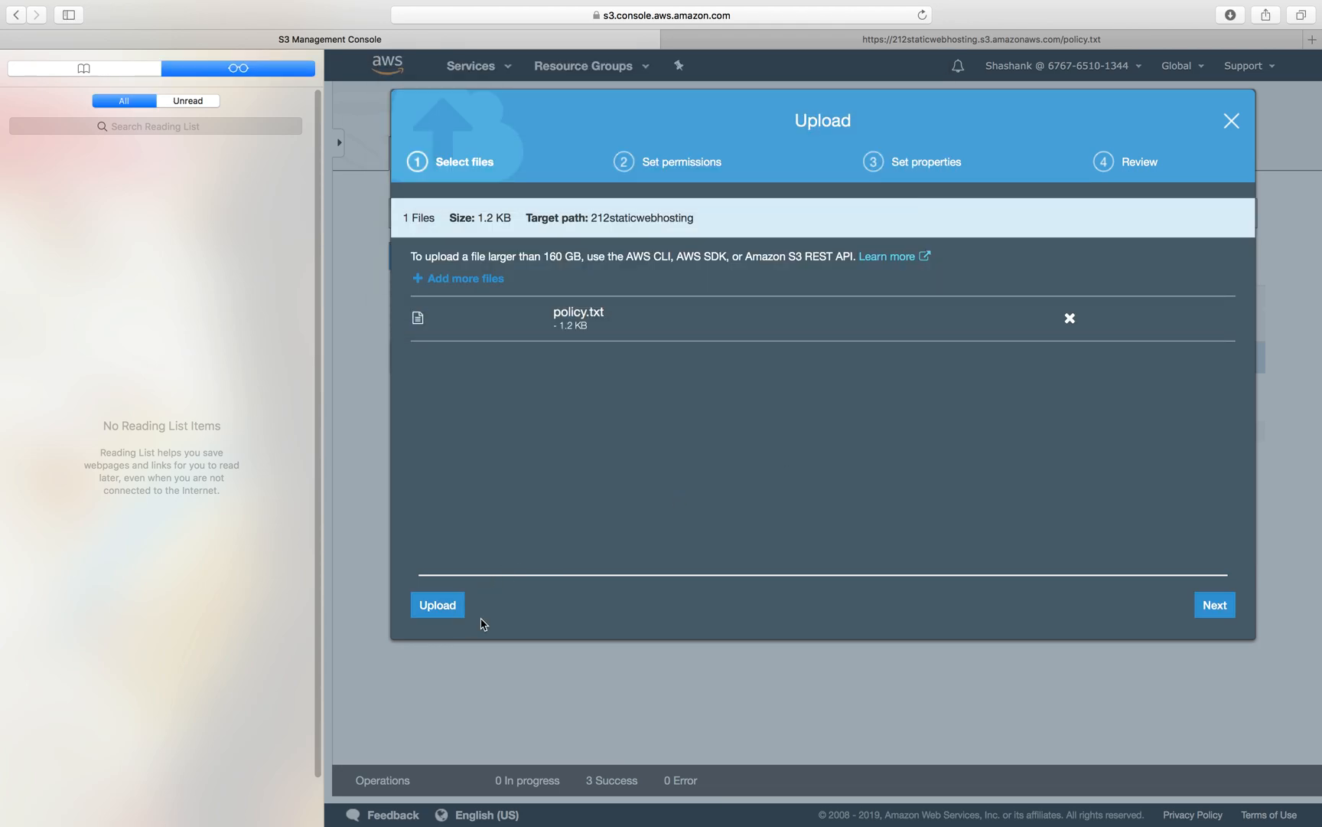
left_click(436, 605)
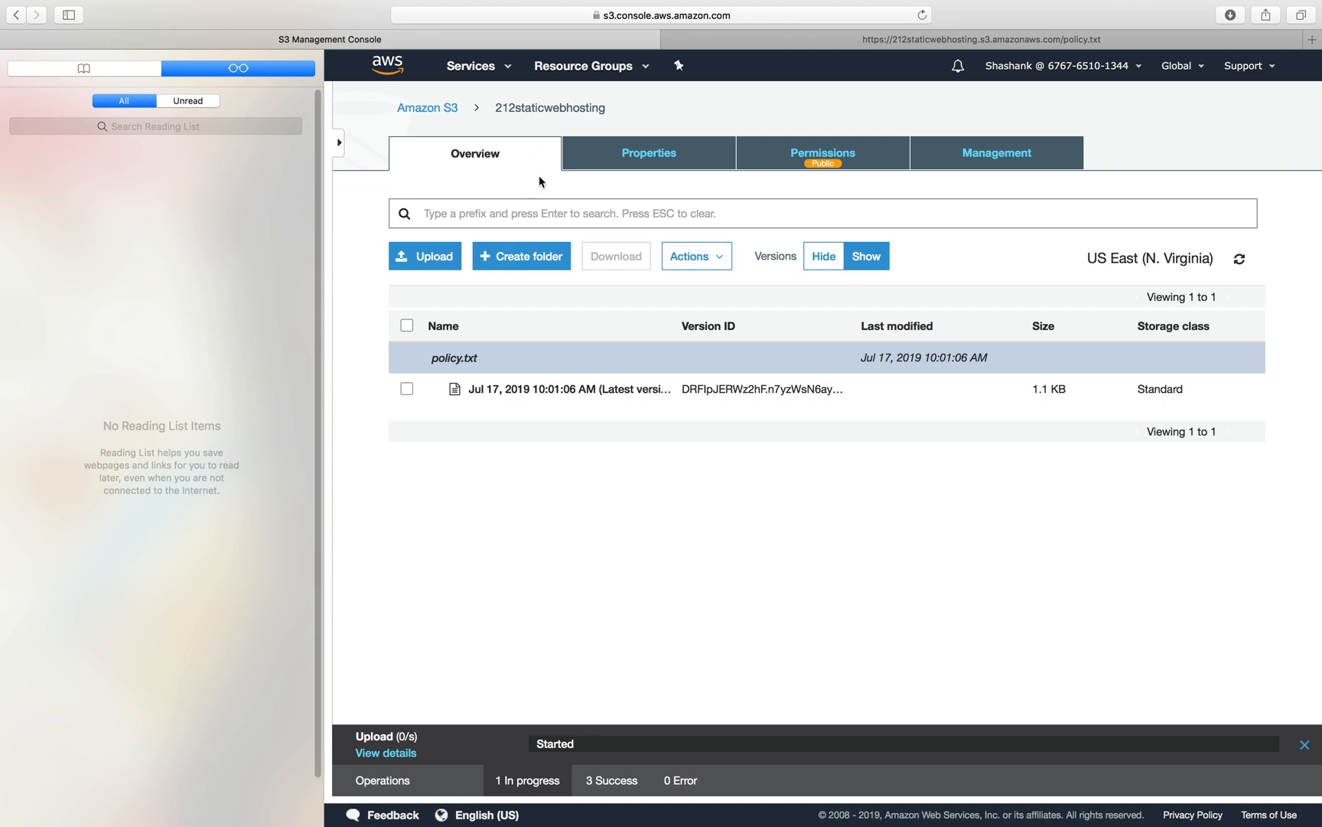
Toggle the Versions view to compare the listing and select policy.txt.
left_click(822, 256)
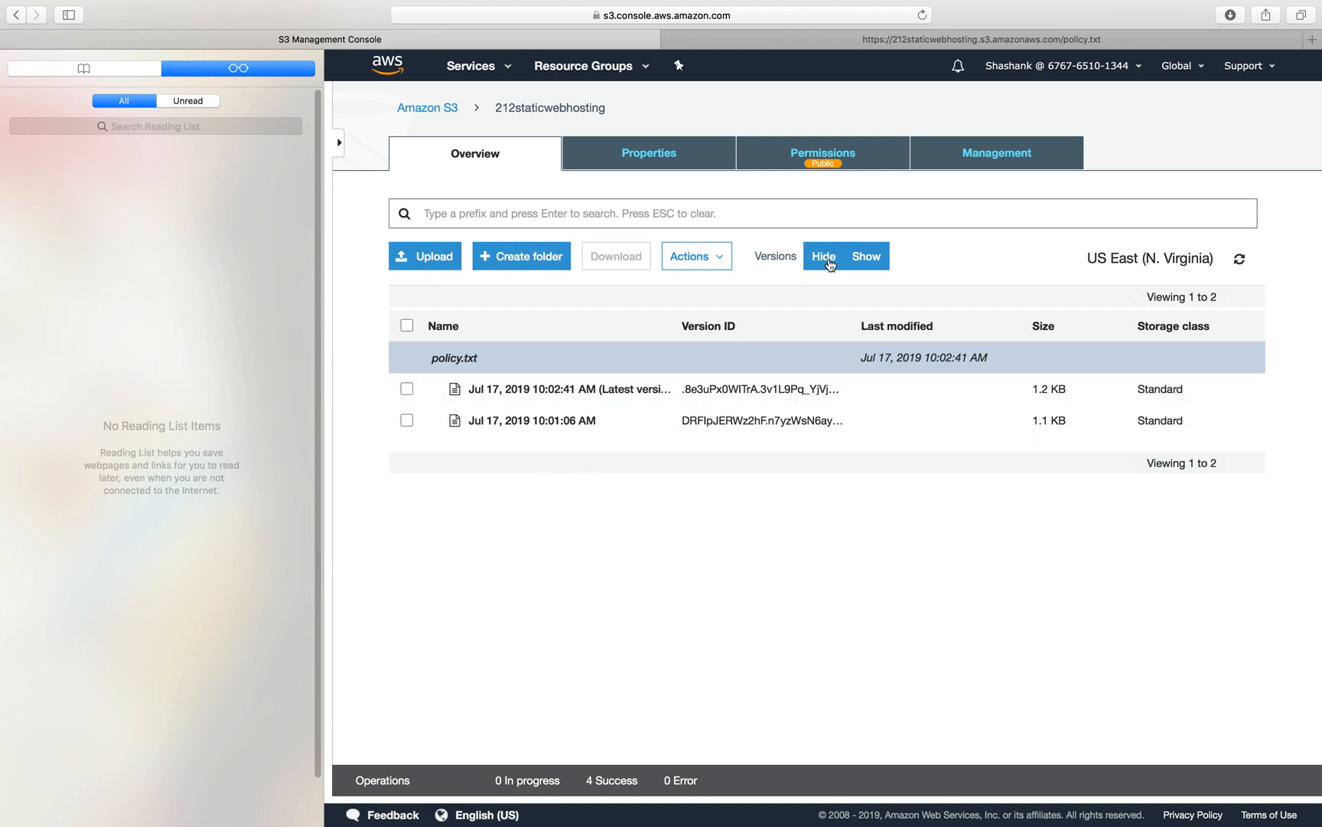
left_click(822, 256)
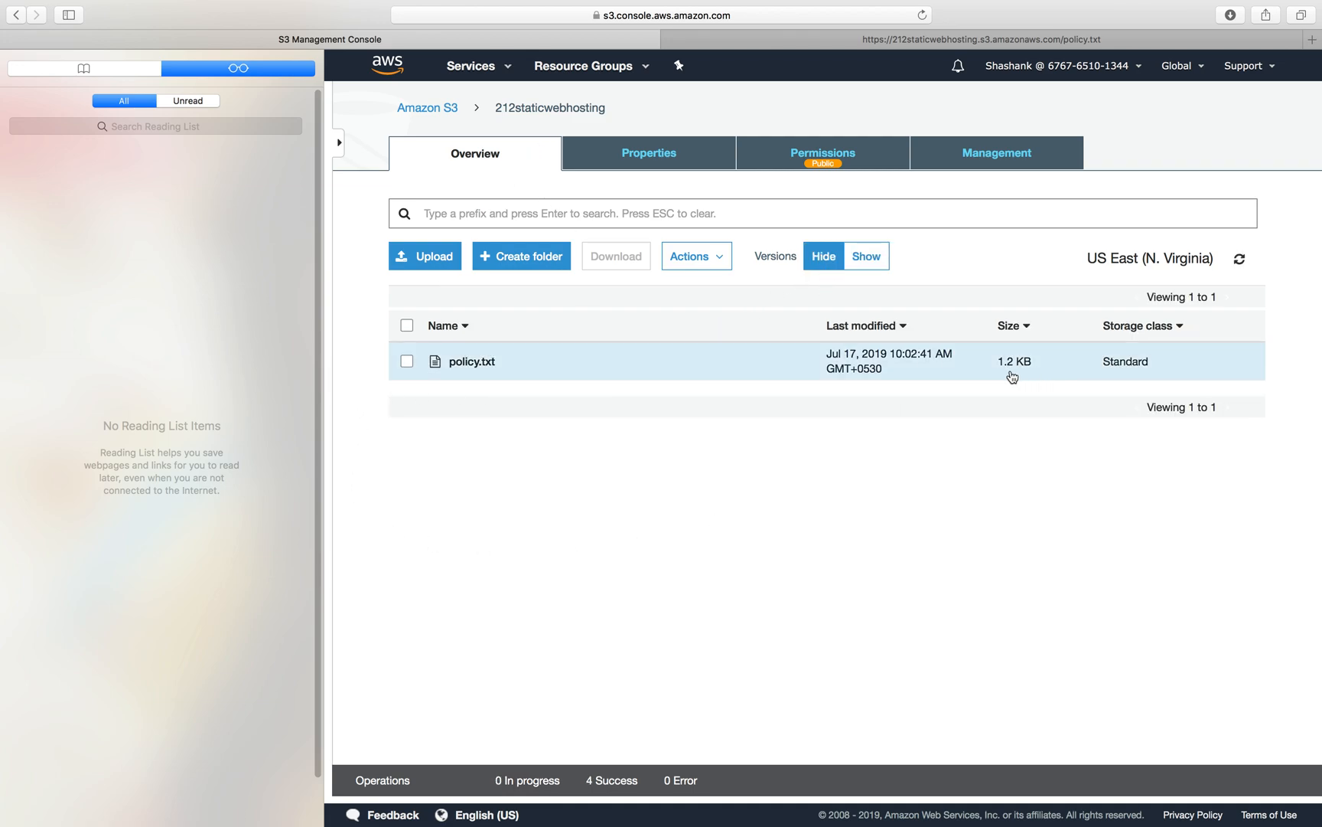
left_click(407, 361)
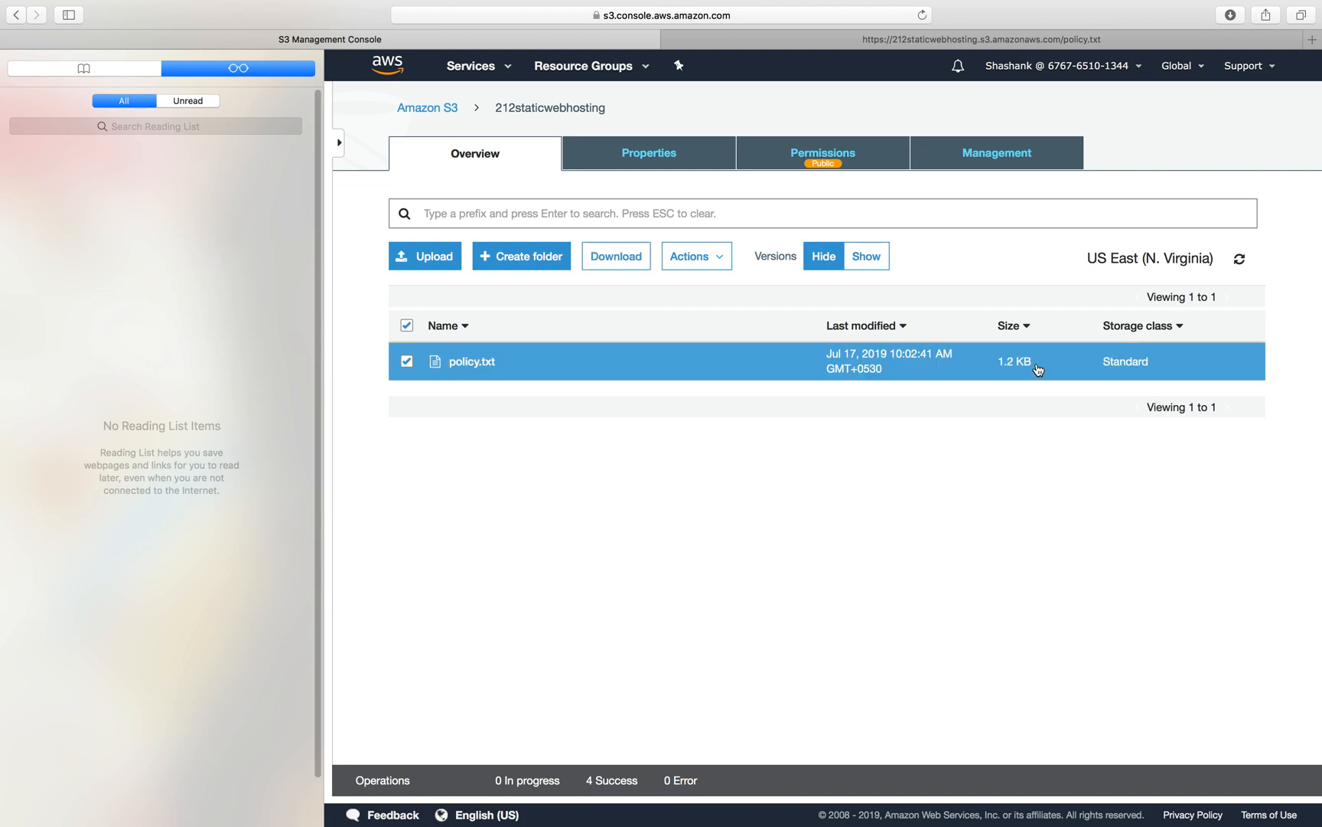
Grant everyone read access to the latest policy.txt version and return to its overview.
left_click(865, 256)
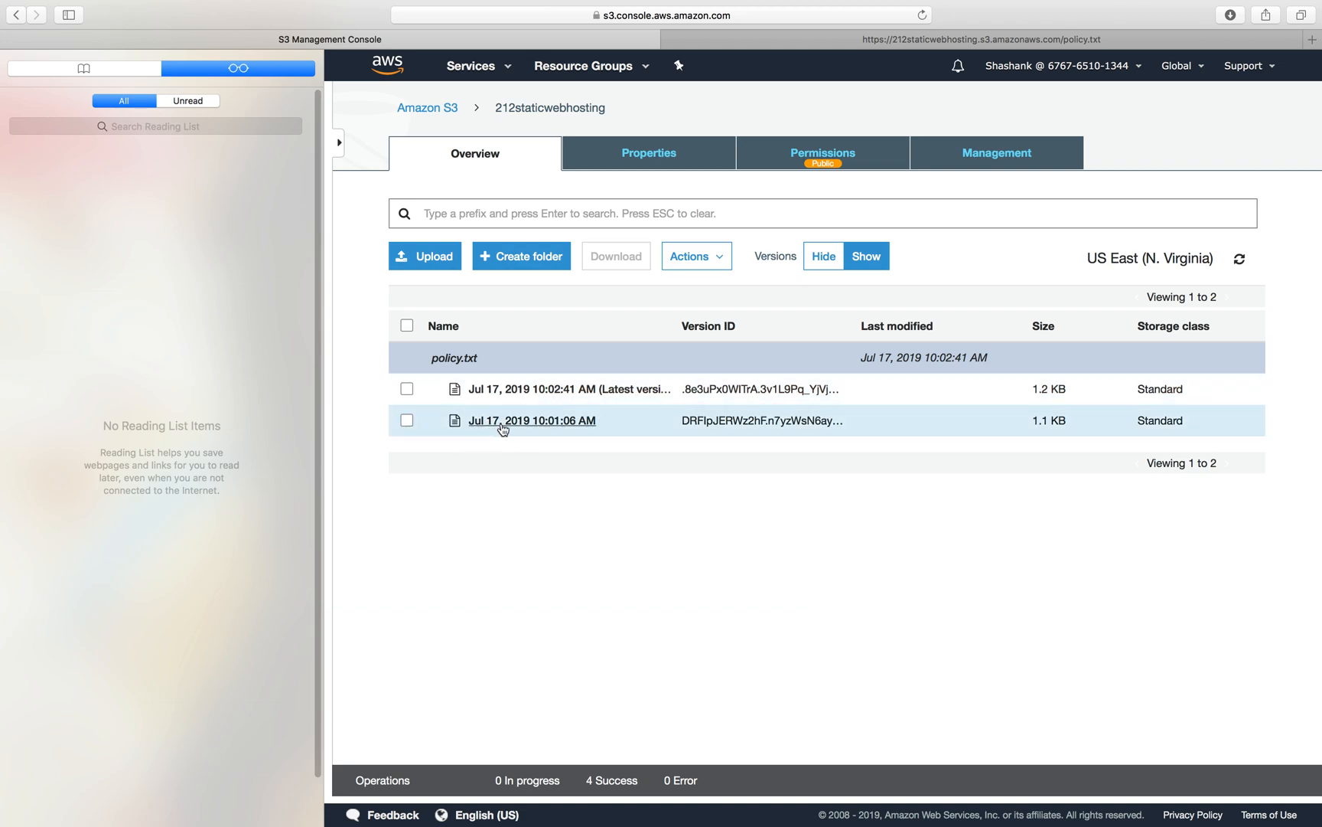
mouse_move(1079, 431)
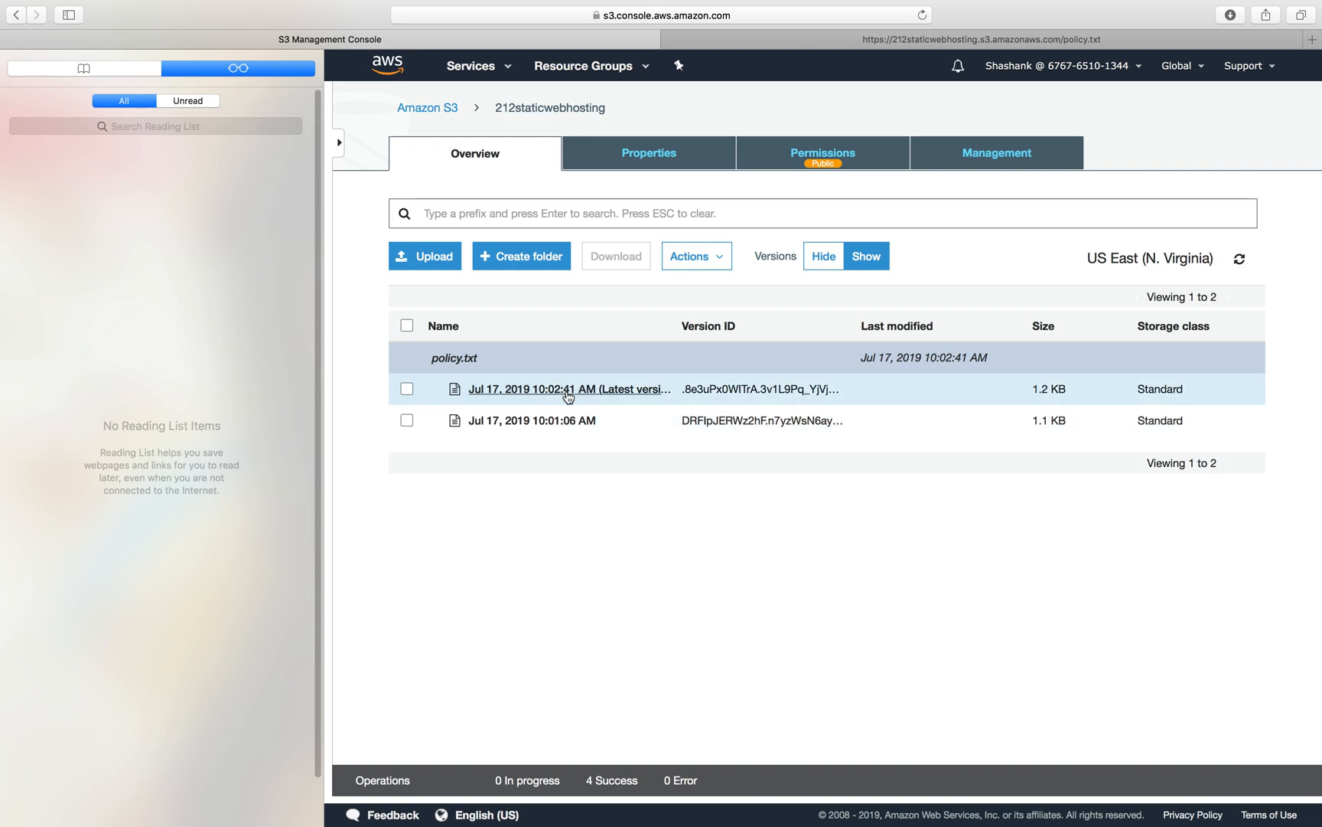
left_click(570, 389)
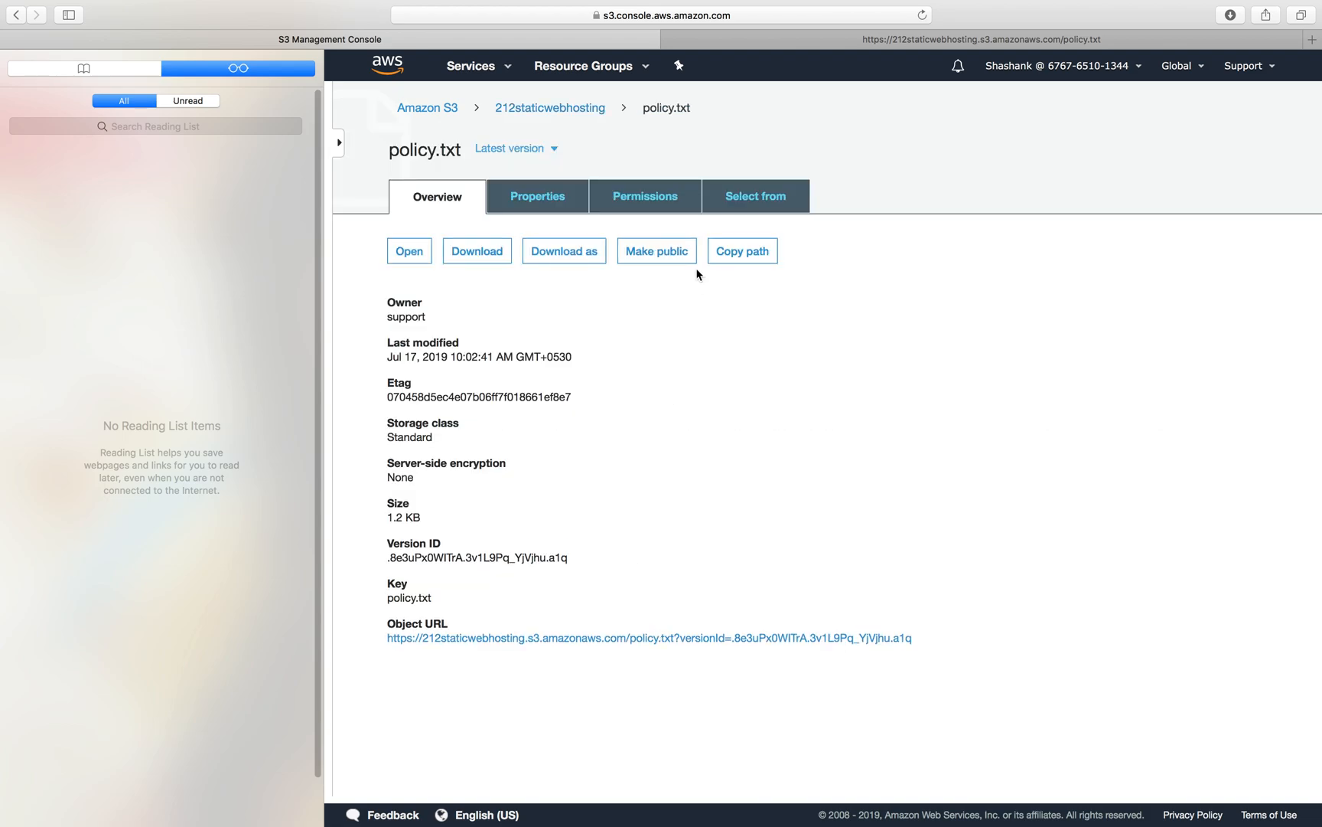
left_click(643, 196)
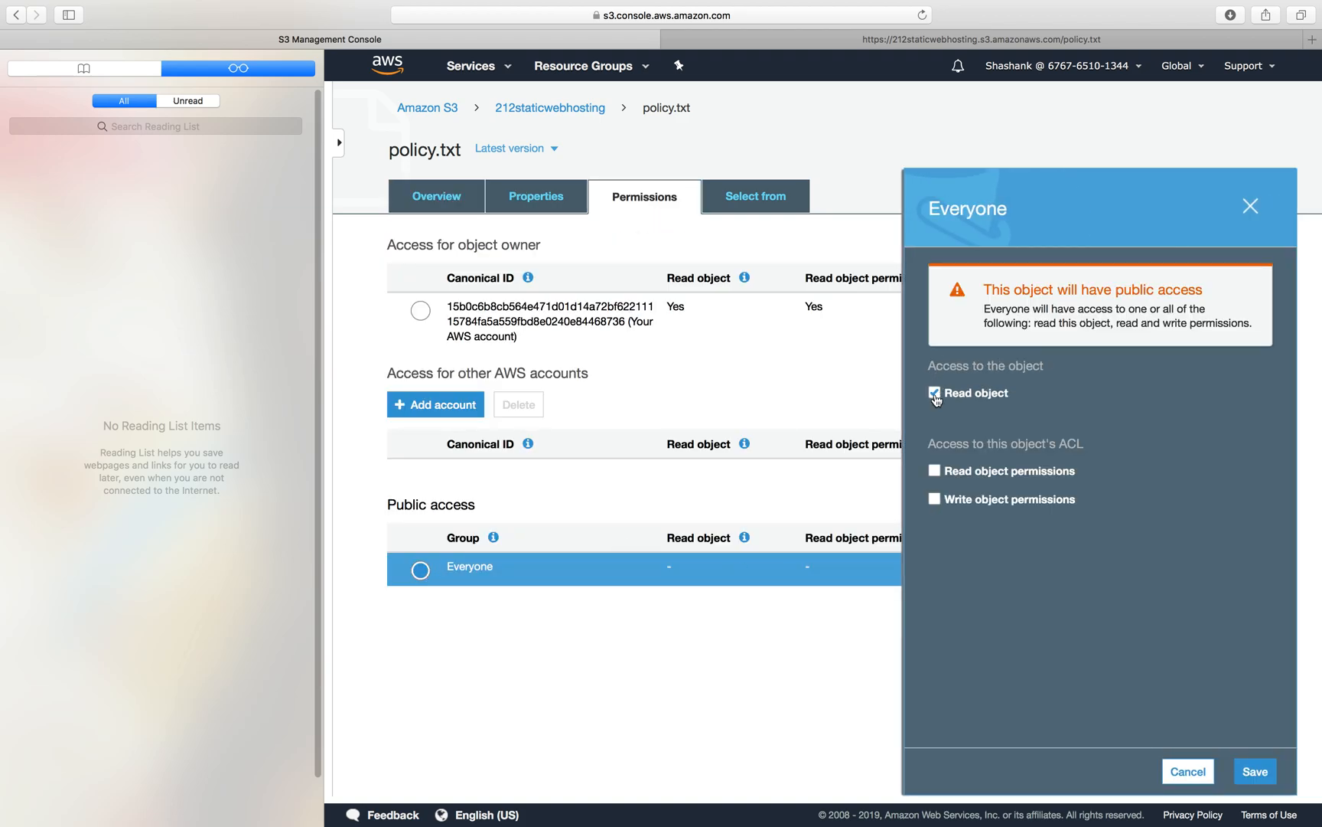
left_click(935, 470)
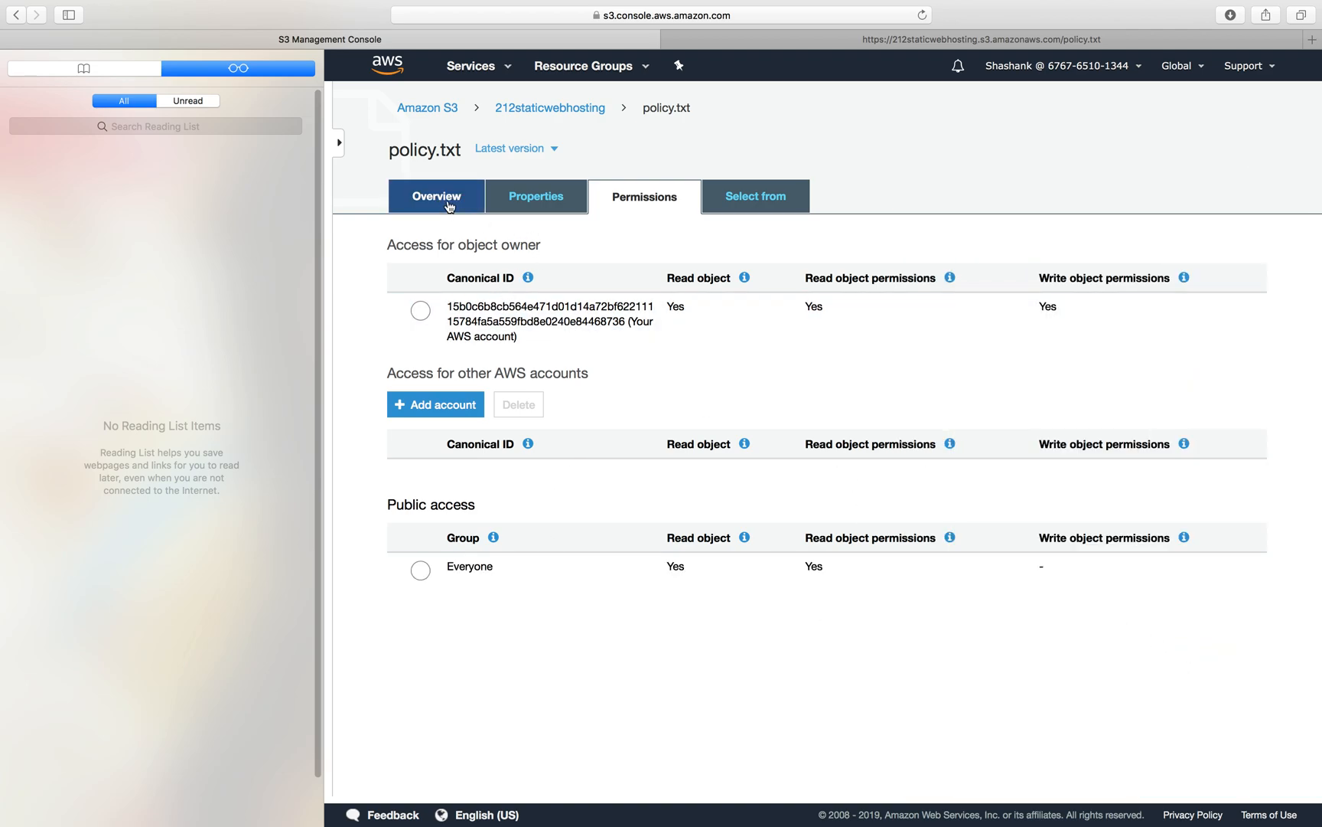
left_click(436, 196)
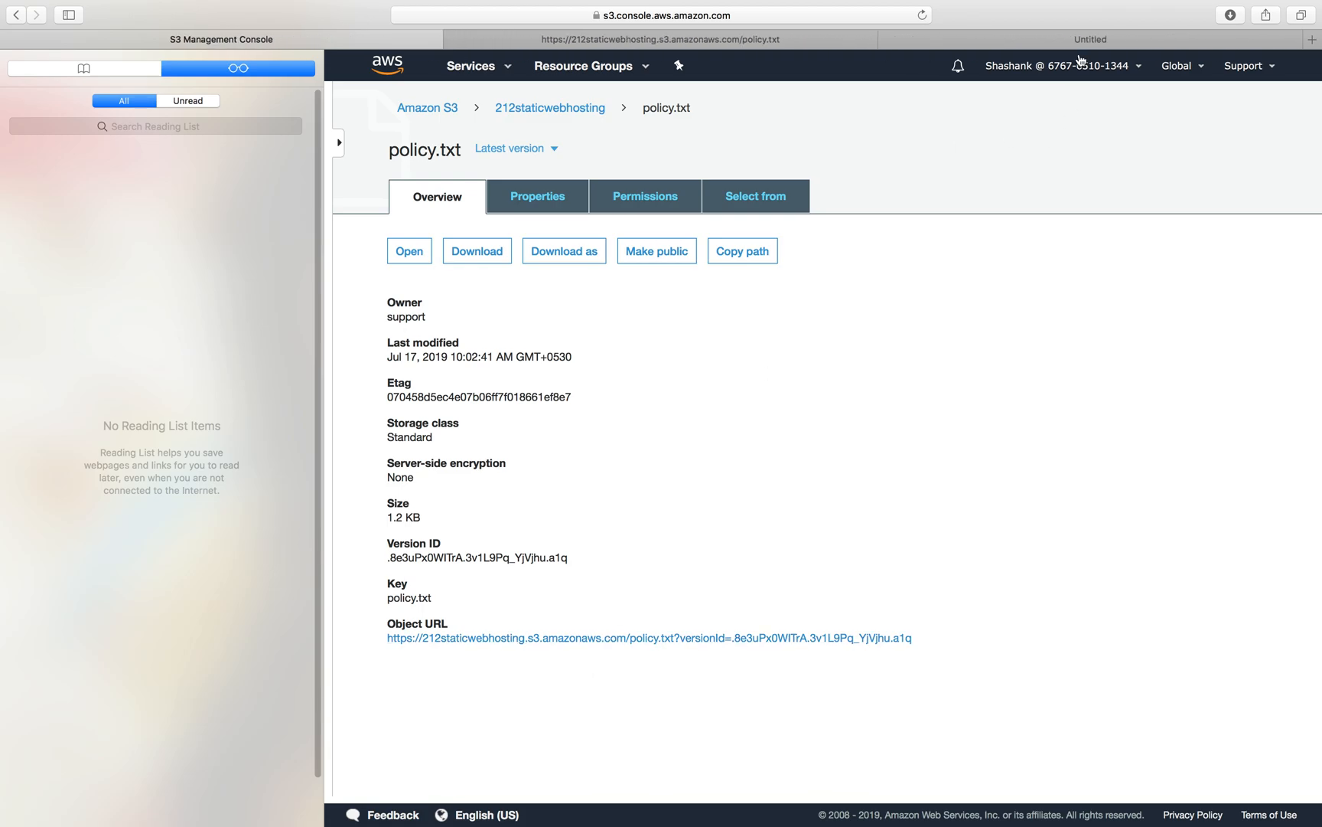
View the latest policy.txt version publicly, ending with the added welcome-viewers line.
left_click(409, 251)
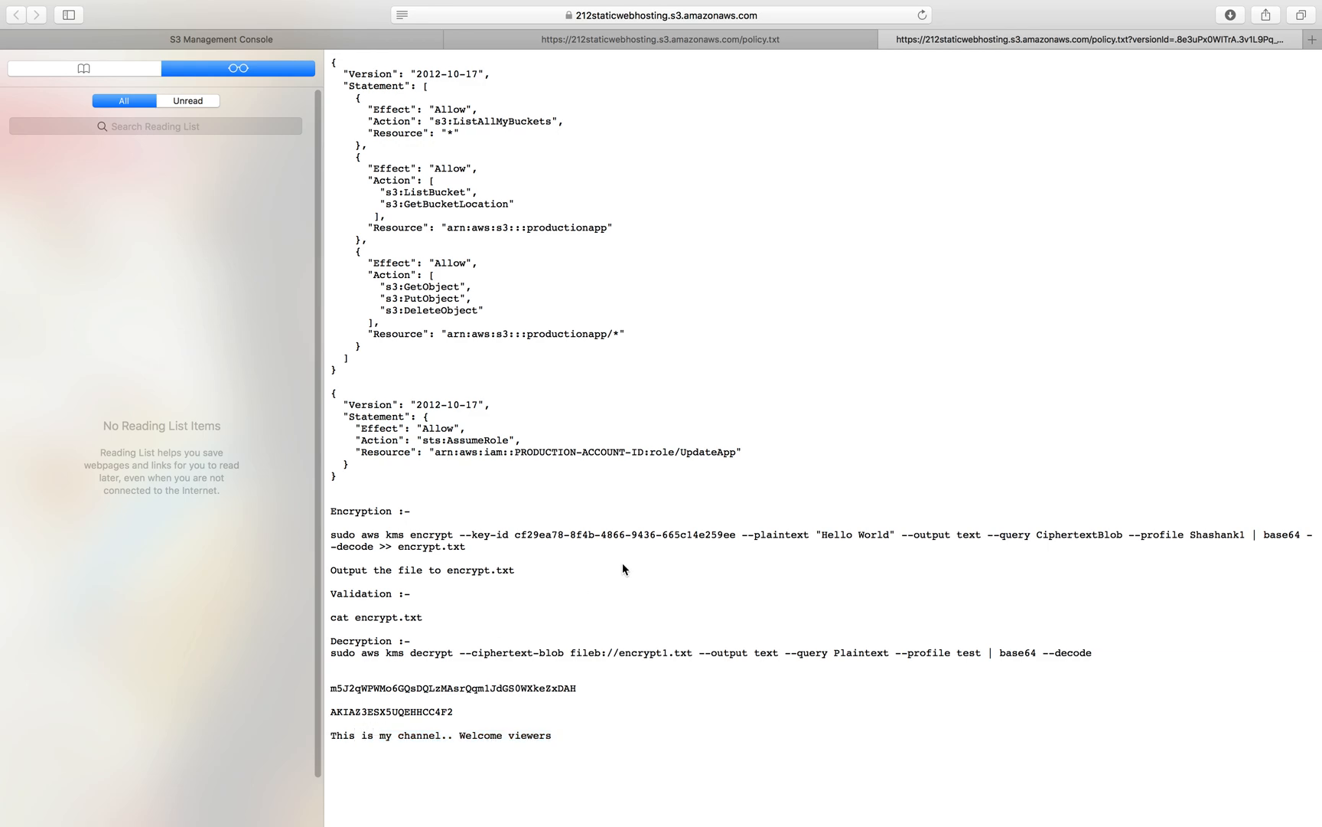
mouse_move(334, 47)
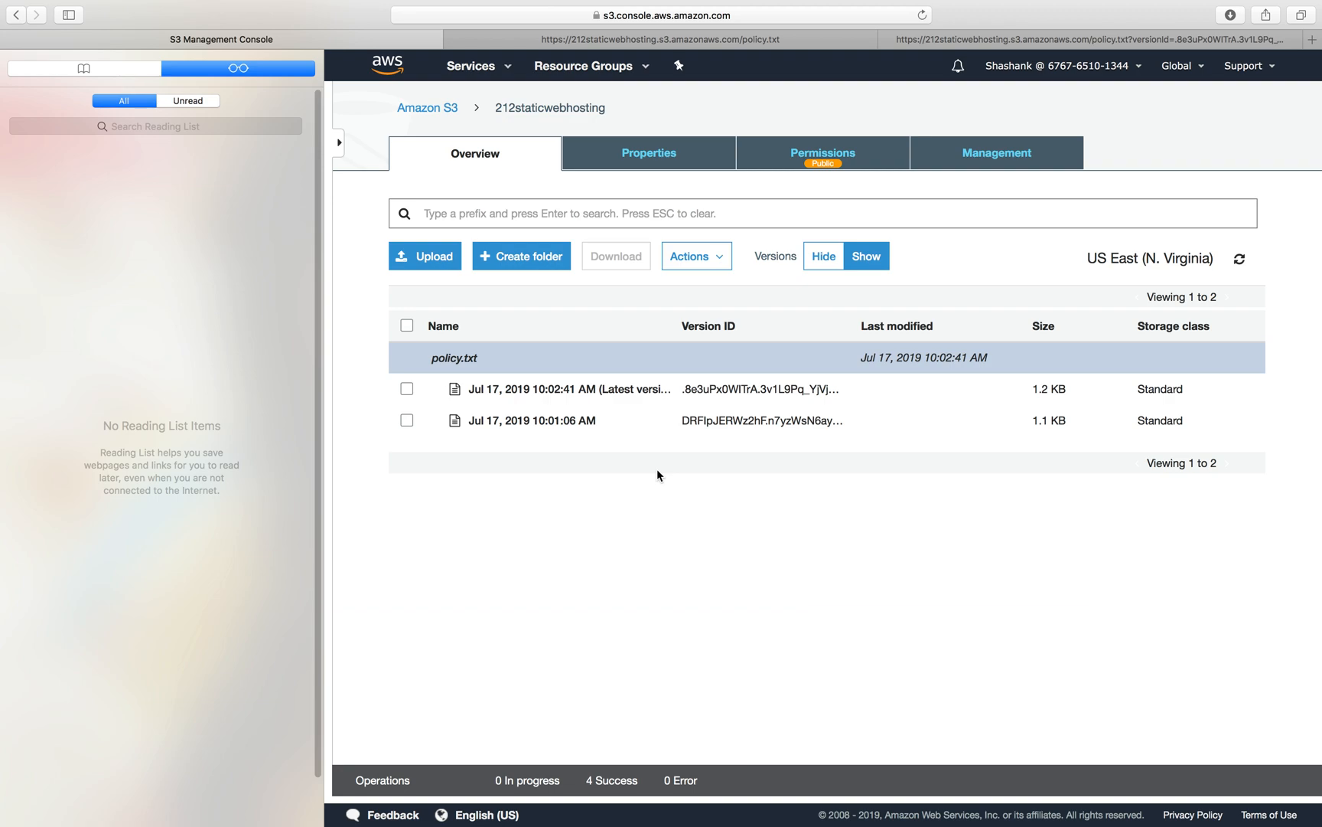
mouse_move(647, 476)
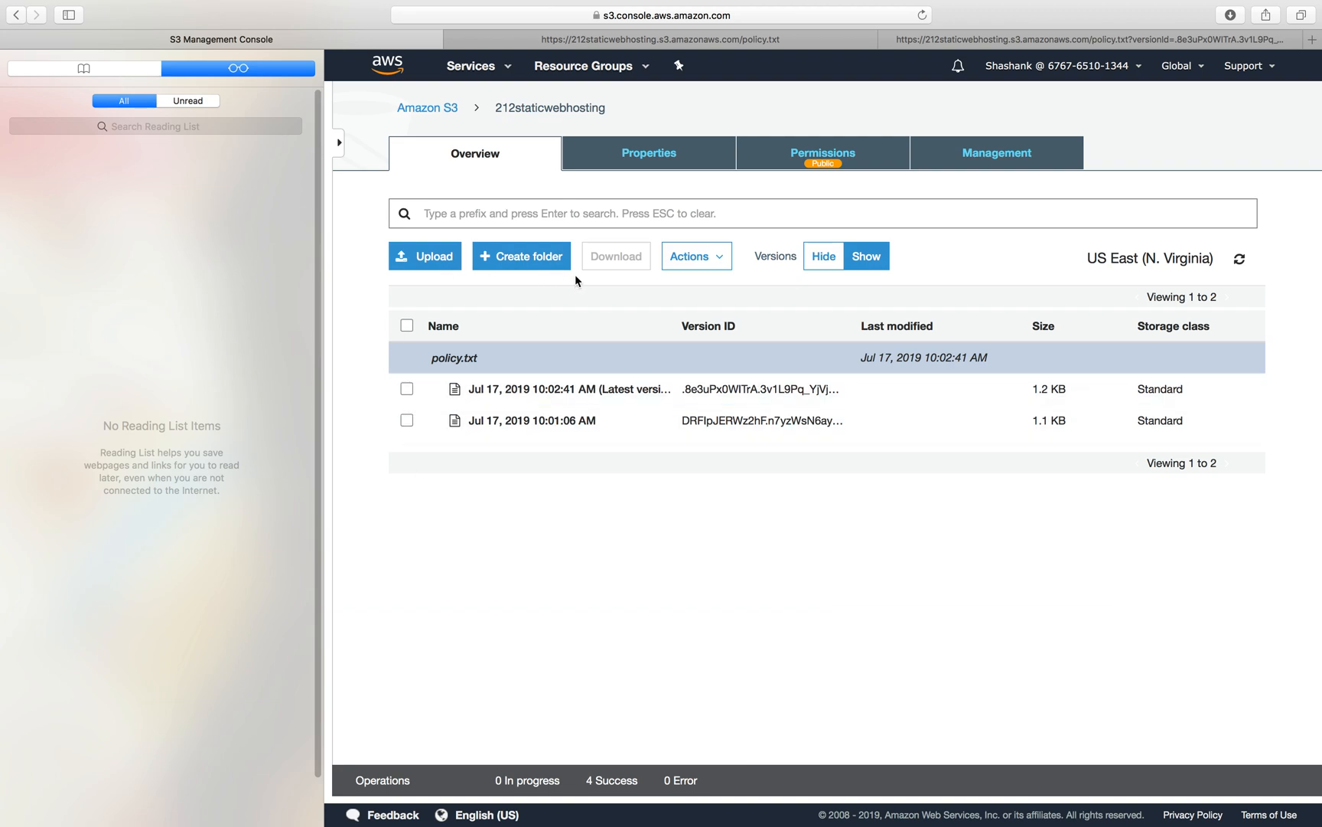
Delete policy.txt and show versions so a delete marker sits above its two earlier versions.
left_click(822, 255)
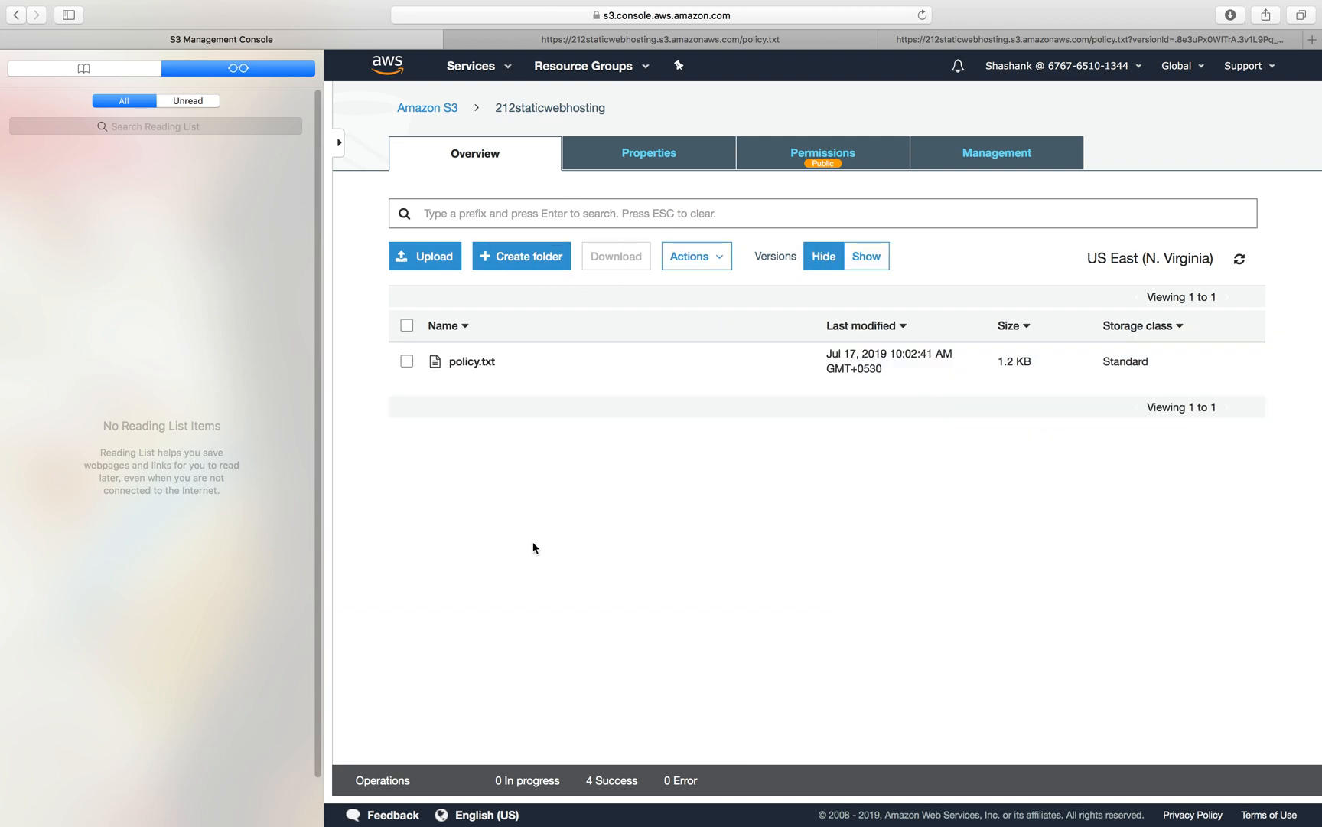
left_click(471, 362)
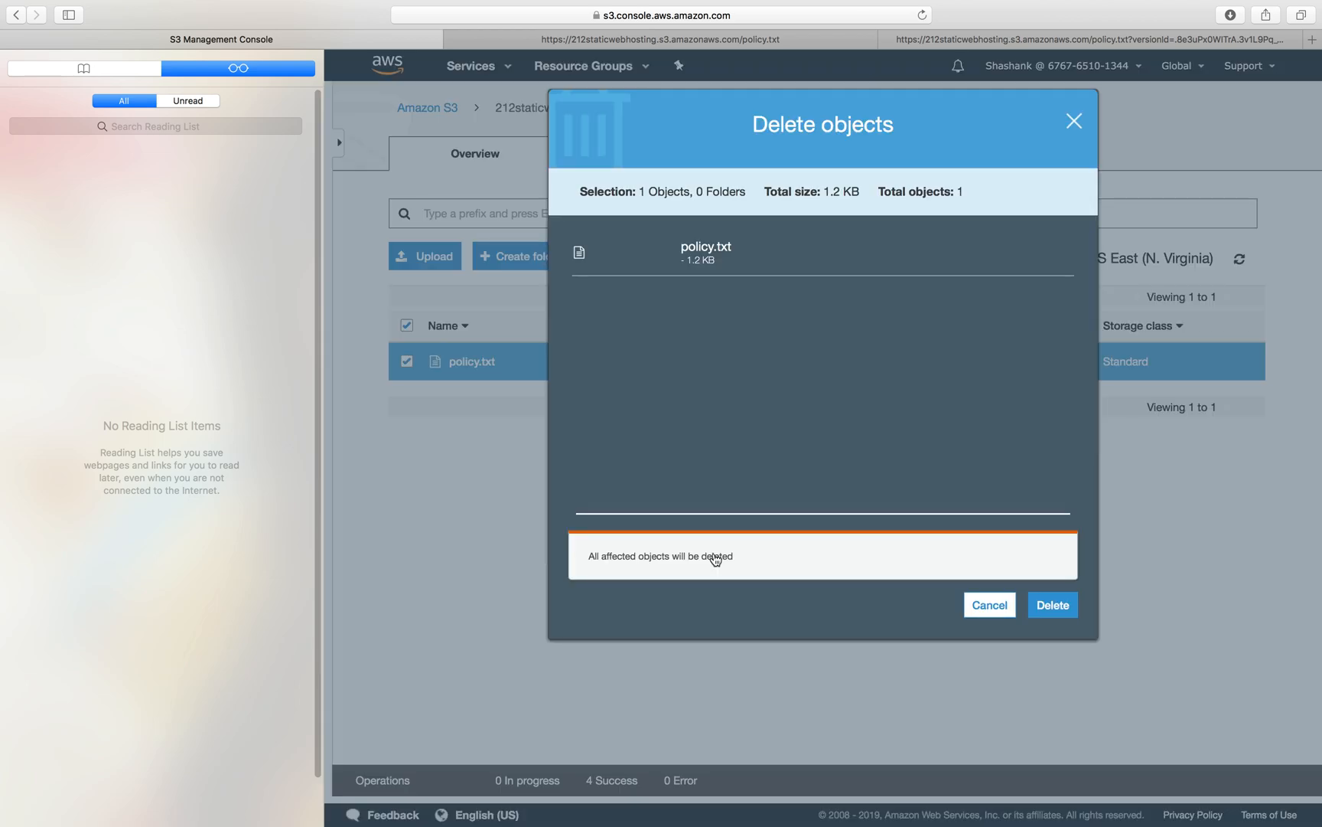
left_click(1052, 604)
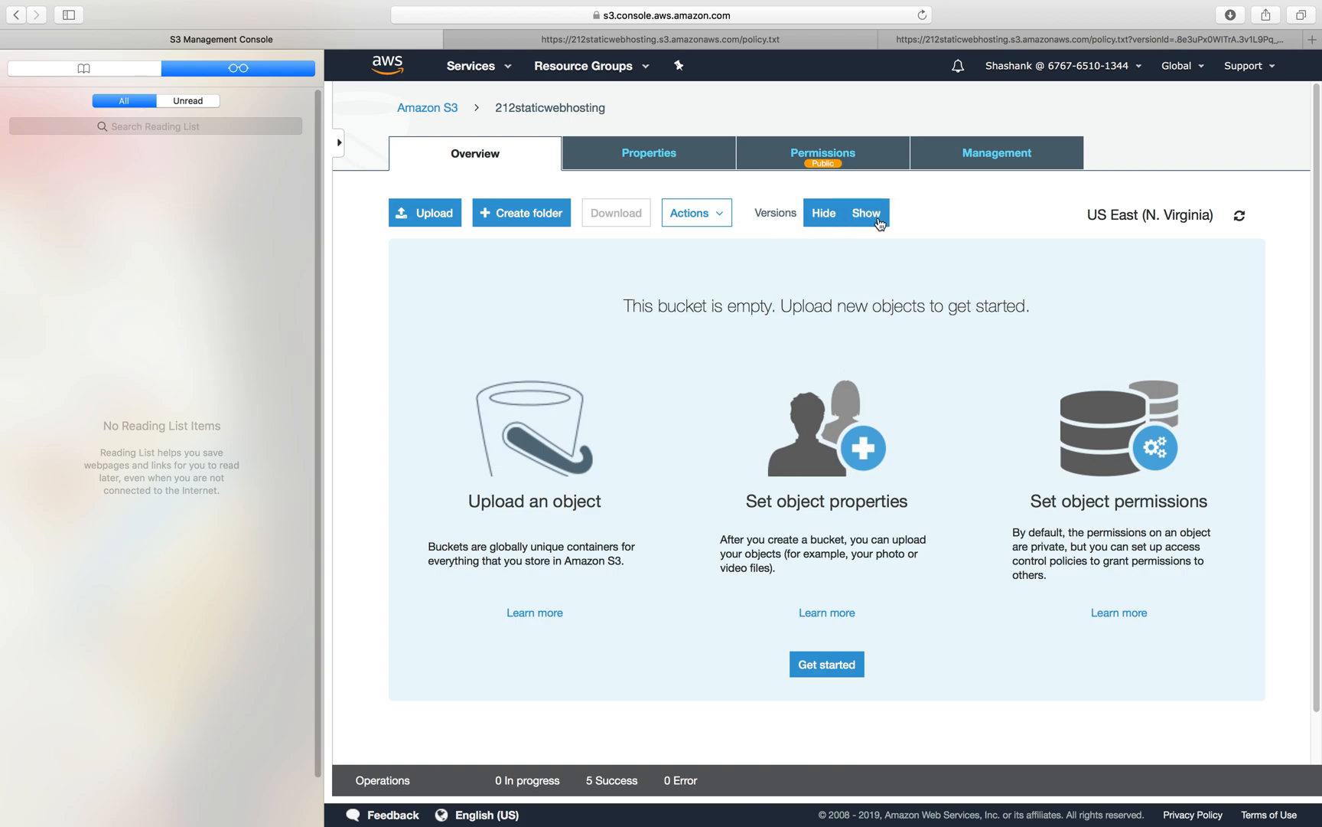
left_click(865, 212)
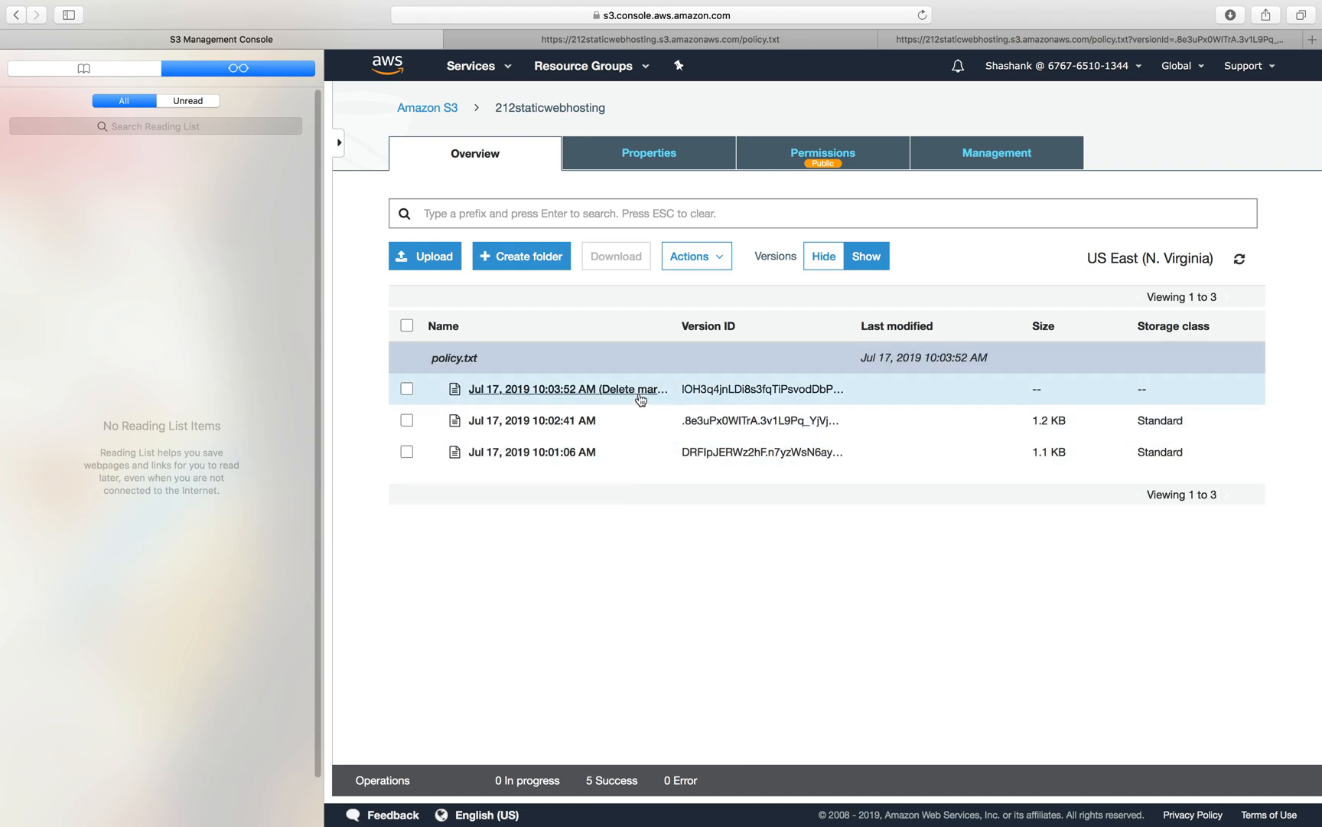
mouse_move(551, 583)
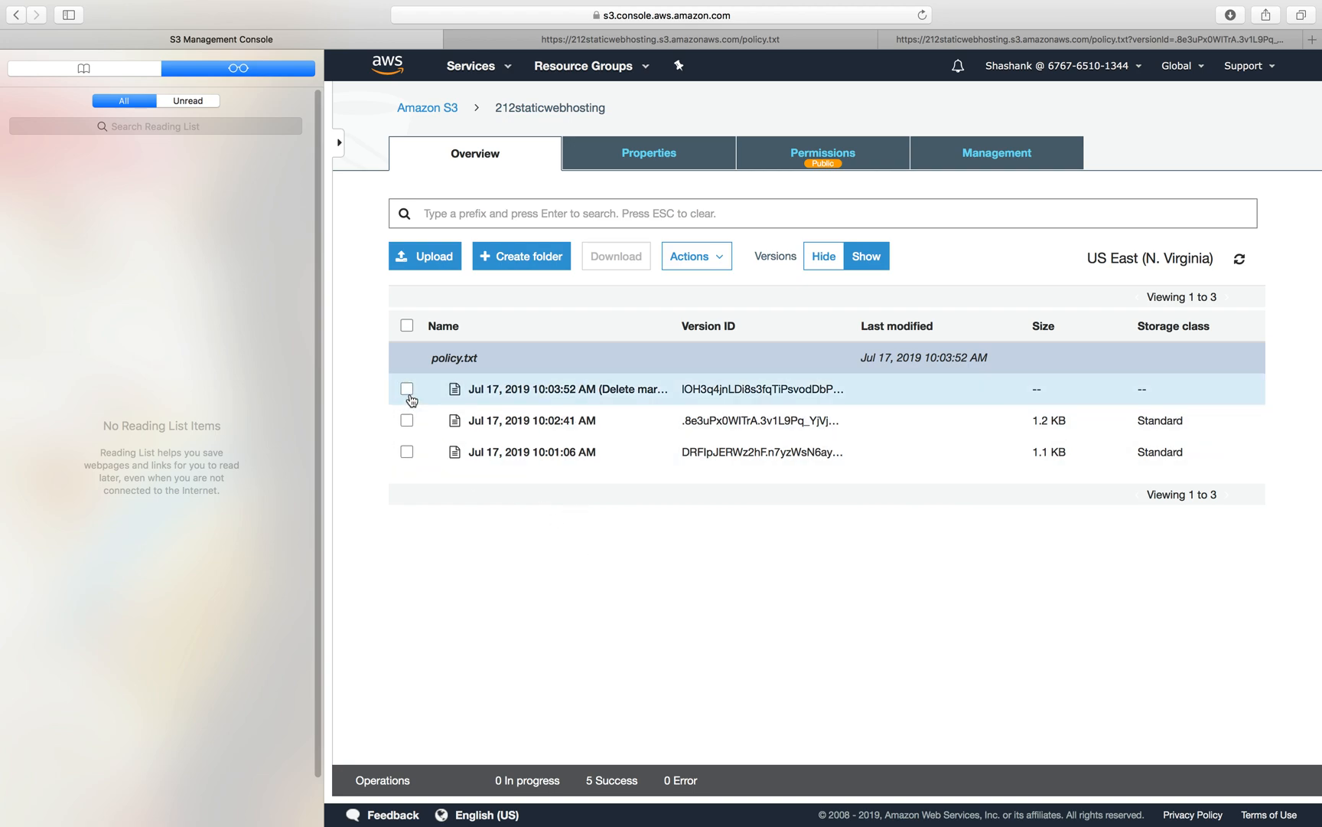
Inspect the 10:02:41 AM and 10:01:06 AM versions of policy.txt in the version list.
left_click(408, 420)
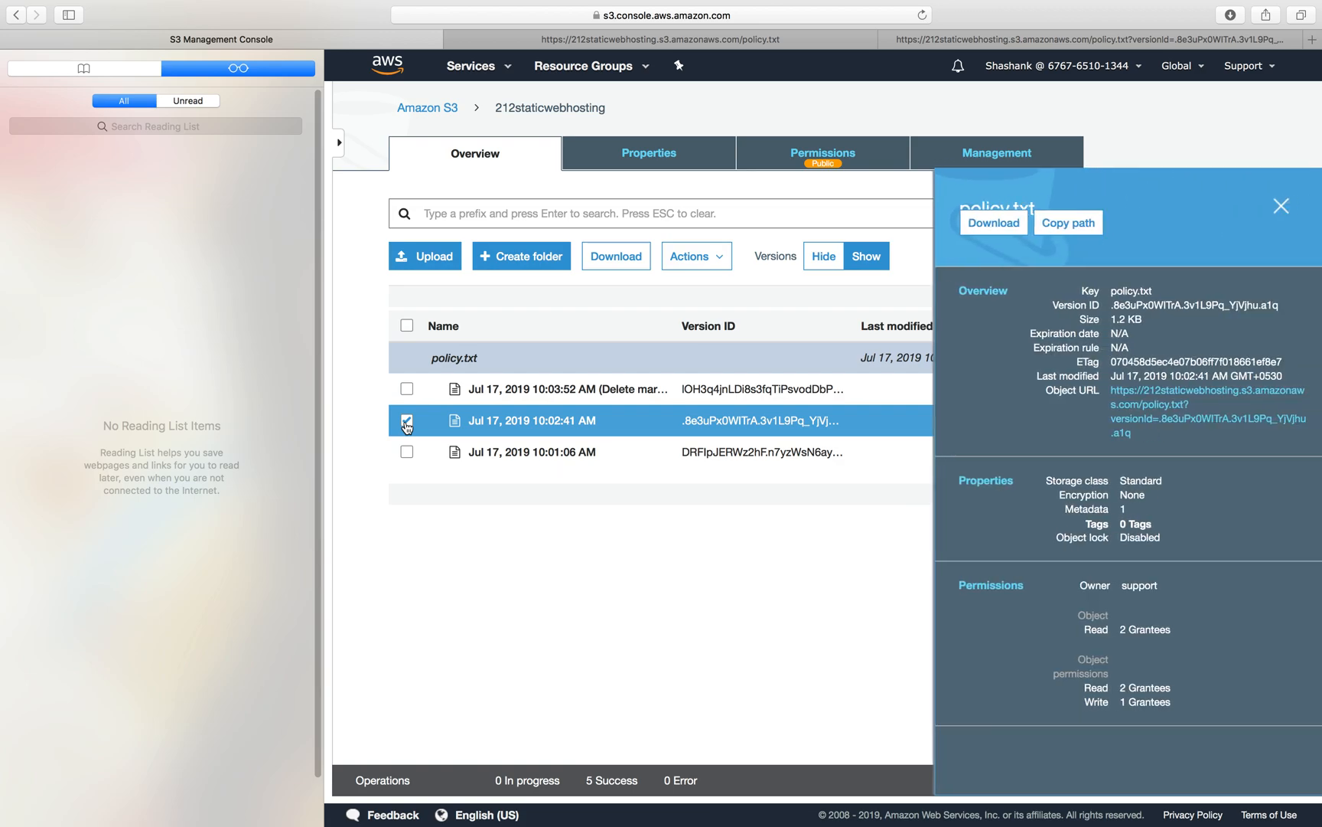
left_click(1281, 205)
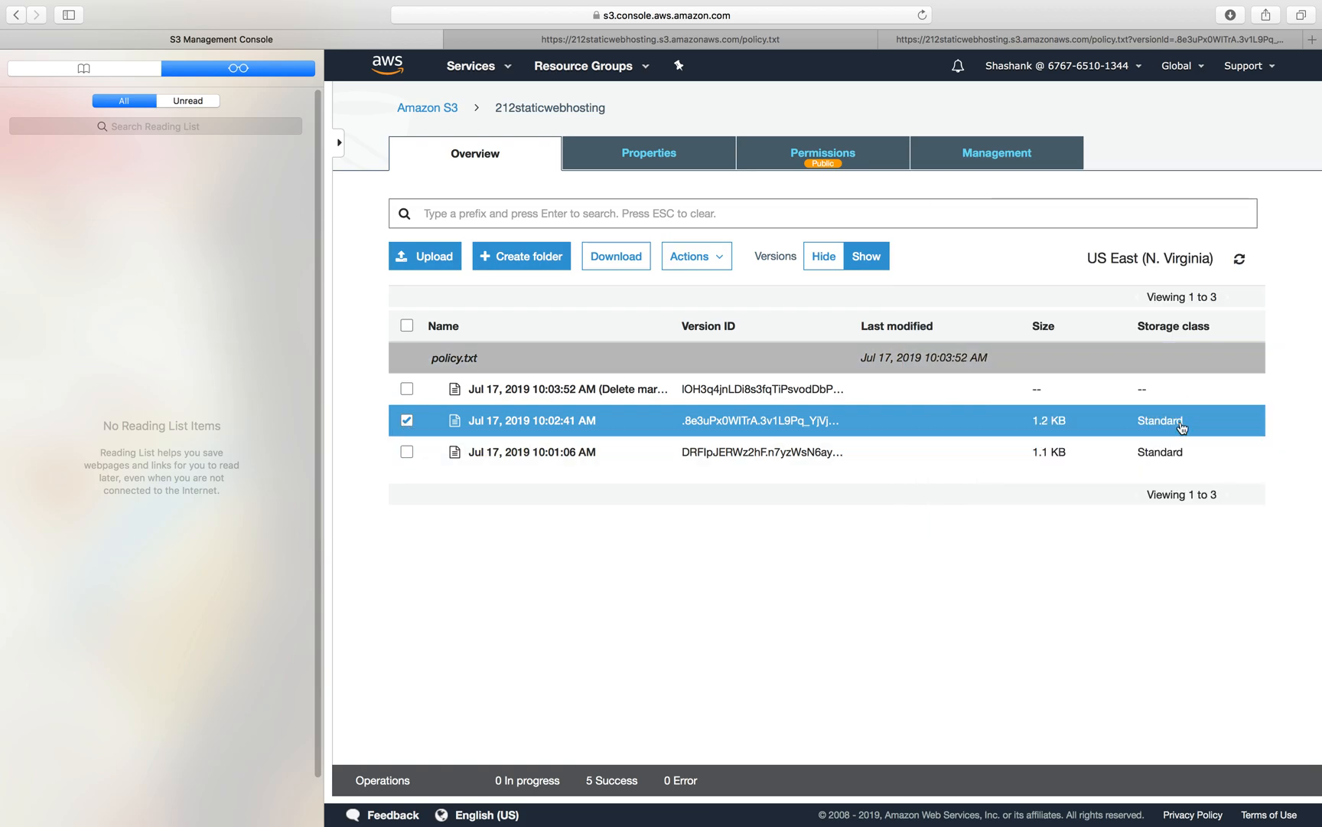
left_click(407, 451)
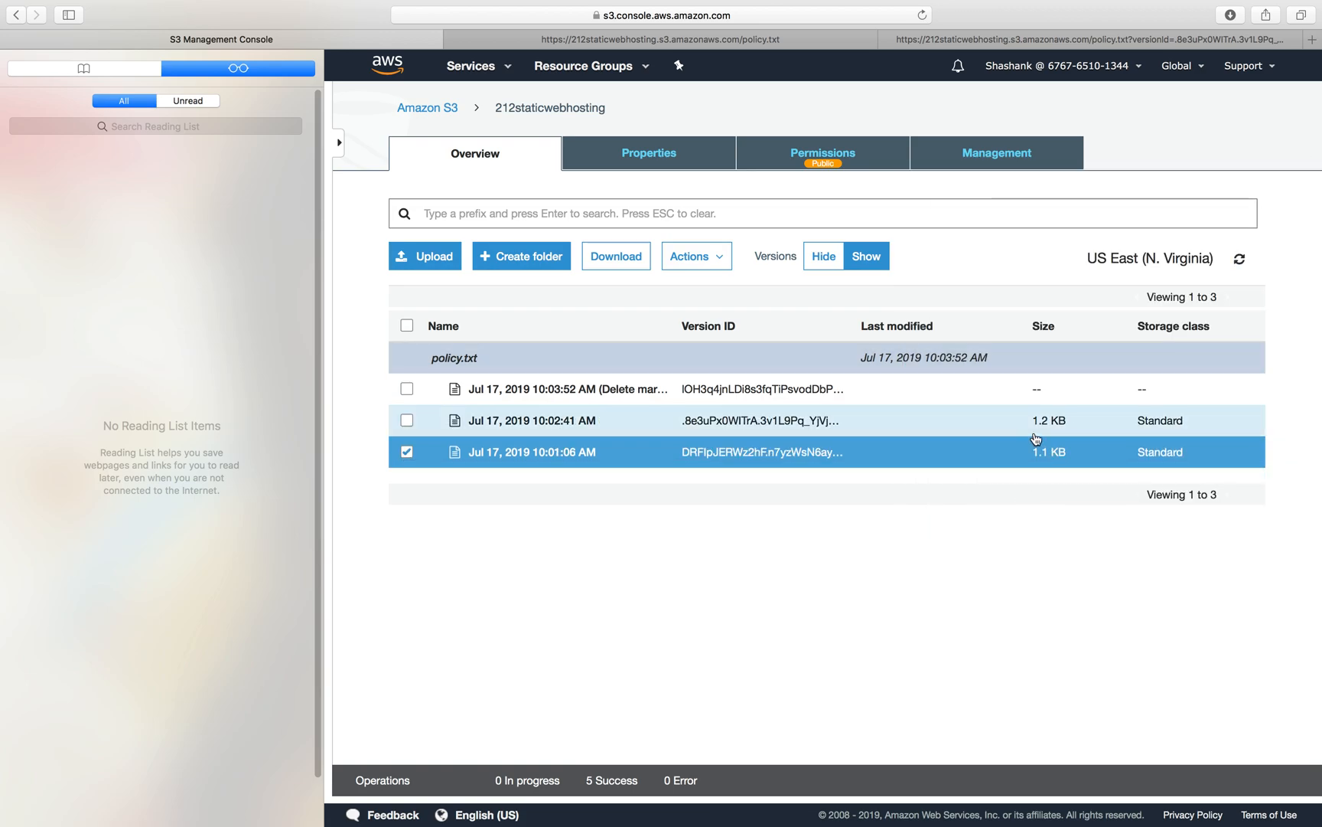
left_click(530, 452)
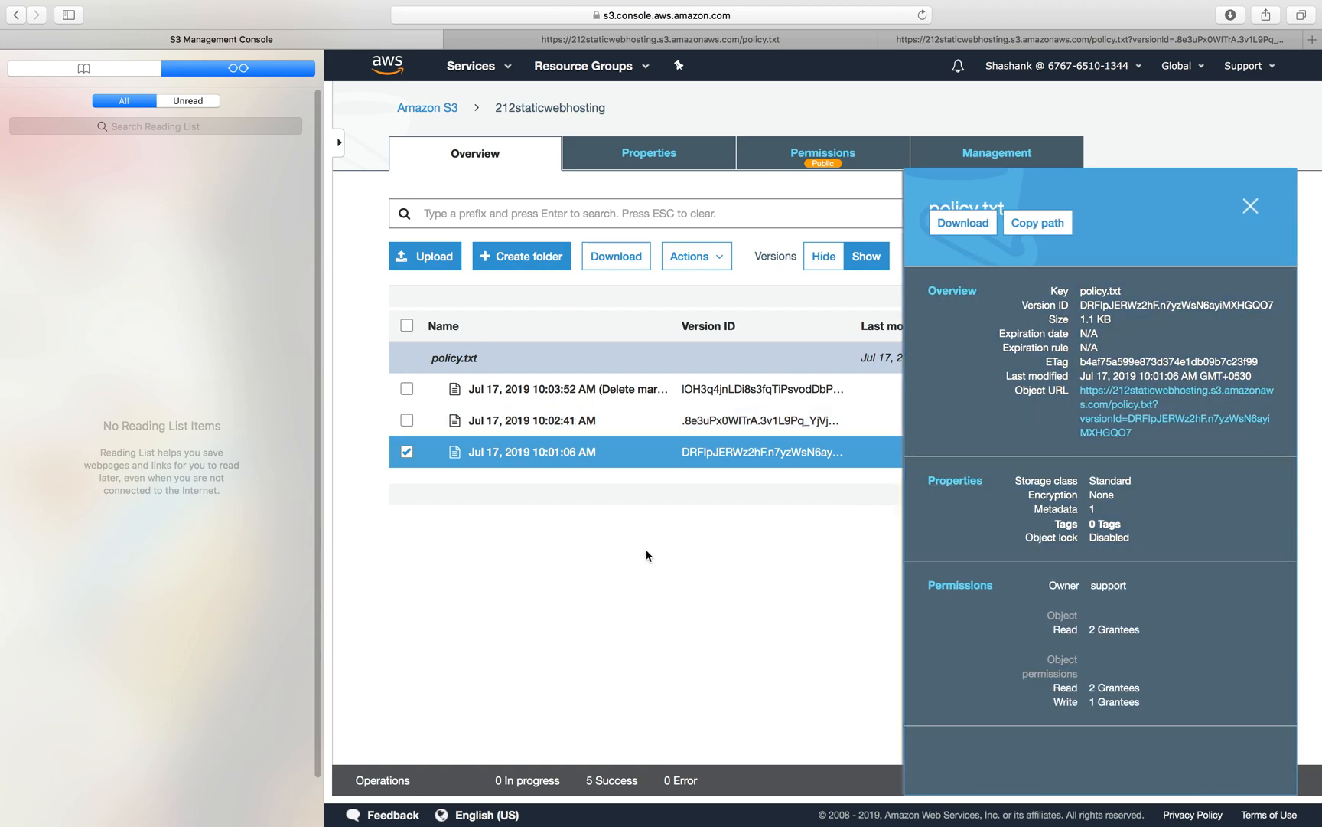
left_click(1249, 205)
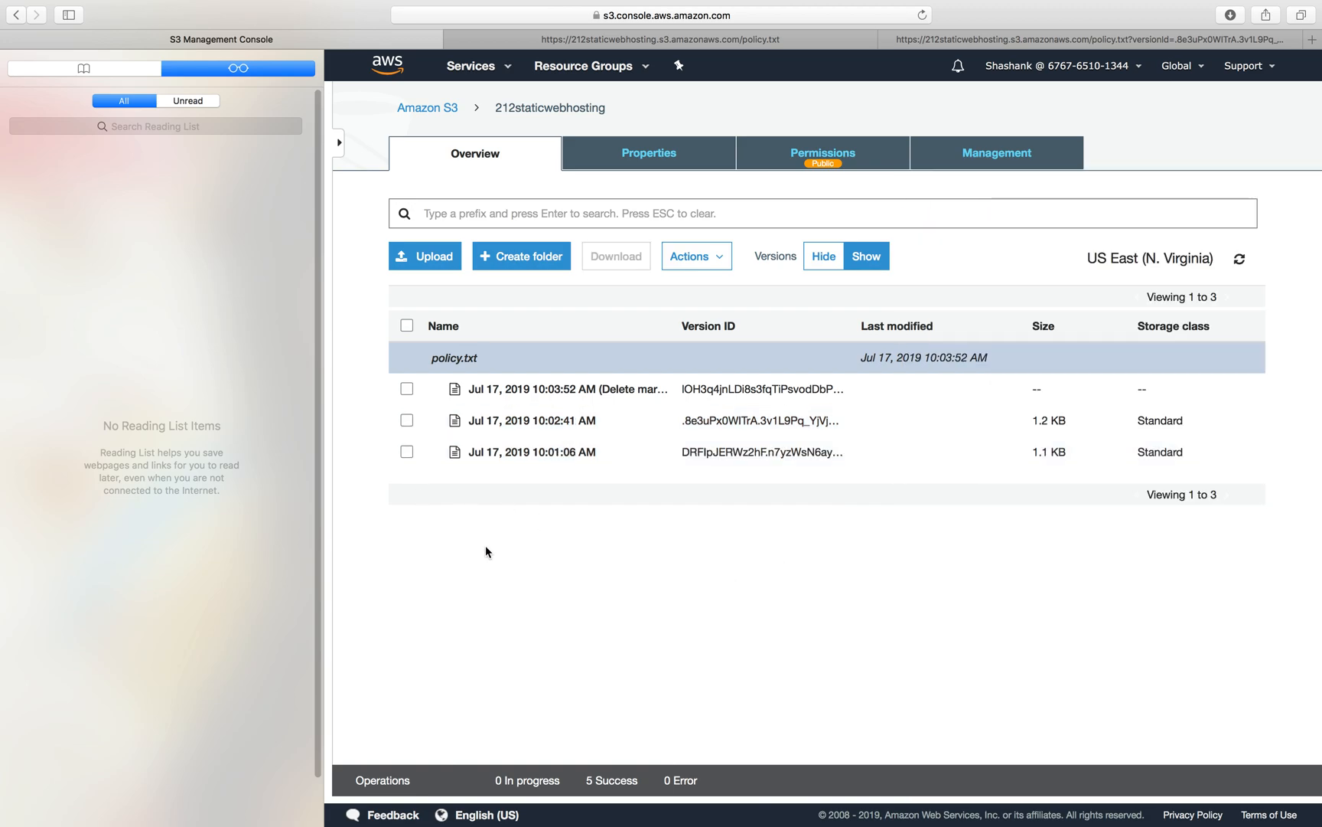
Delete the delete marker via Actions > Delete, restoring policy.txt as the current object.
left_click(407, 389)
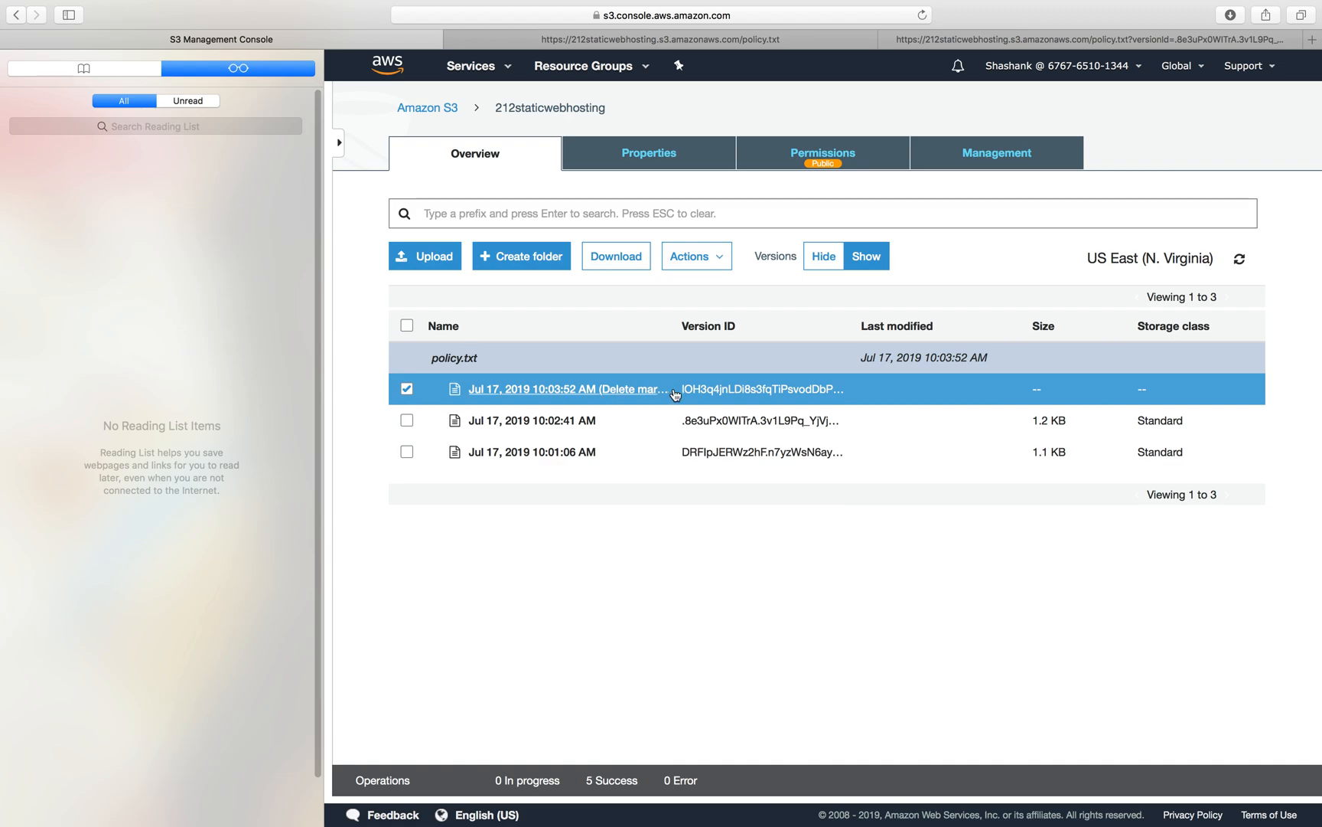
left_click(693, 256)
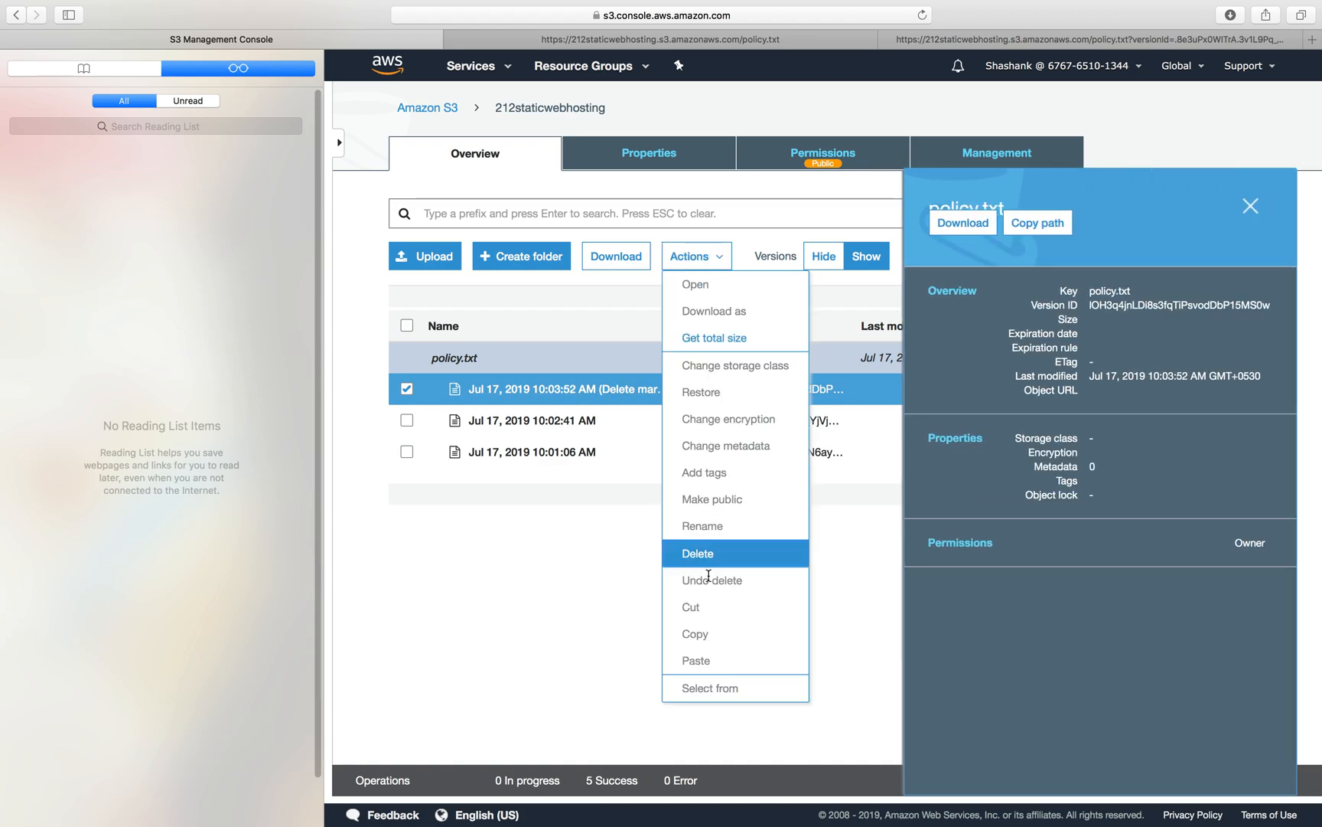
left_click(697, 553)
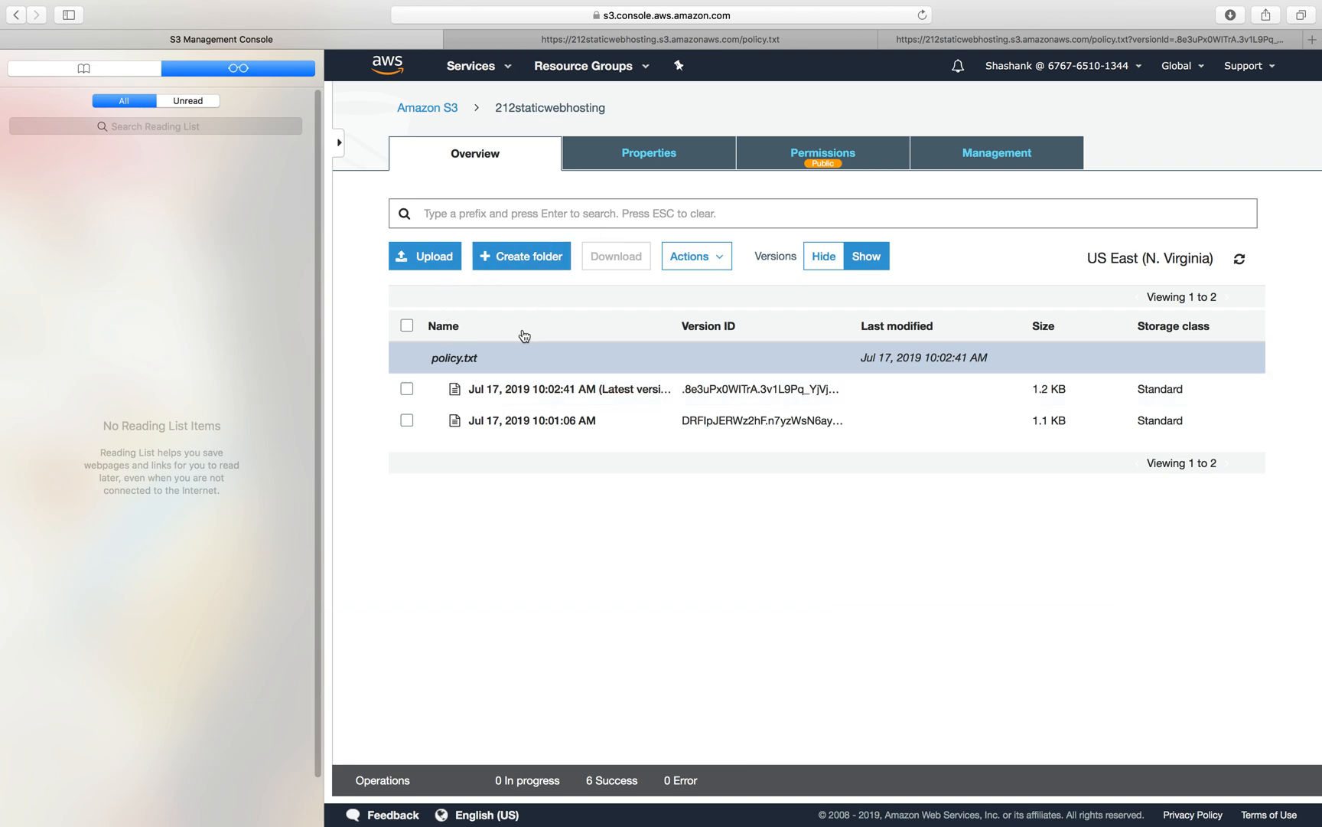
left_click(822, 255)
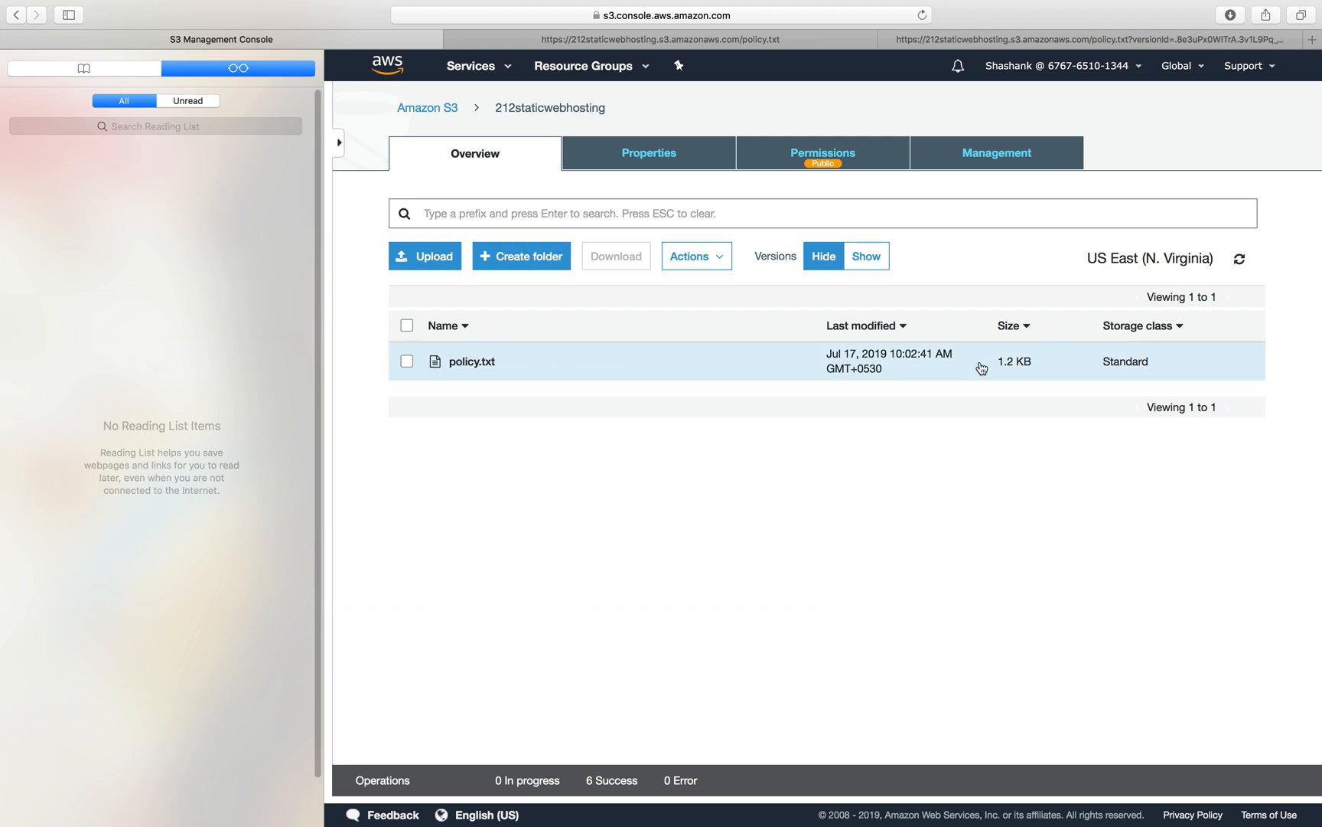
left_click(472, 362)
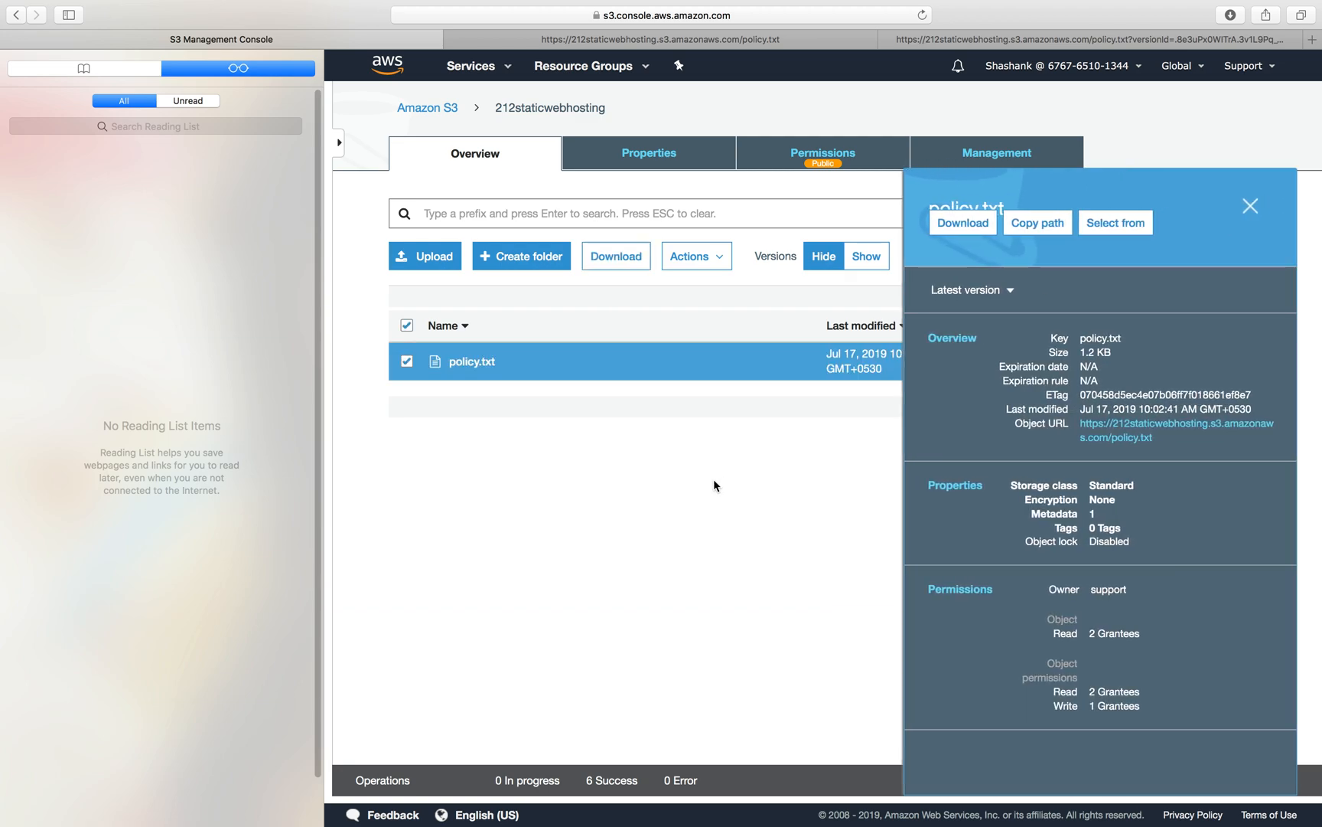
Show versions, select both policy.txt versions and permanently delete them, leaving the bucket empty.
left_click(1251, 206)
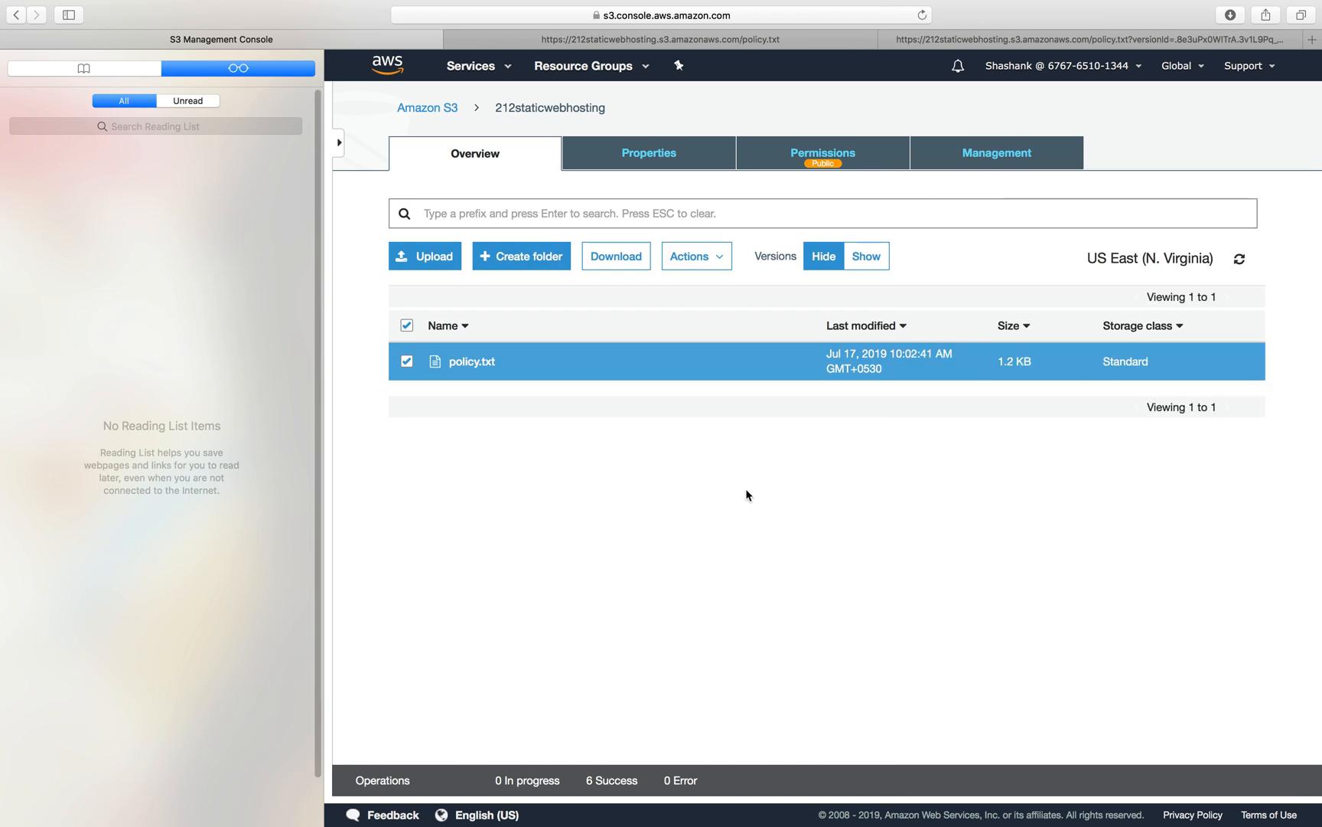
mouse_move(825, 322)
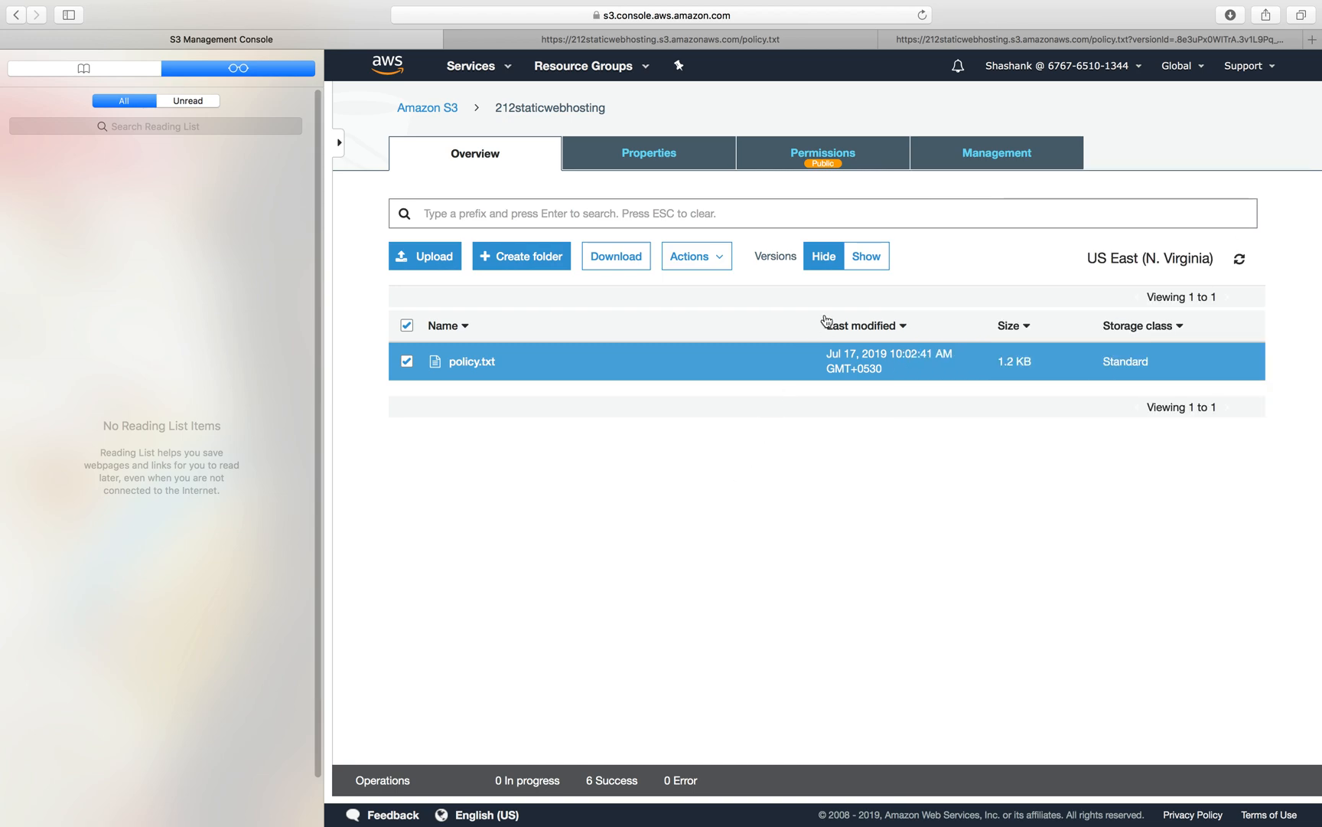
mouse_move(729, 499)
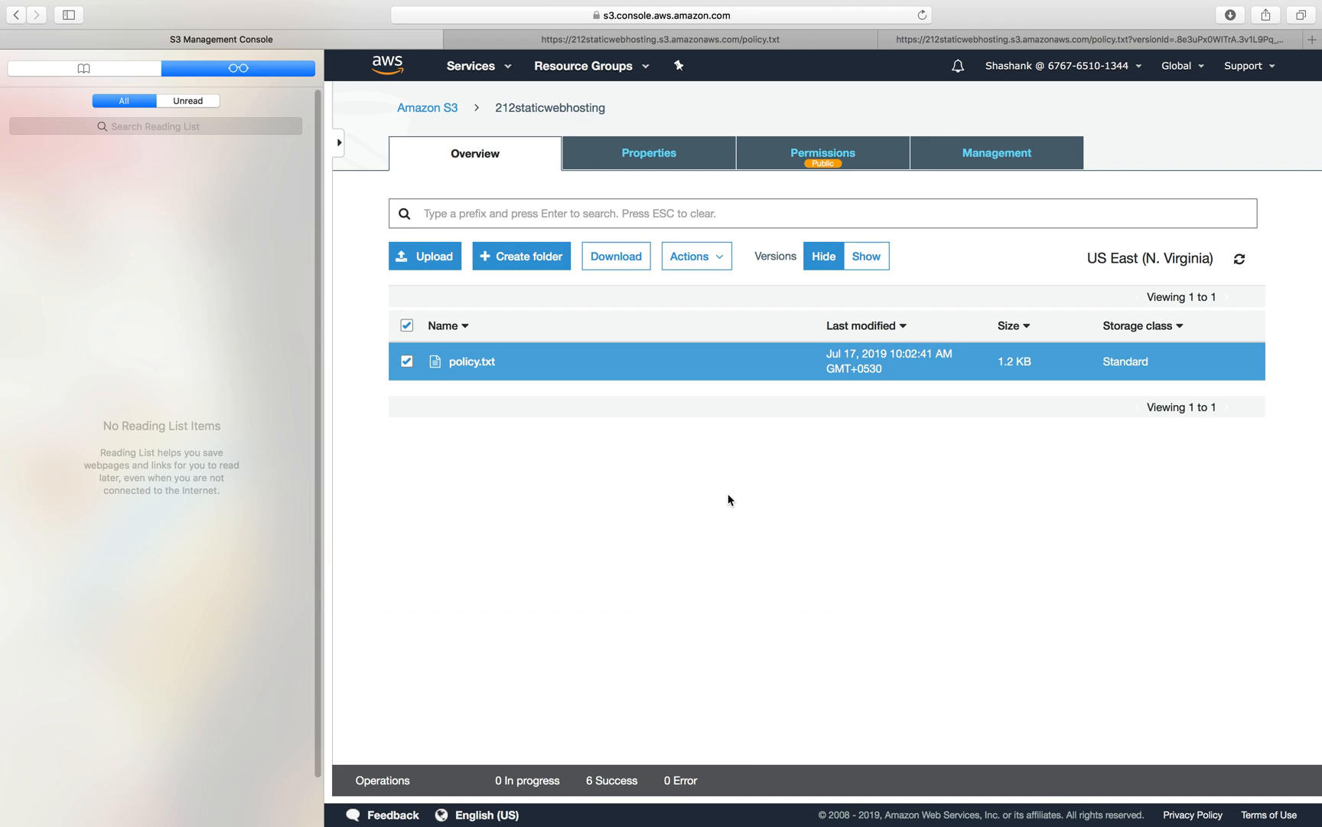
mouse_move(866, 256)
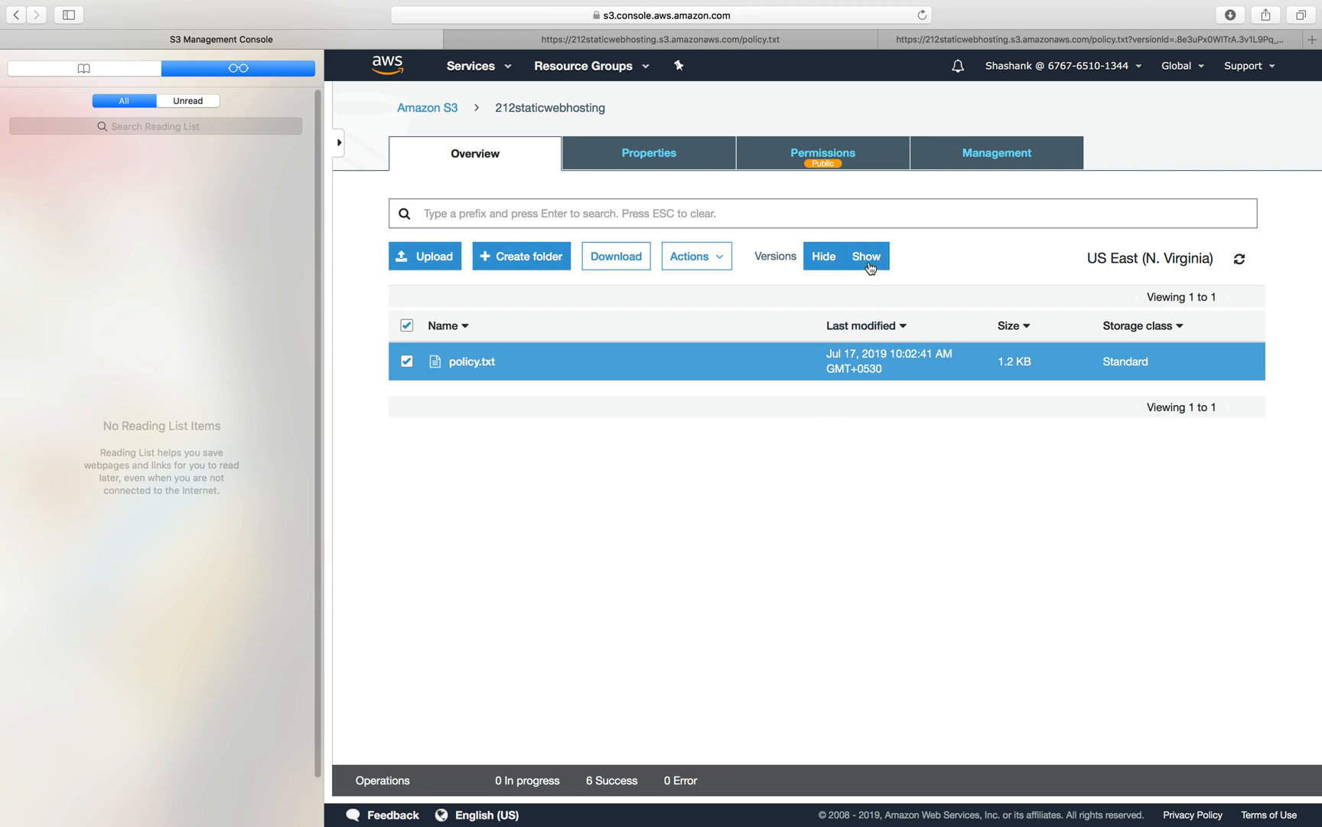
left_click(864, 257)
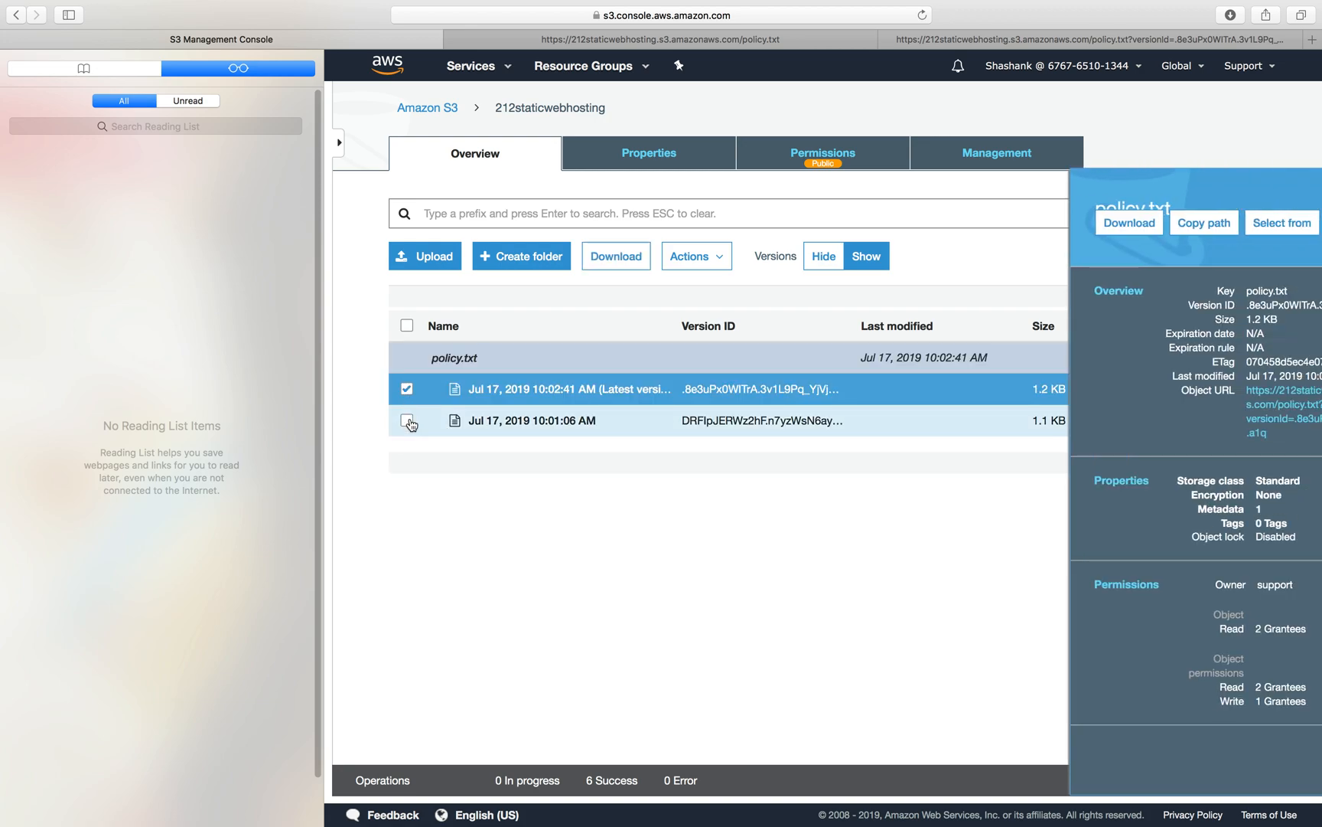
left_click(407, 421)
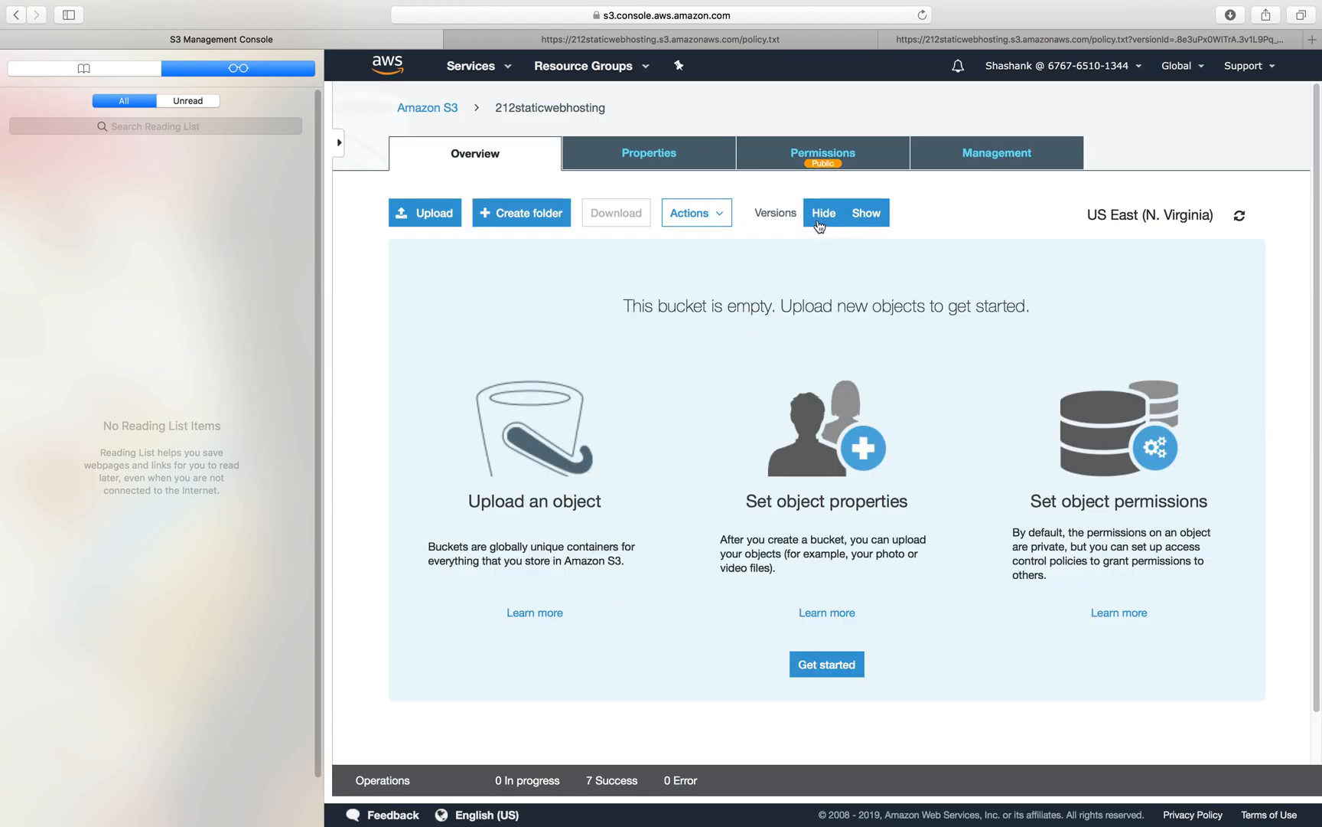
left_click(863, 212)
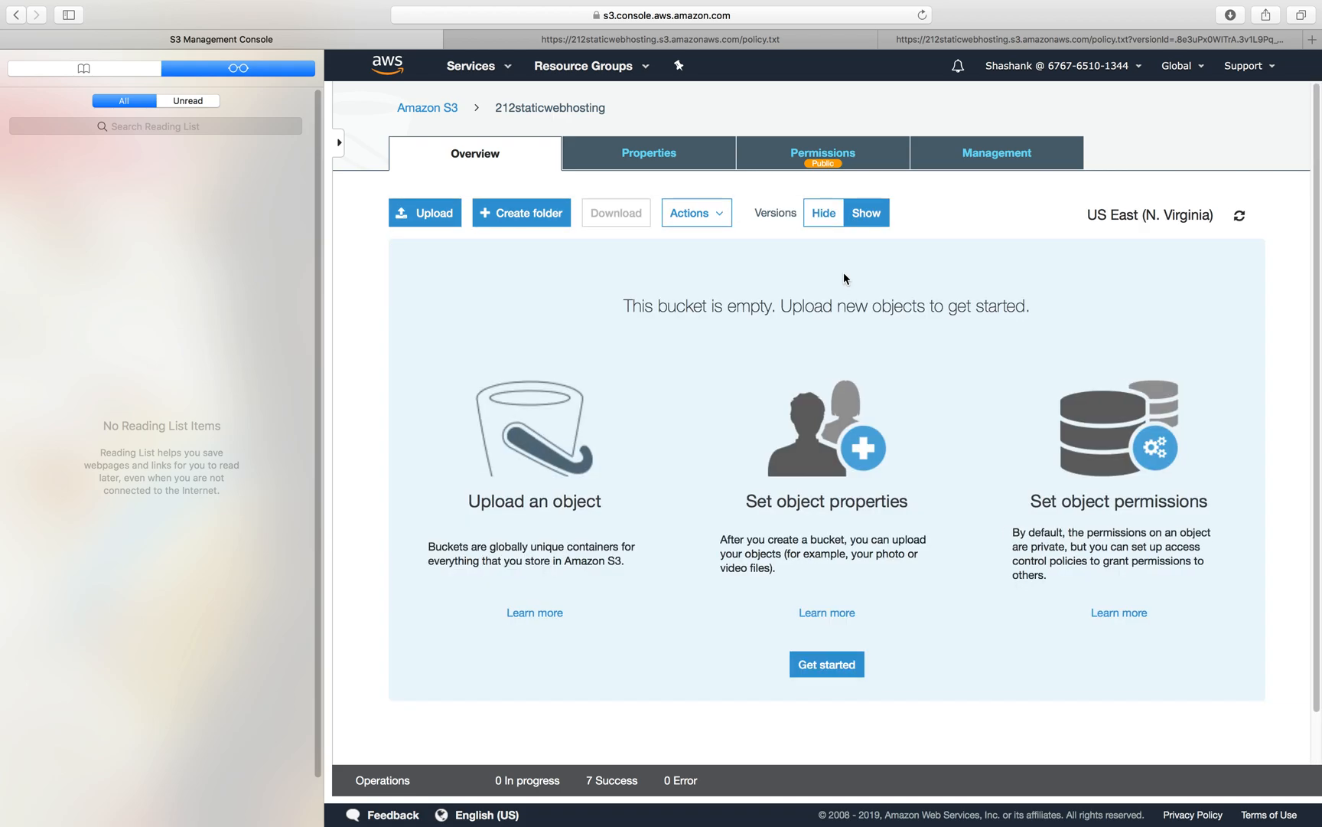
mouse_move(827, 365)
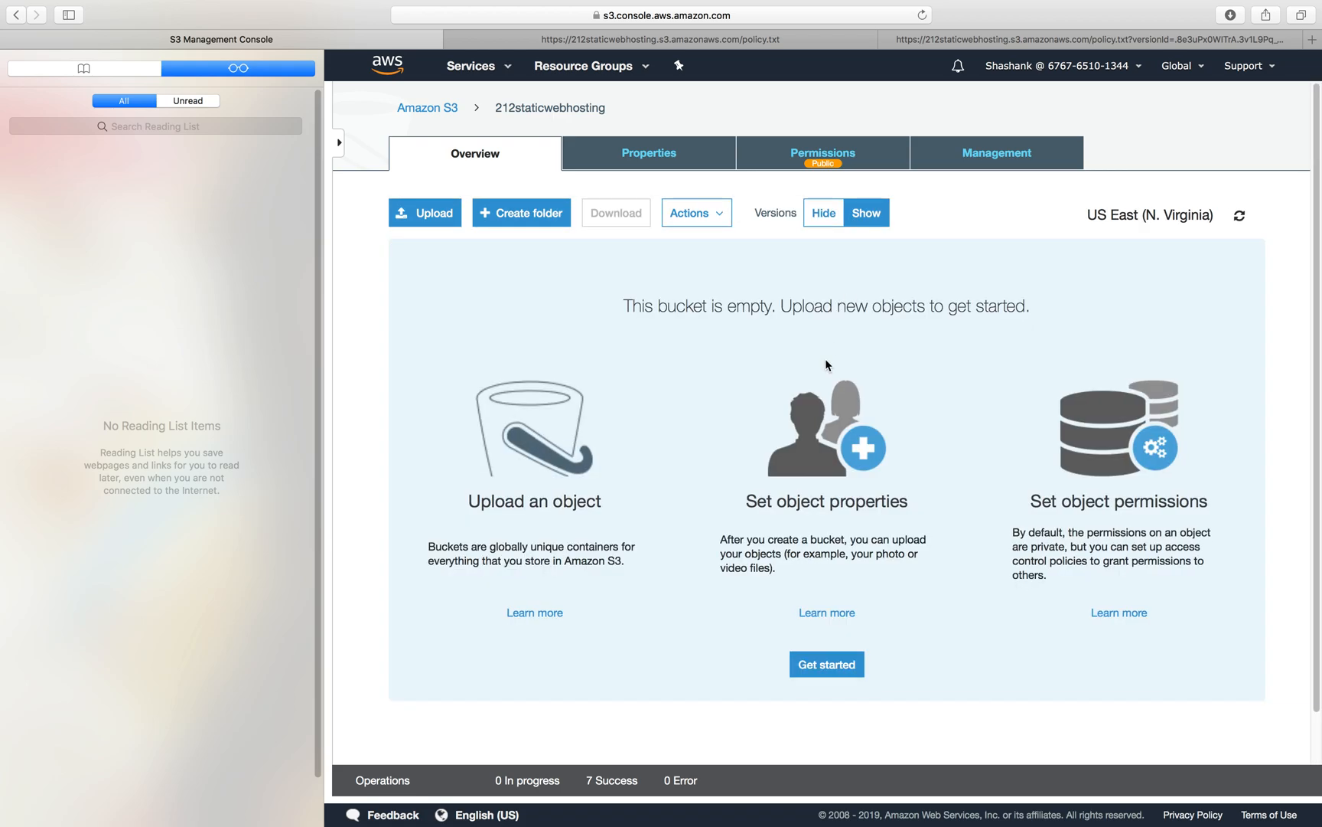